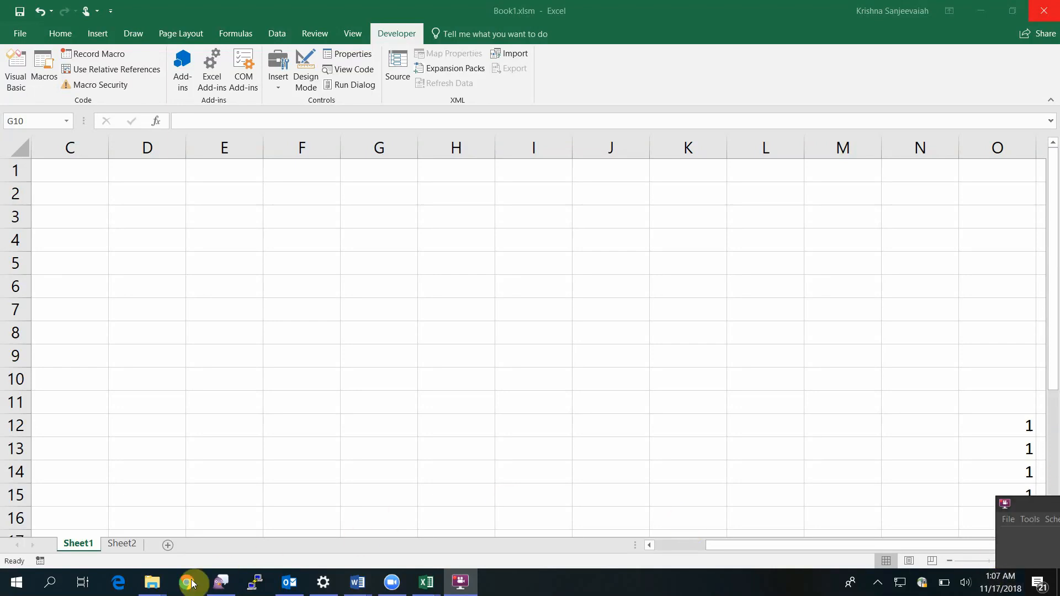
# Step: Search 'SWAP' in Chrome and open the 'How to swap values in 2 cells' YouTube video
pyautogui.click(185, 582)
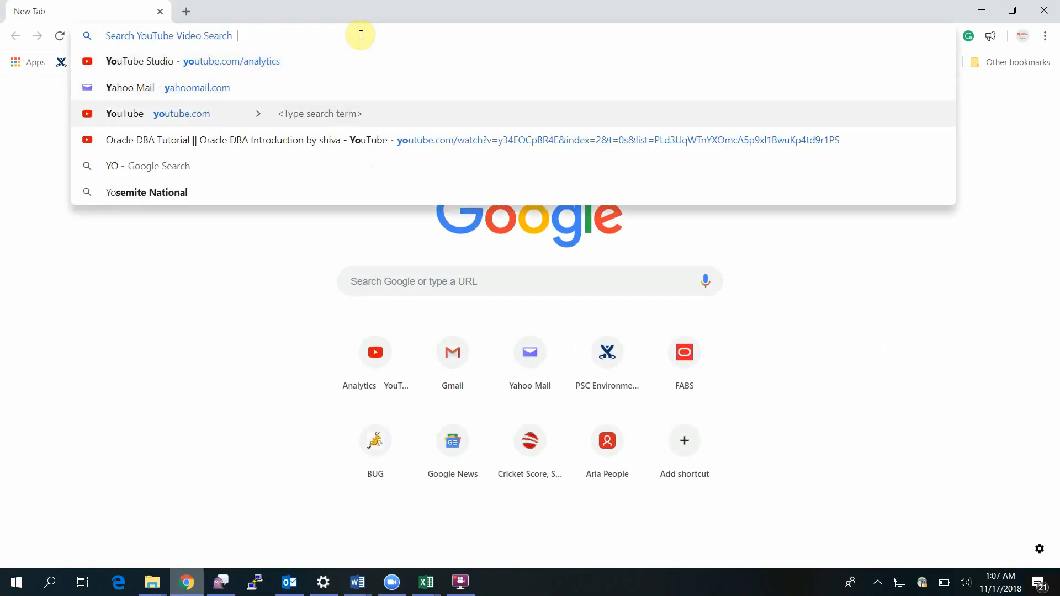
pyautogui.write('SW')
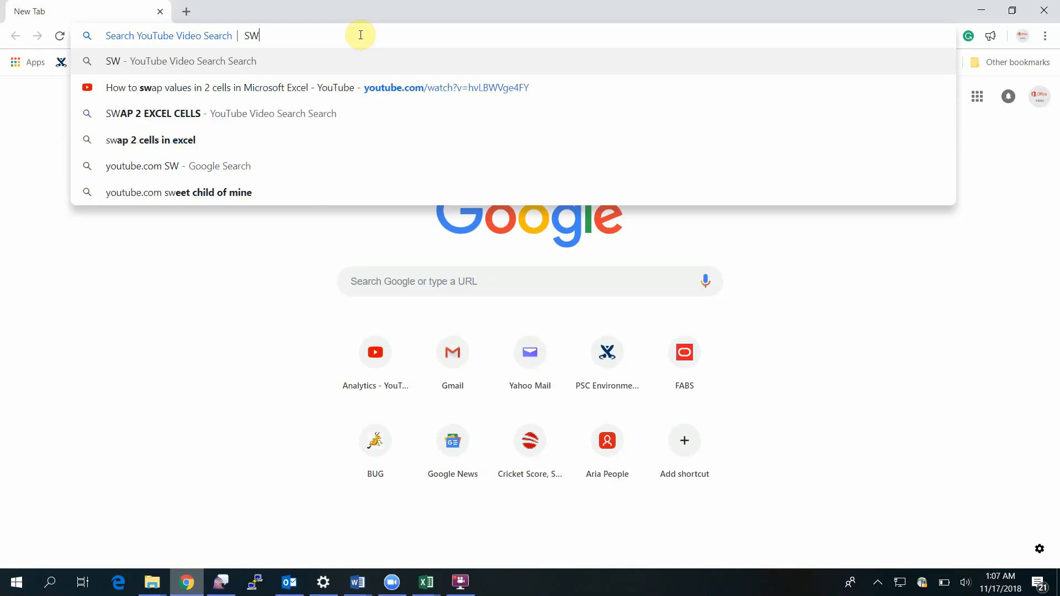
pyautogui.write('AP')
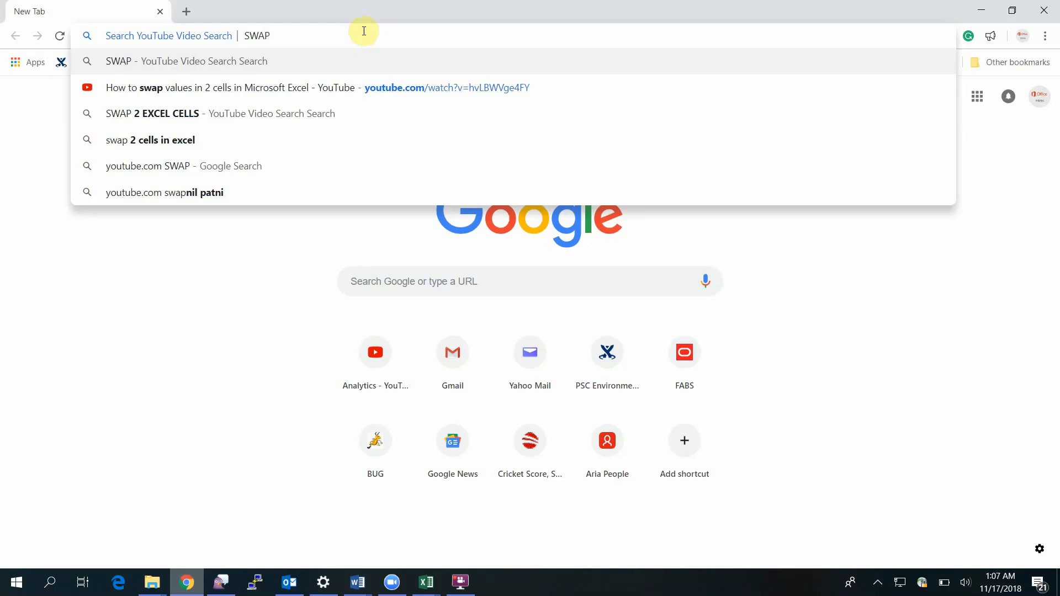
pyautogui.click(318, 87)
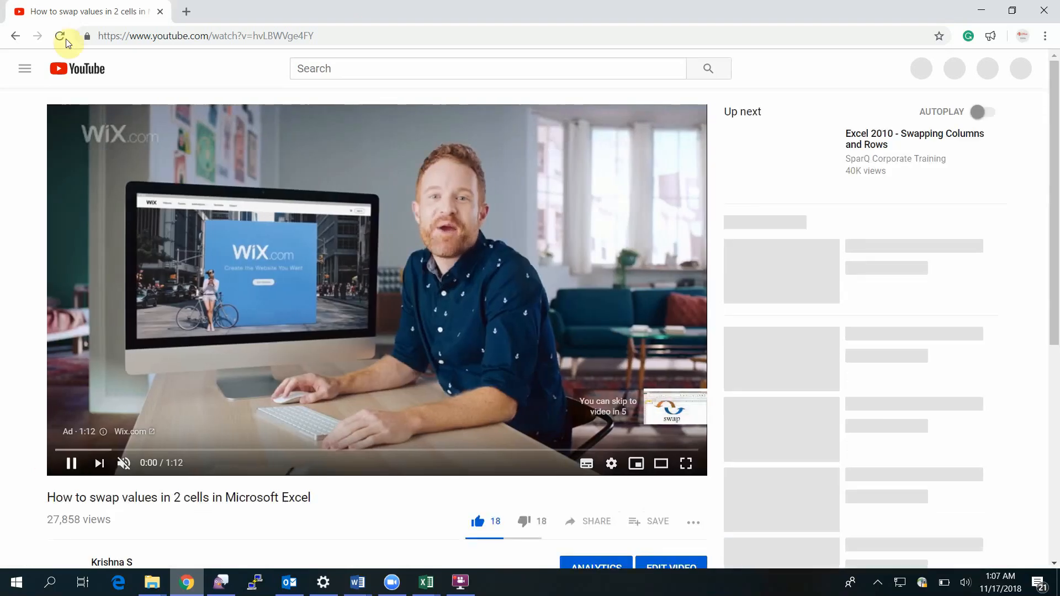
# Step: Start entering the youtube.com address in the browser's address bar
pyautogui.click(186, 11)
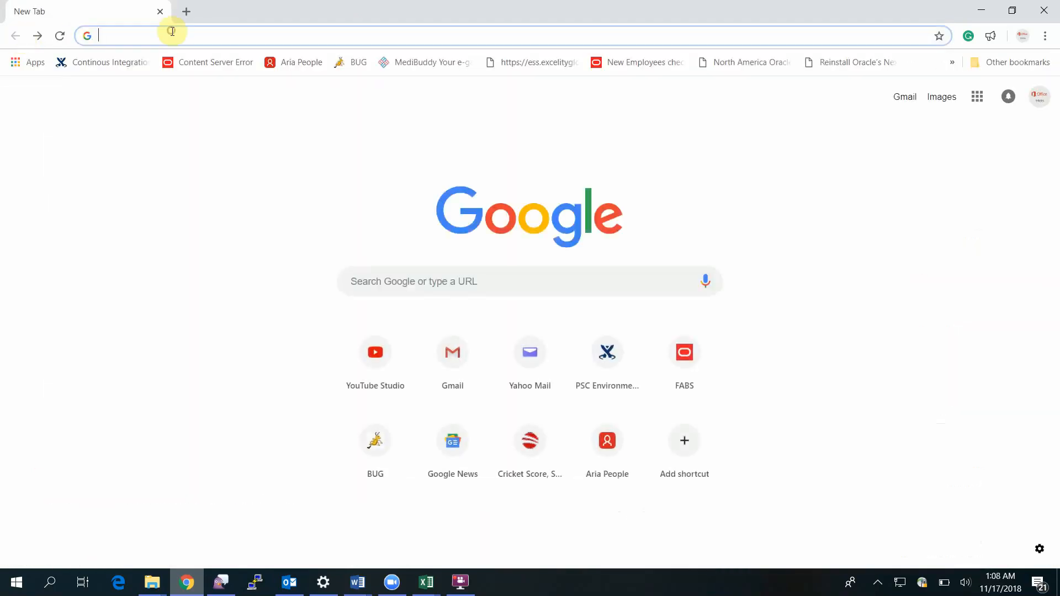
pyautogui.write('YO')
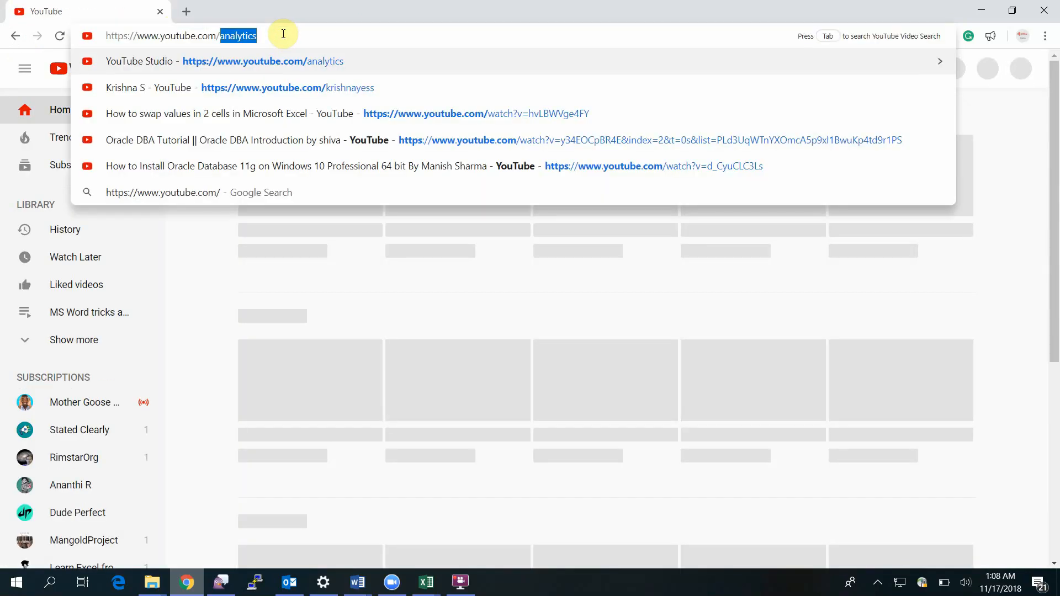
pyautogui.moveTo(280, 87)
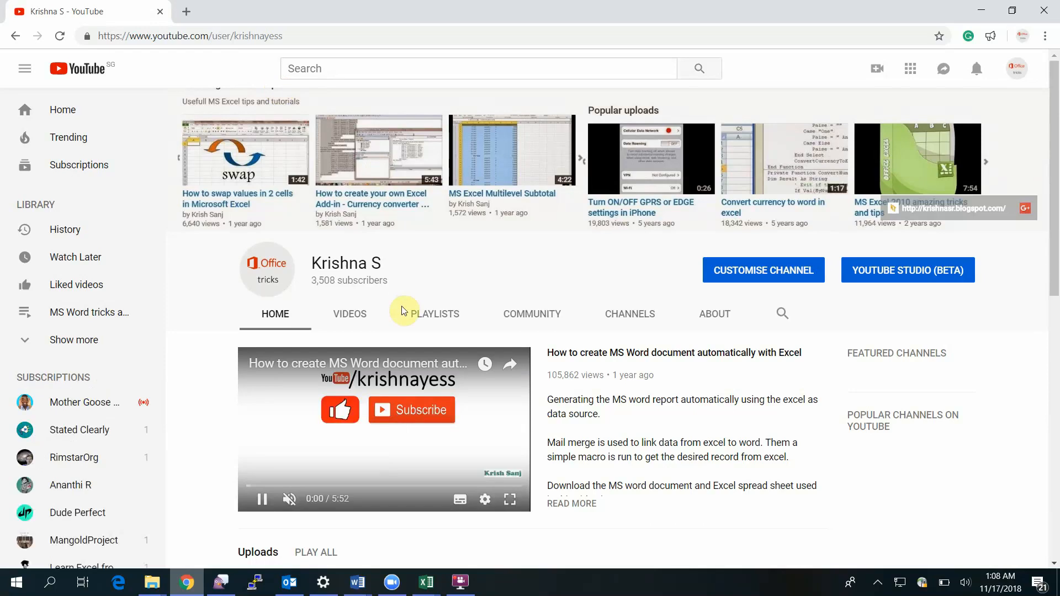
pyautogui.moveTo(361, 334)
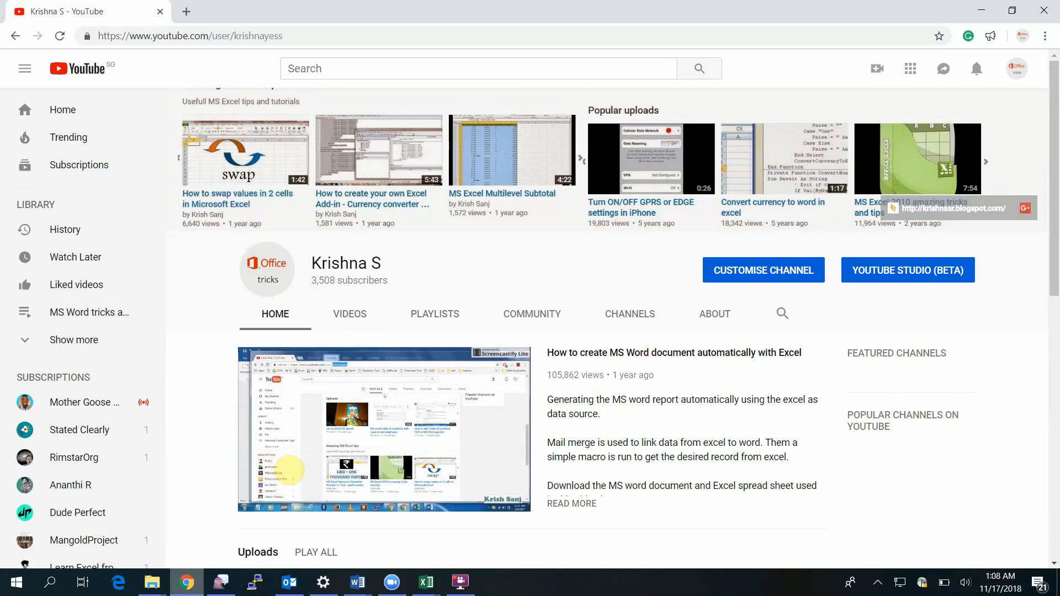
pyautogui.moveTo(264, 161)
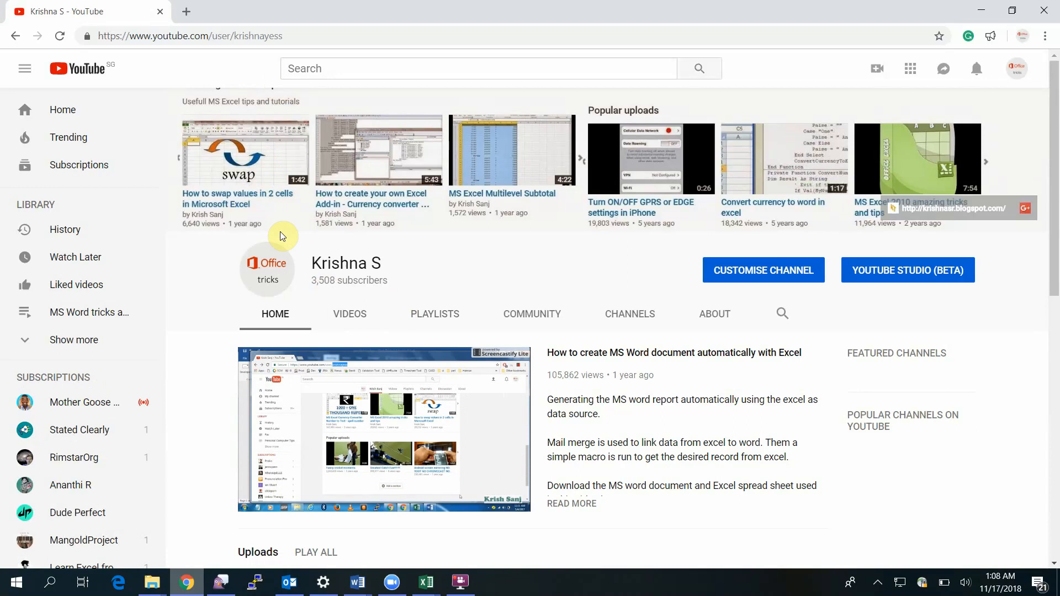
pyautogui.moveTo(259, 157)
pyautogui.write('krishtalk.com')
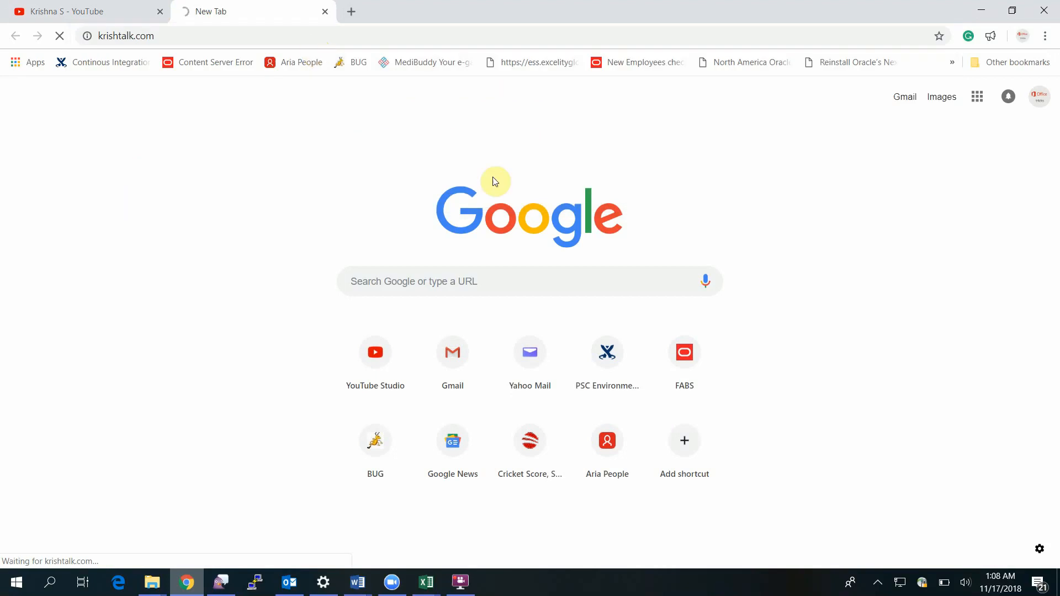
pyautogui.moveTo(510, 239)
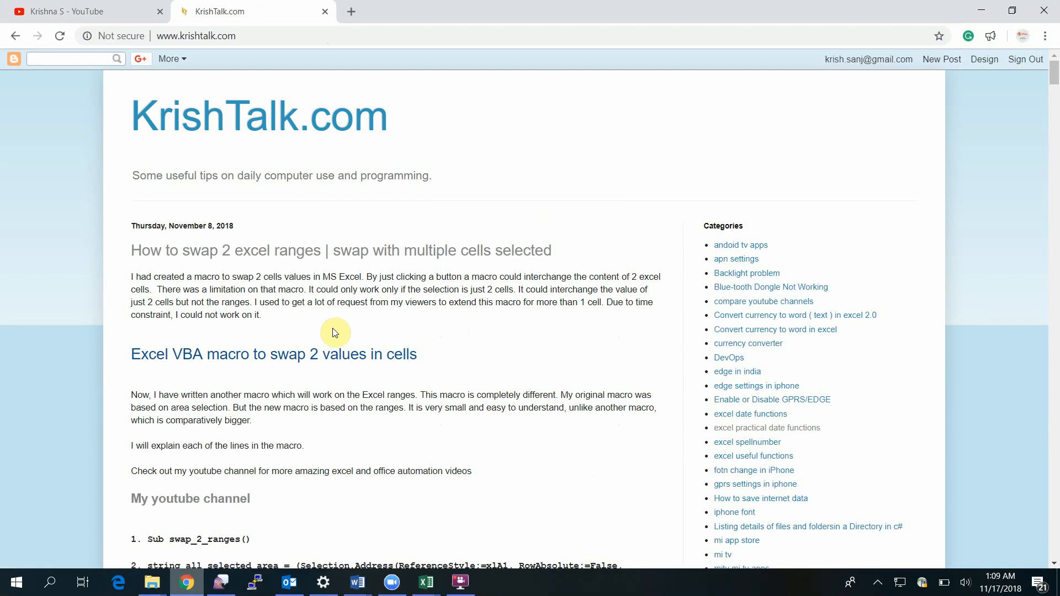
# Step: Scroll into the KrishTalk macro explanation after a brief glance at the YouTube tab
pyautogui.scroll(-3)
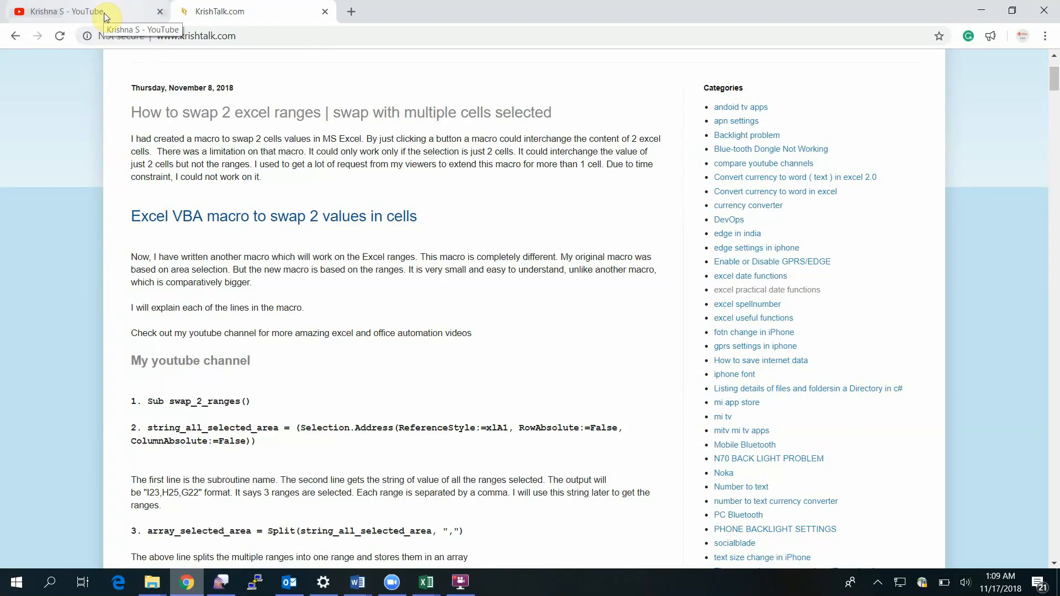
pyautogui.click(68, 12)
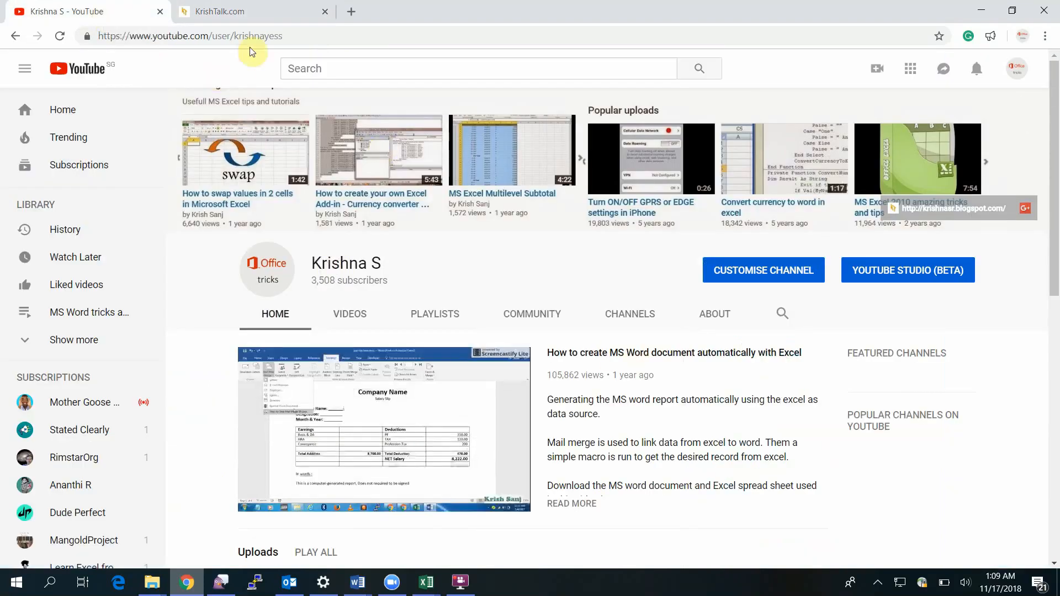
pyautogui.click(223, 11)
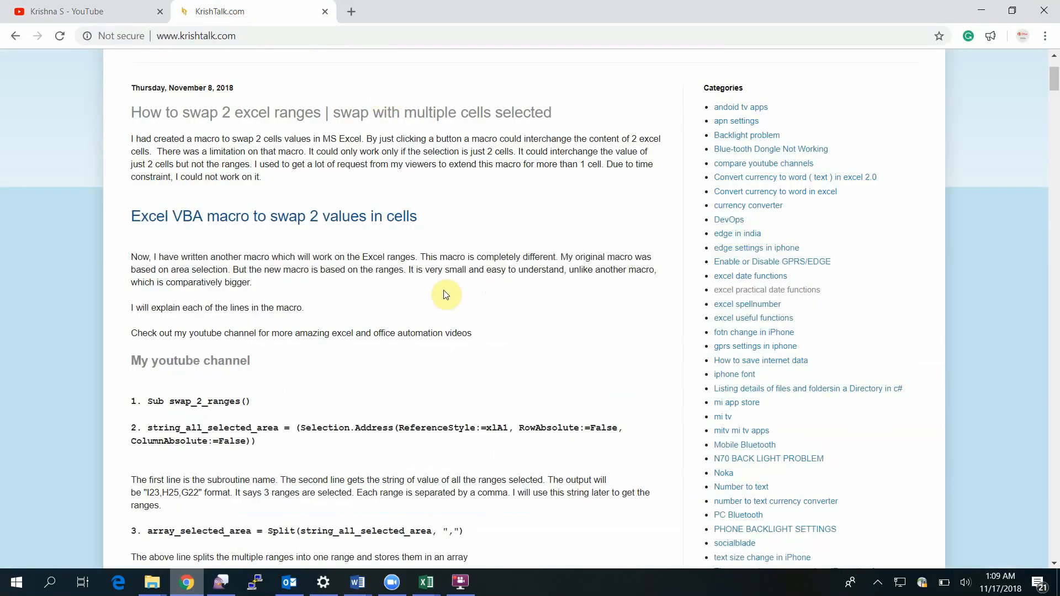
pyautogui.scroll(-3)
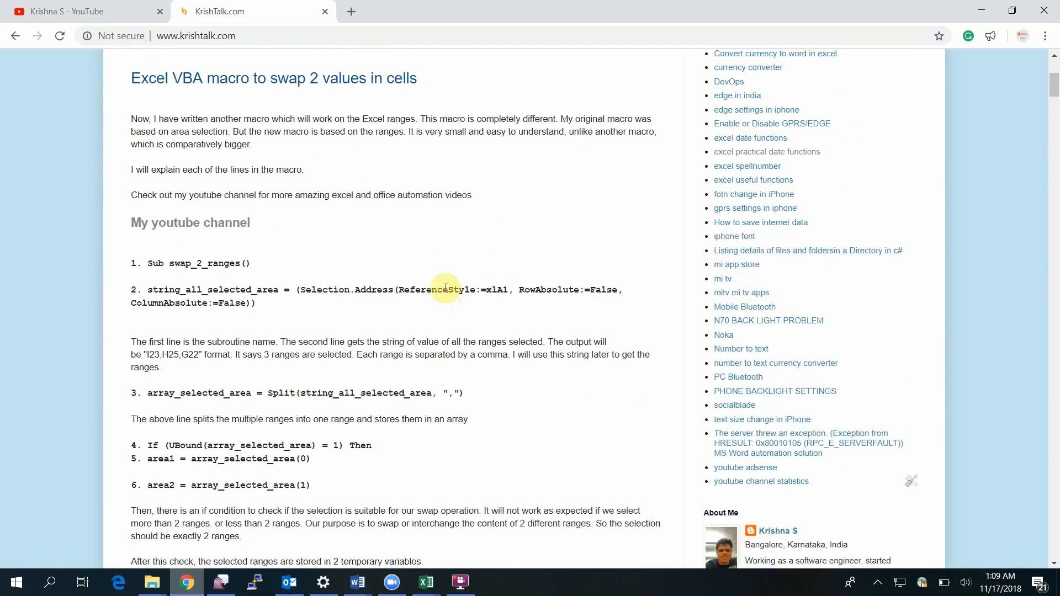
pyautogui.scroll(-3)
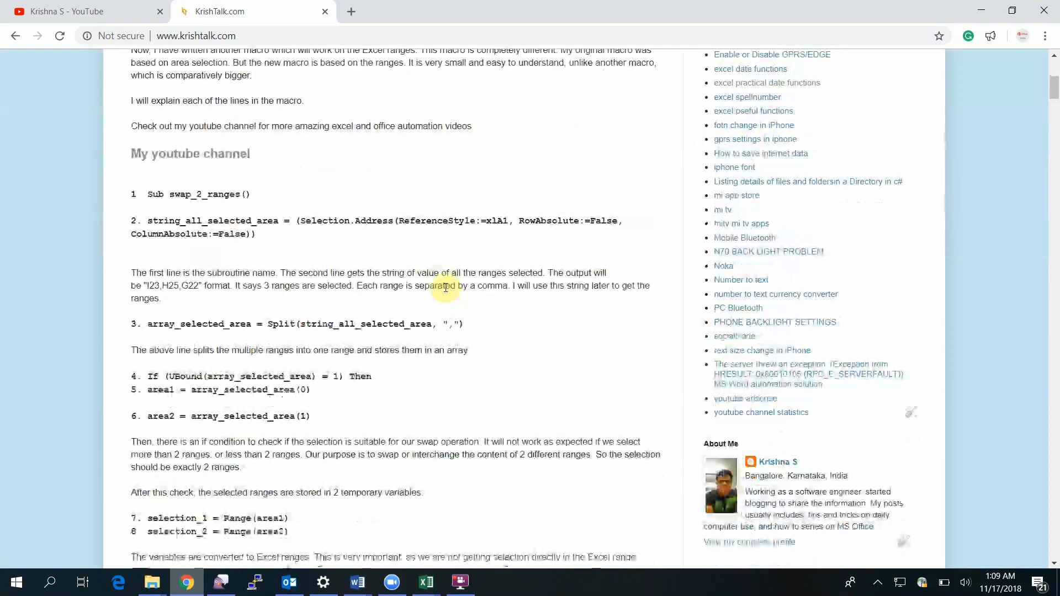
pyautogui.scroll(-3)
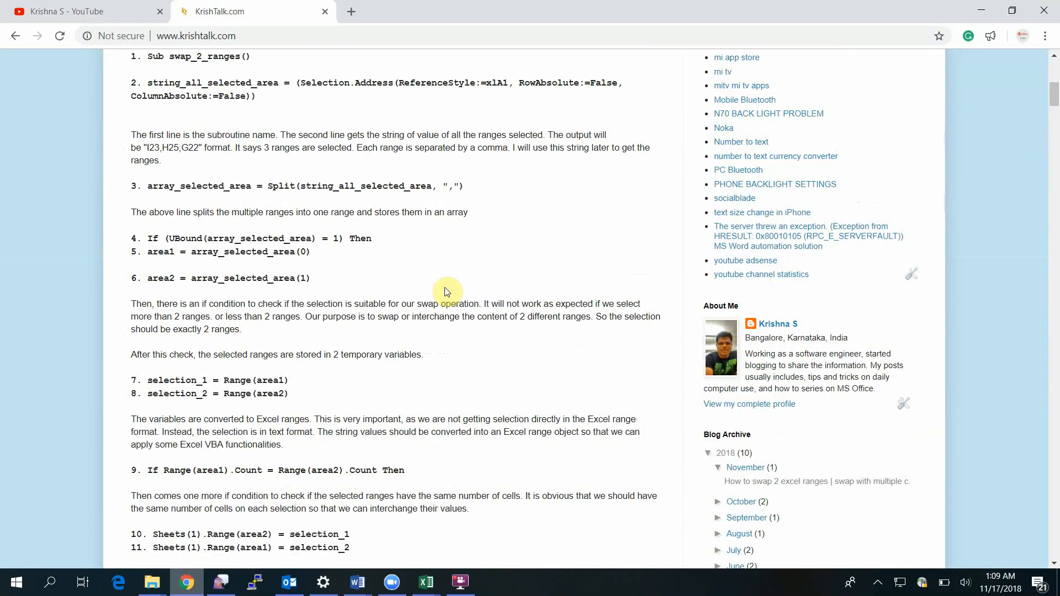
pyautogui.moveTo(156, 190)
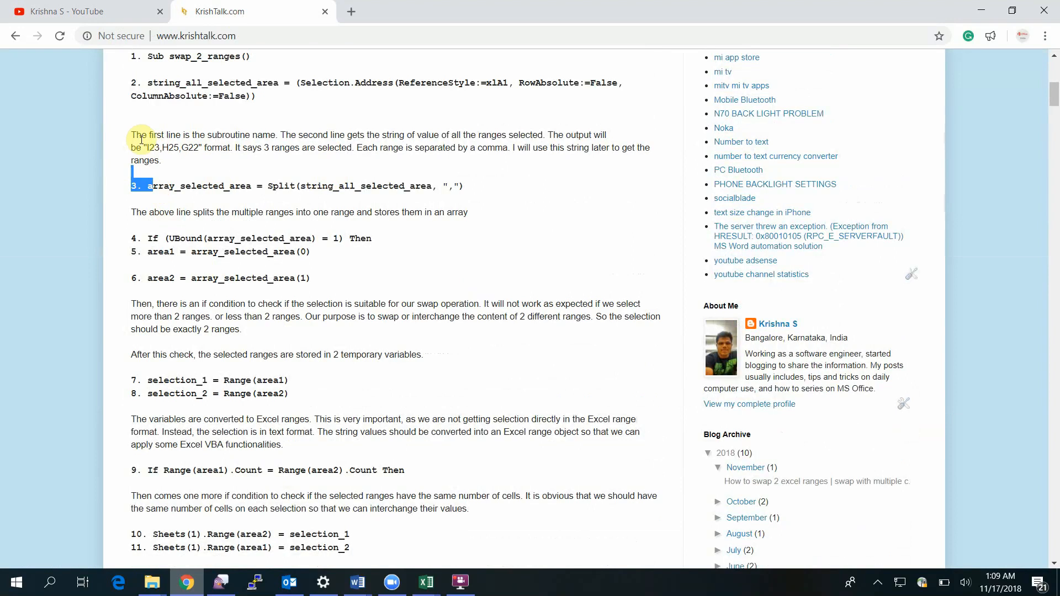
# Step: Read the remaining macro lines, then switch back to the YouTube channel page
pyautogui.scroll(-3)
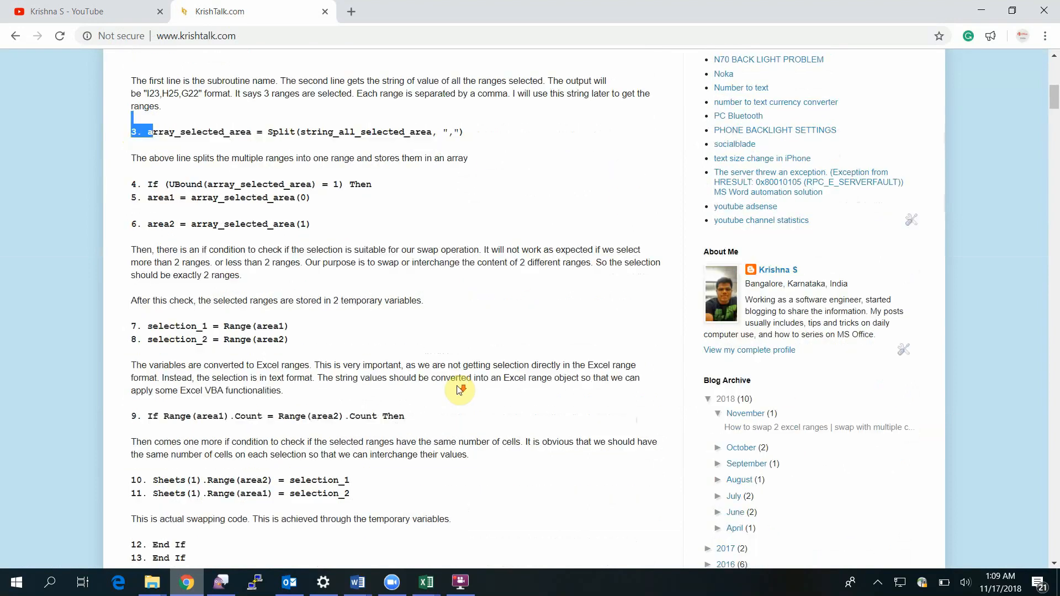
pyautogui.scroll(-3)
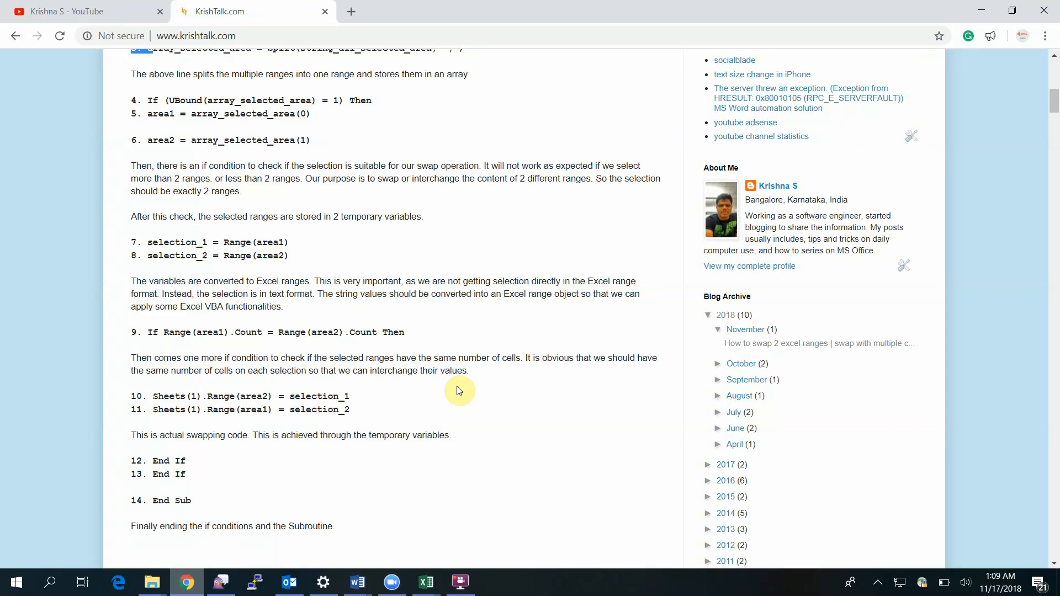
pyautogui.moveTo(472, 329)
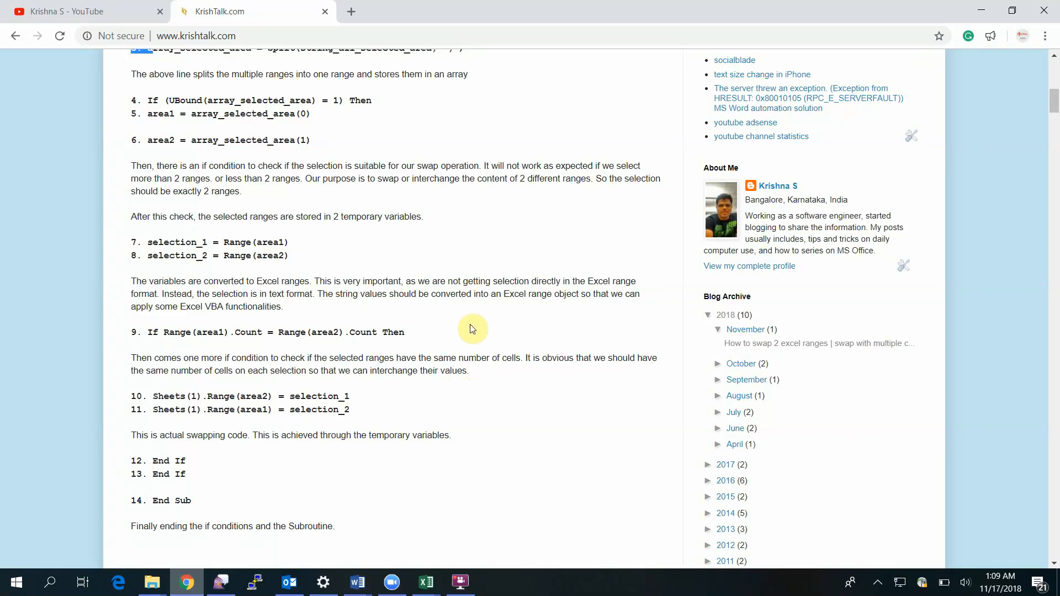
pyautogui.moveTo(114, 18)
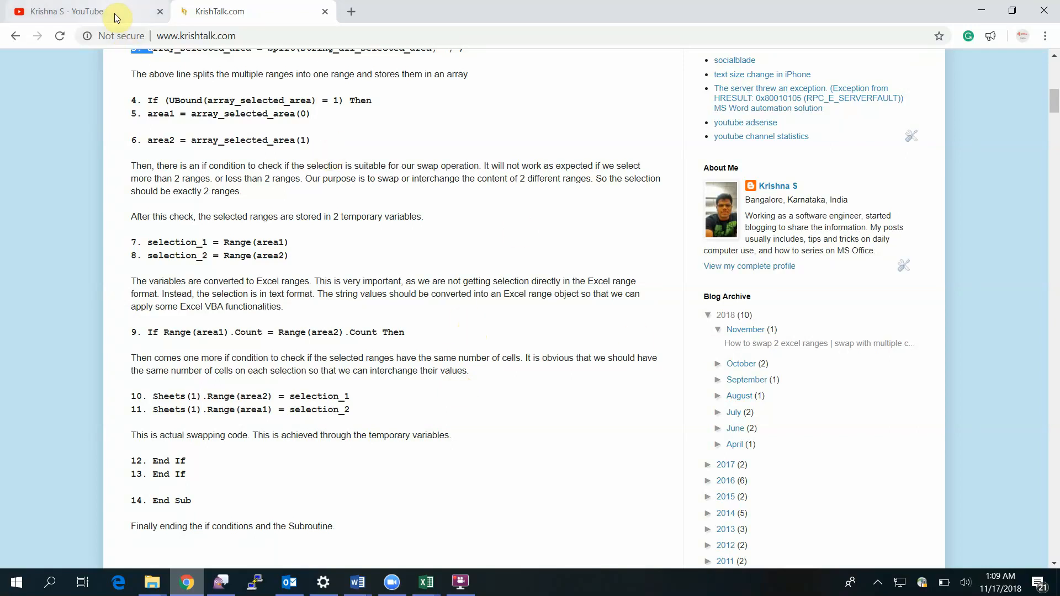
pyautogui.click(61, 11)
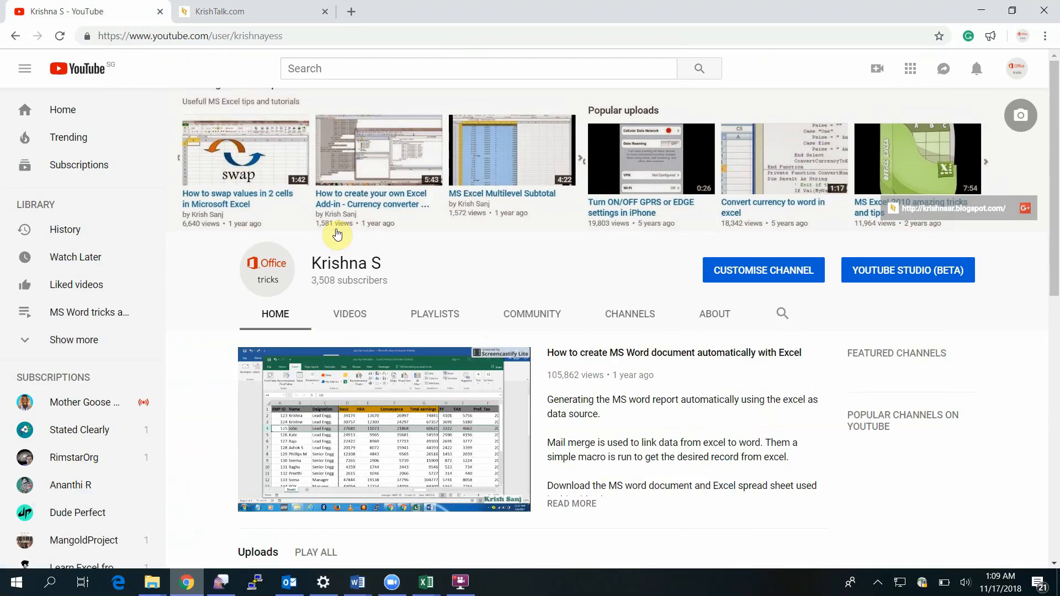
pyautogui.moveTo(426, 581)
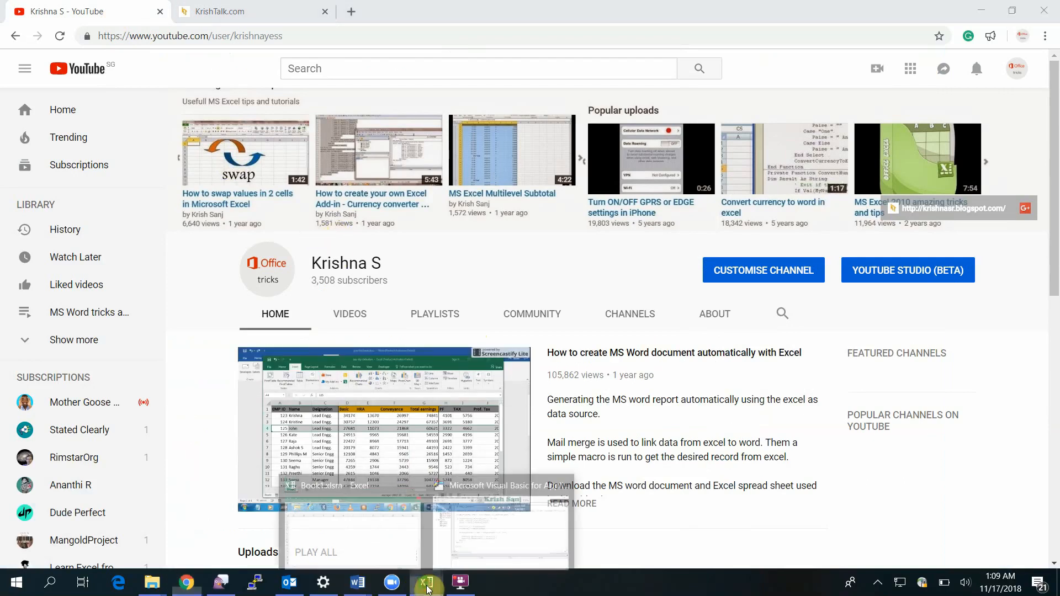
pyautogui.click(425, 582)
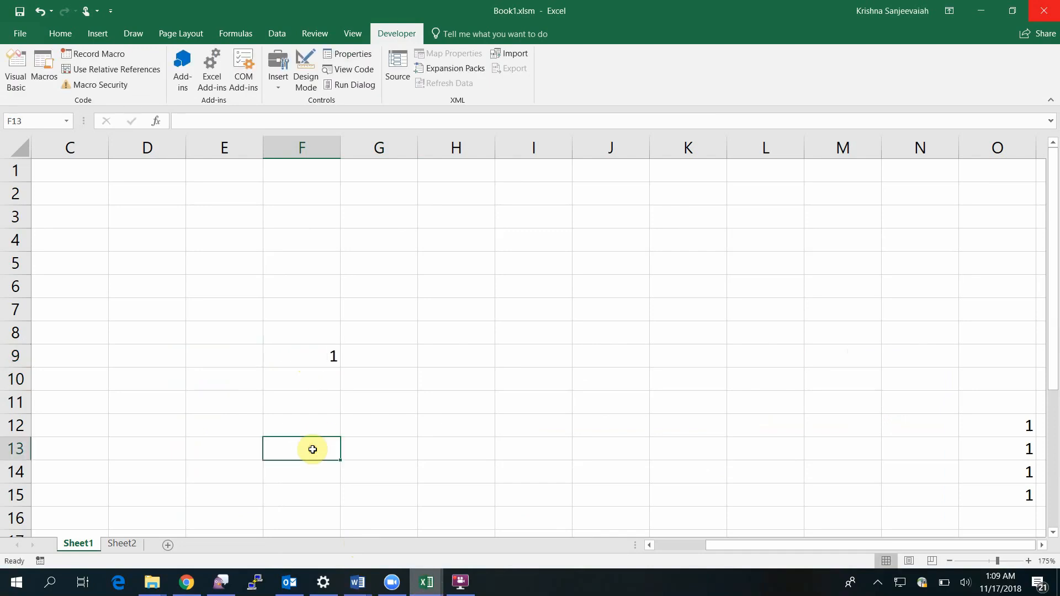
pyautogui.write('W')
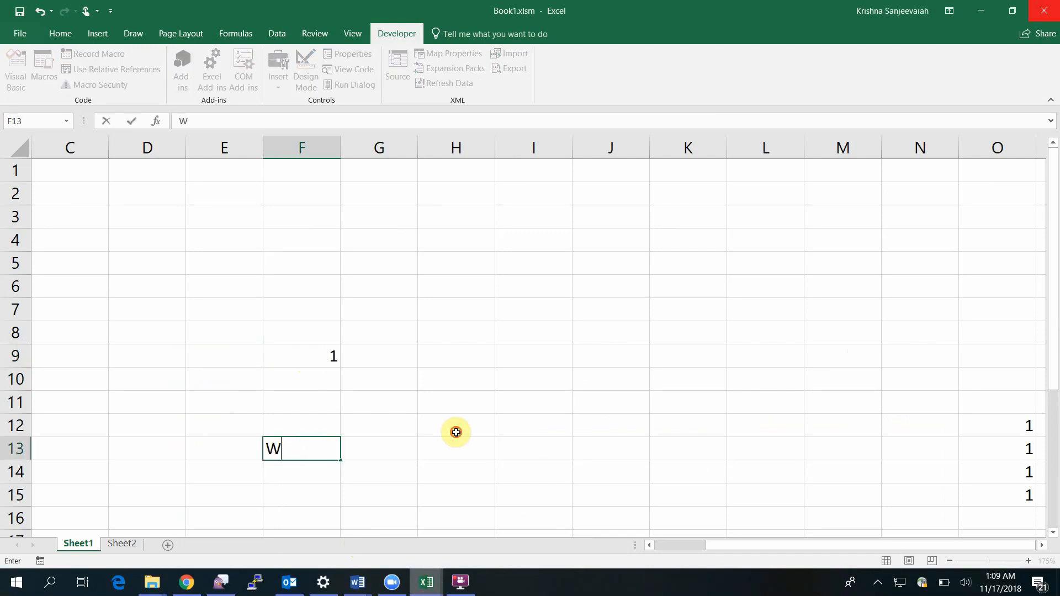
pyautogui.press('Return')
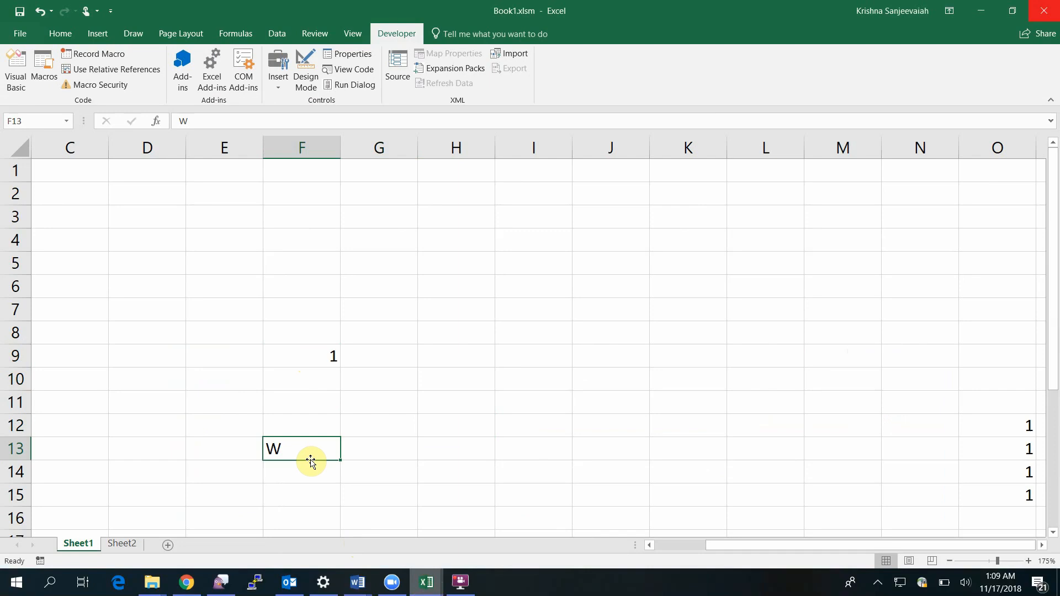
pyautogui.moveTo(451, 457)
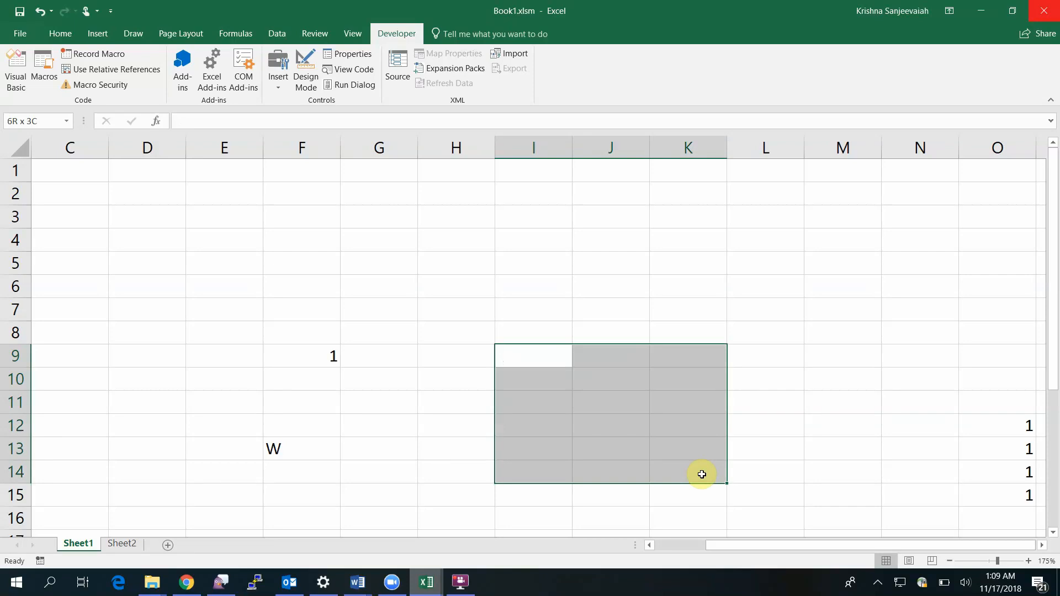
pyautogui.click(300, 448)
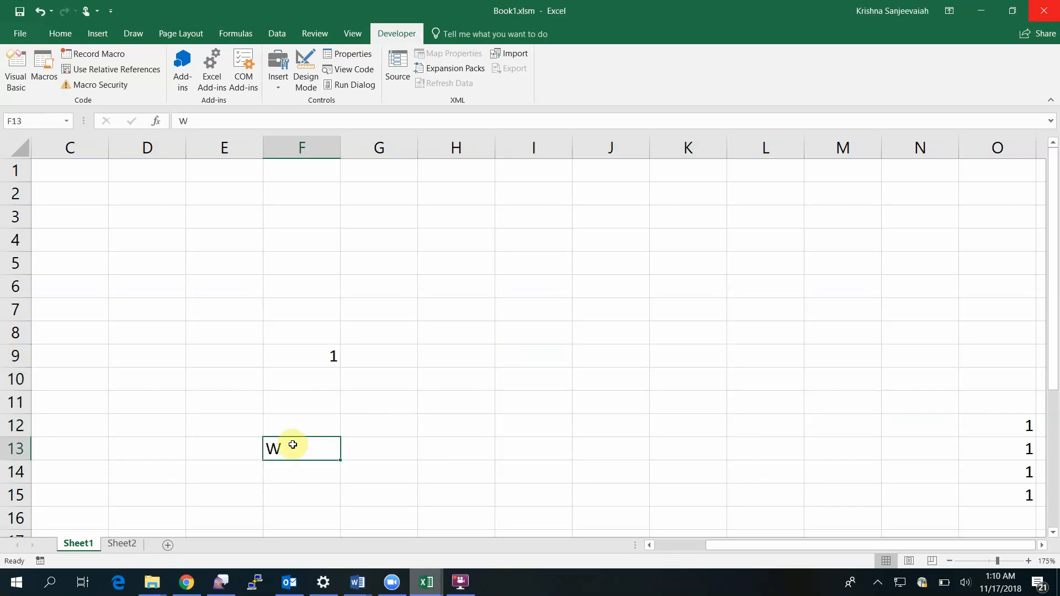
pyautogui.click(301, 356)
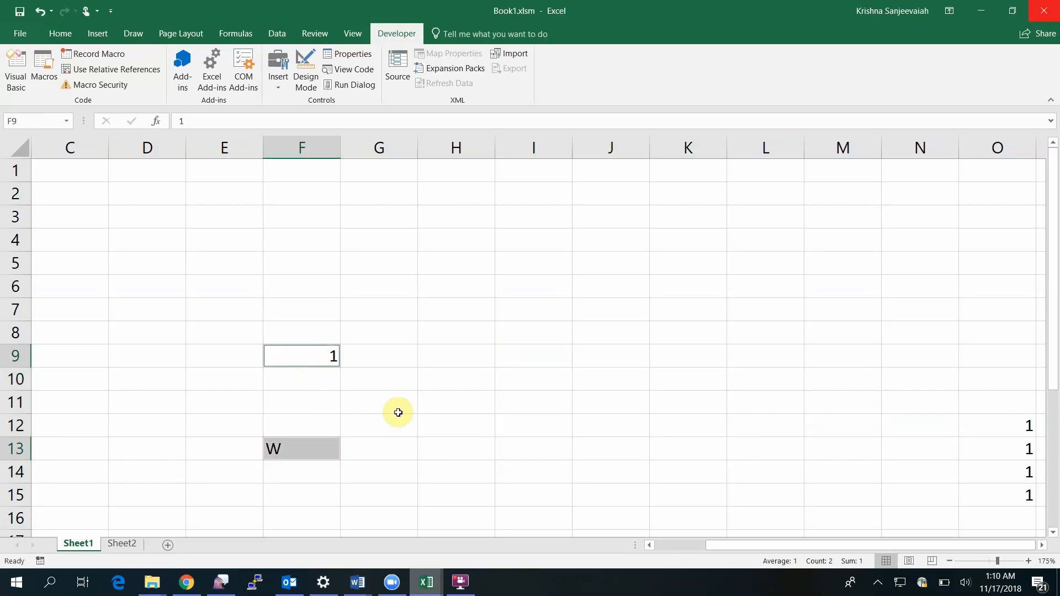
pyautogui.moveTo(311, 380)
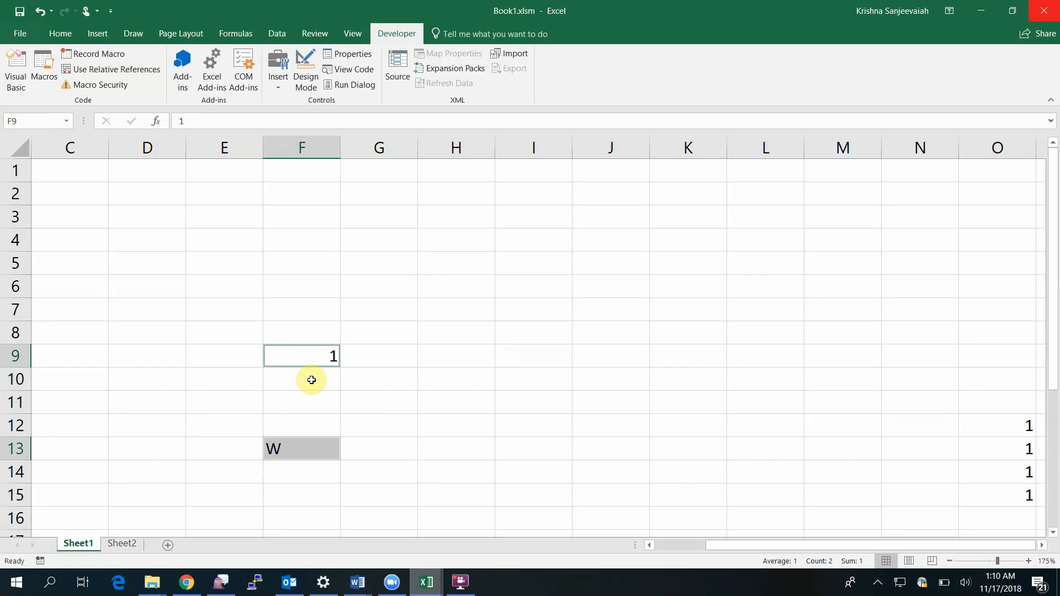
pyautogui.moveTo(523, 309)
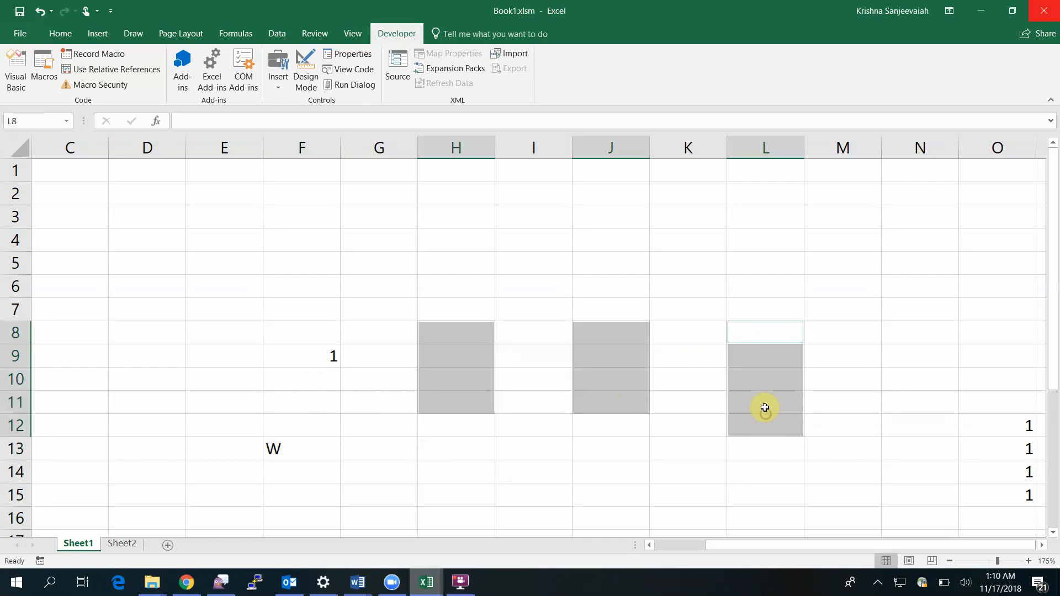
pyautogui.click(533, 470)
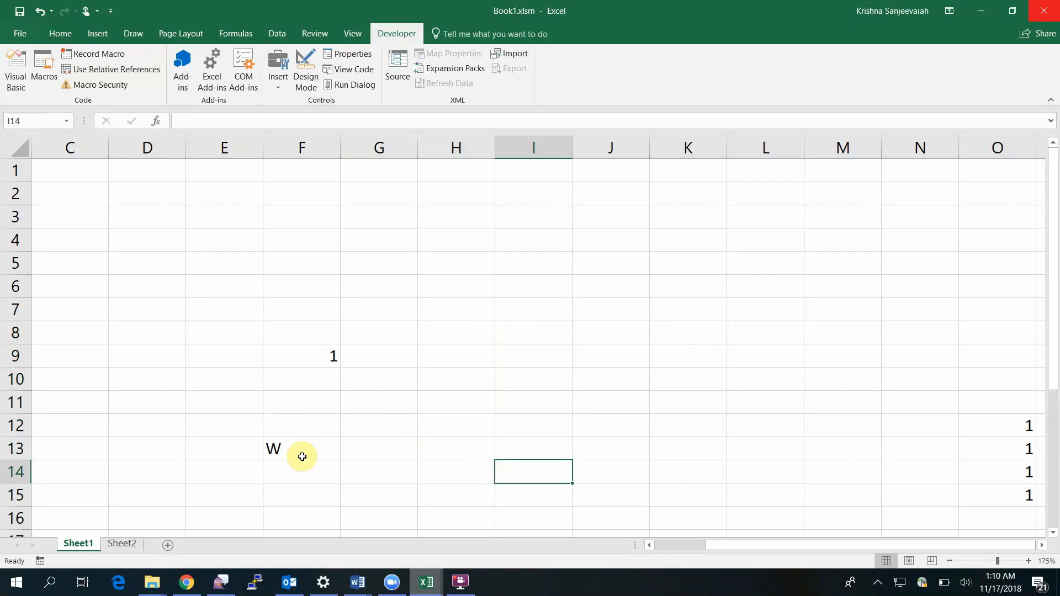
pyautogui.moveTo(312, 354)
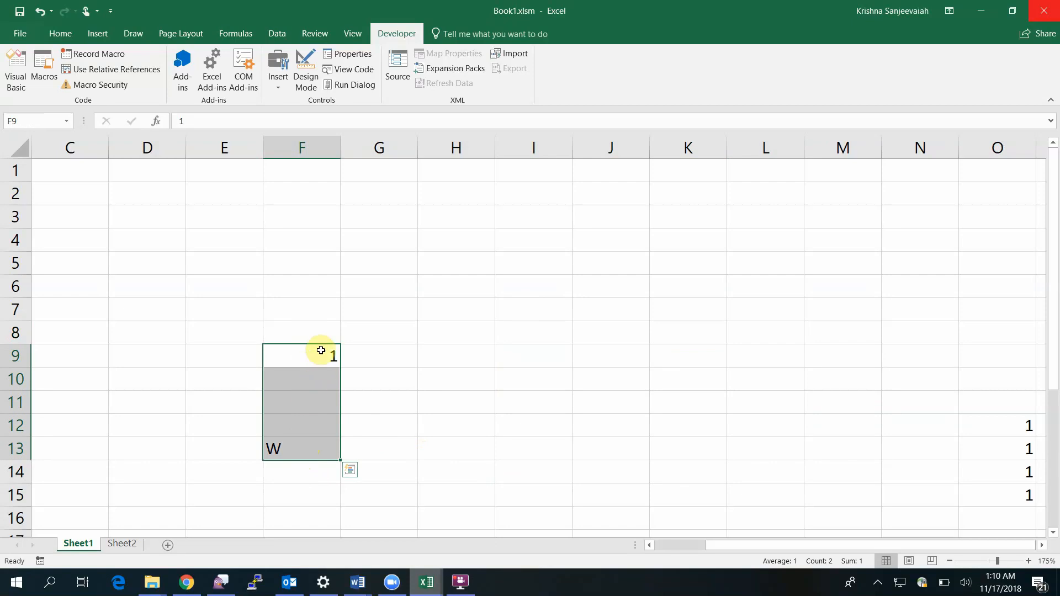
pyautogui.moveTo(319, 398)
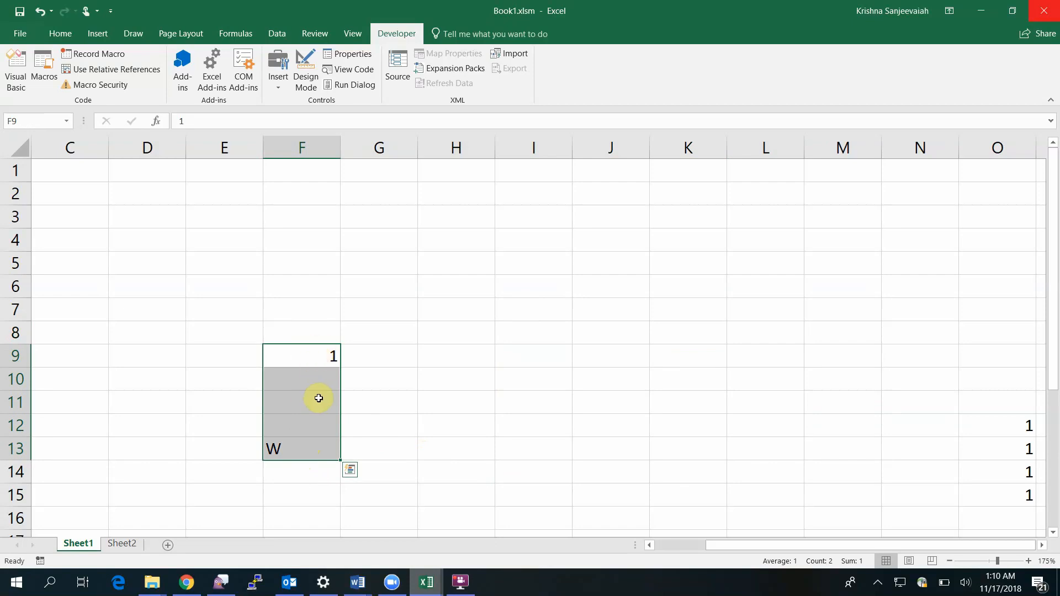
pyautogui.click(302, 448)
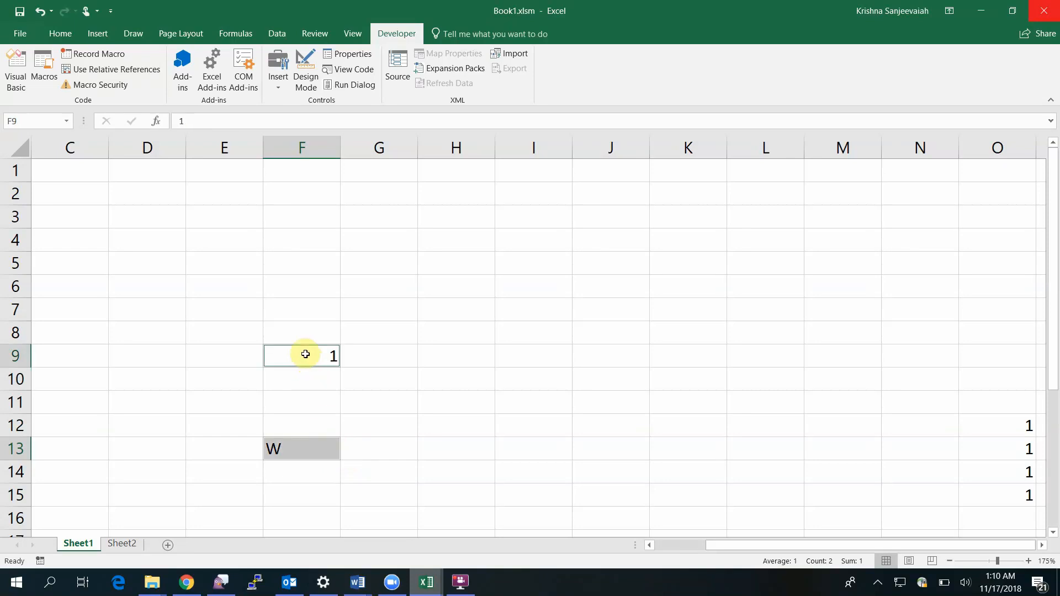
pyautogui.moveTo(371, 47)
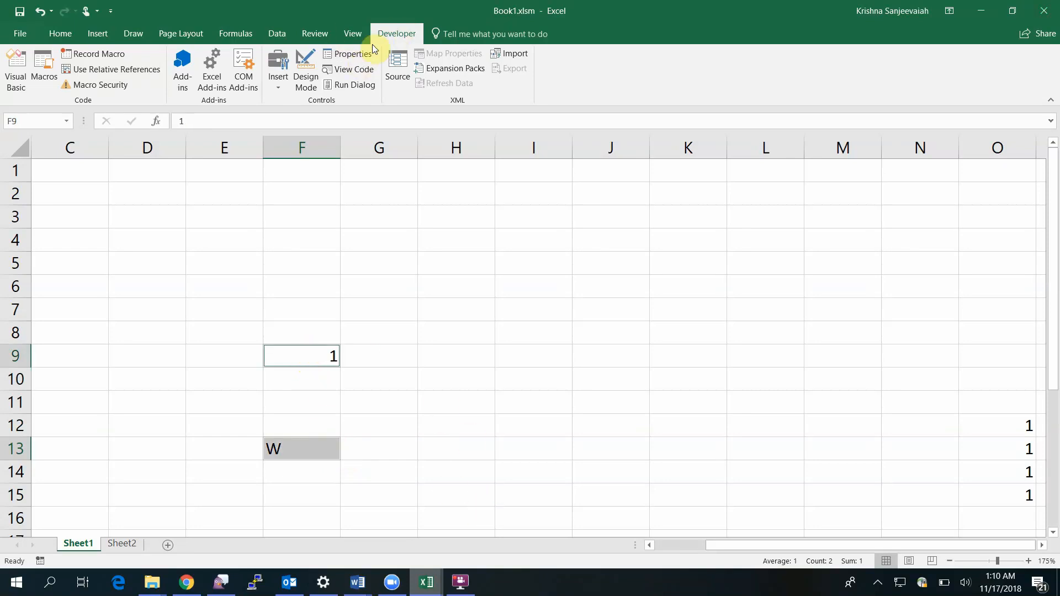
pyautogui.click(43, 64)
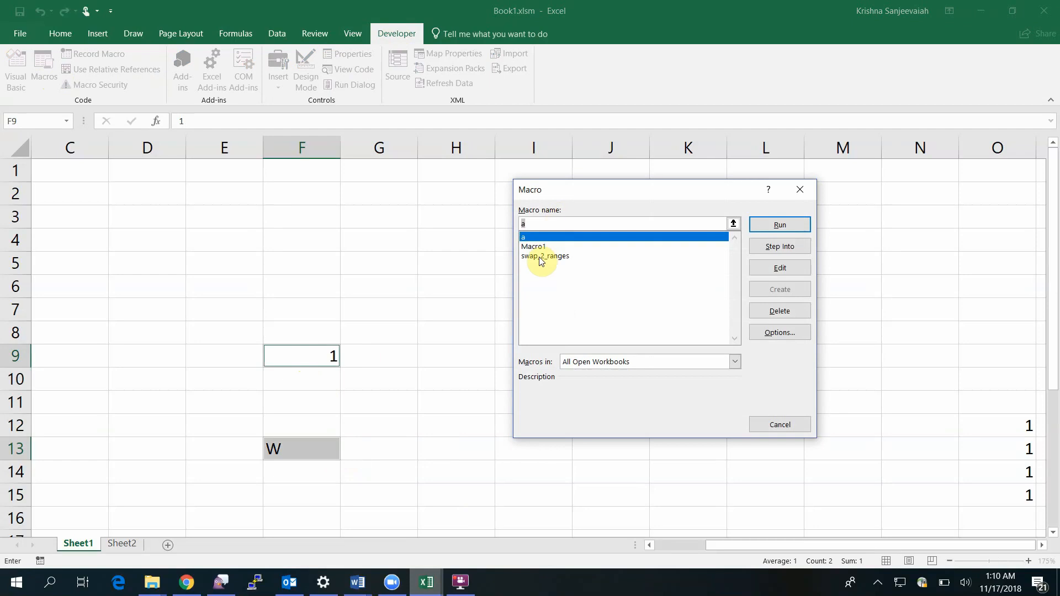
pyautogui.click(545, 255)
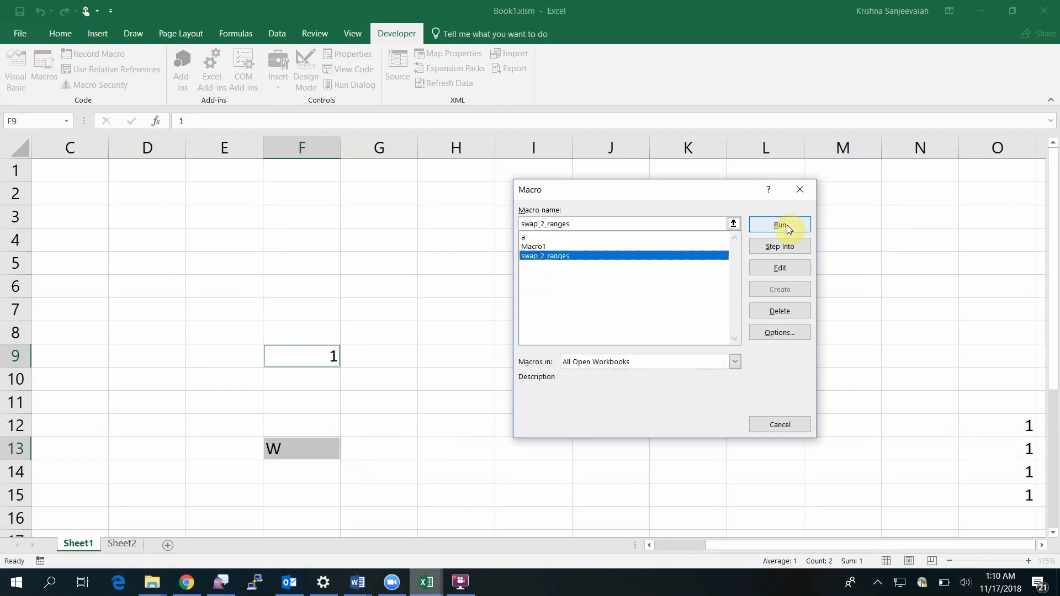
pyautogui.click(779, 225)
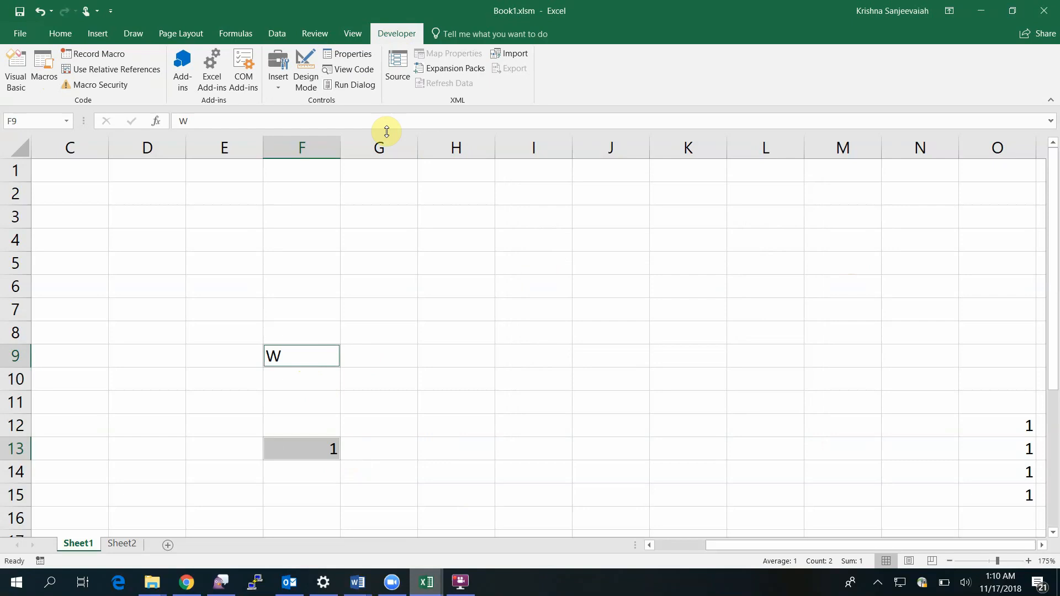
pyautogui.click(43, 67)
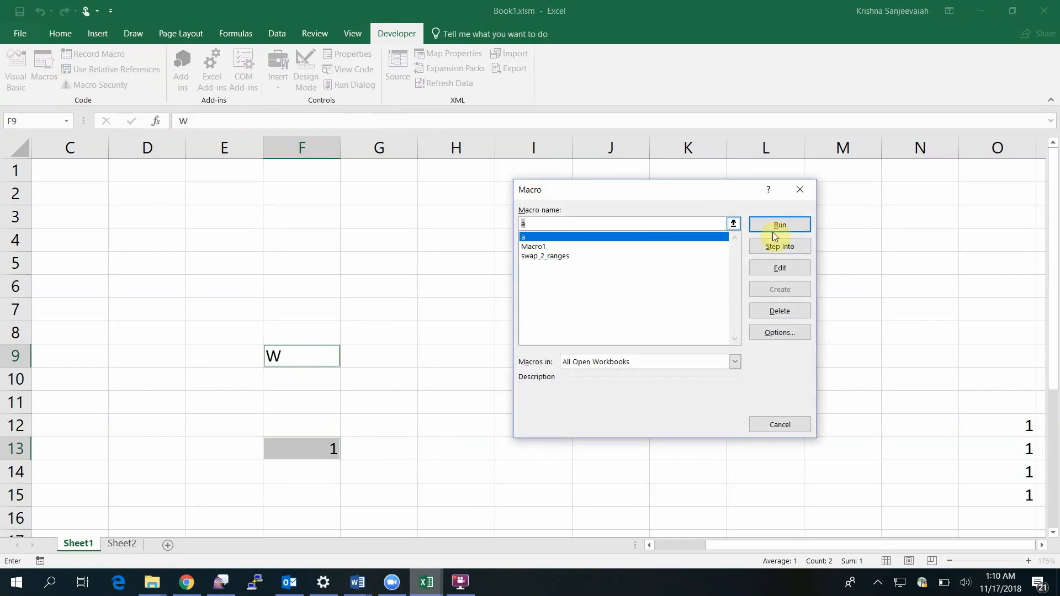
pyautogui.click(779, 225)
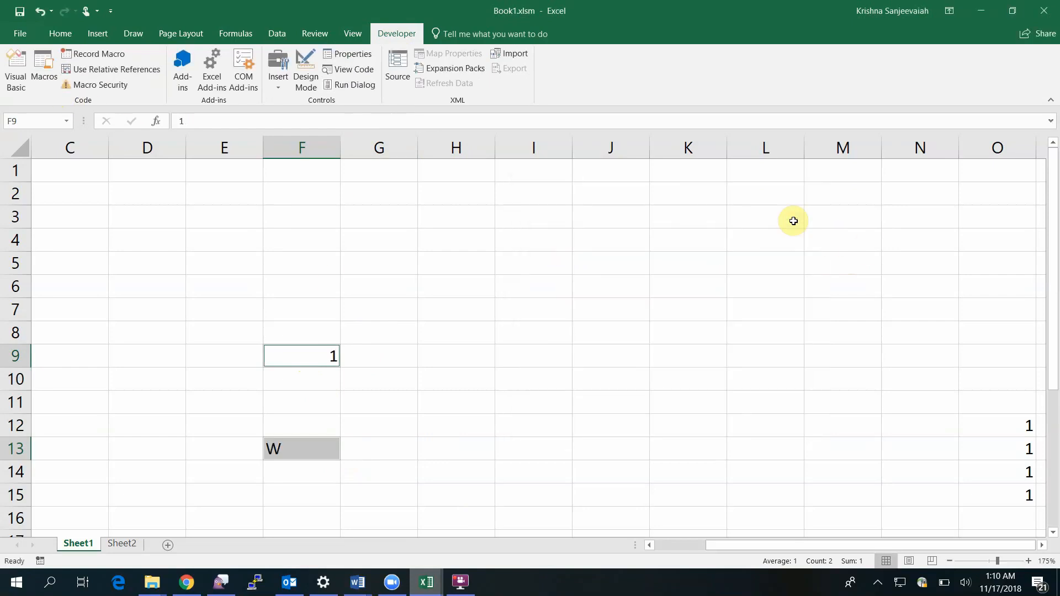
pyautogui.moveTo(421, 411)
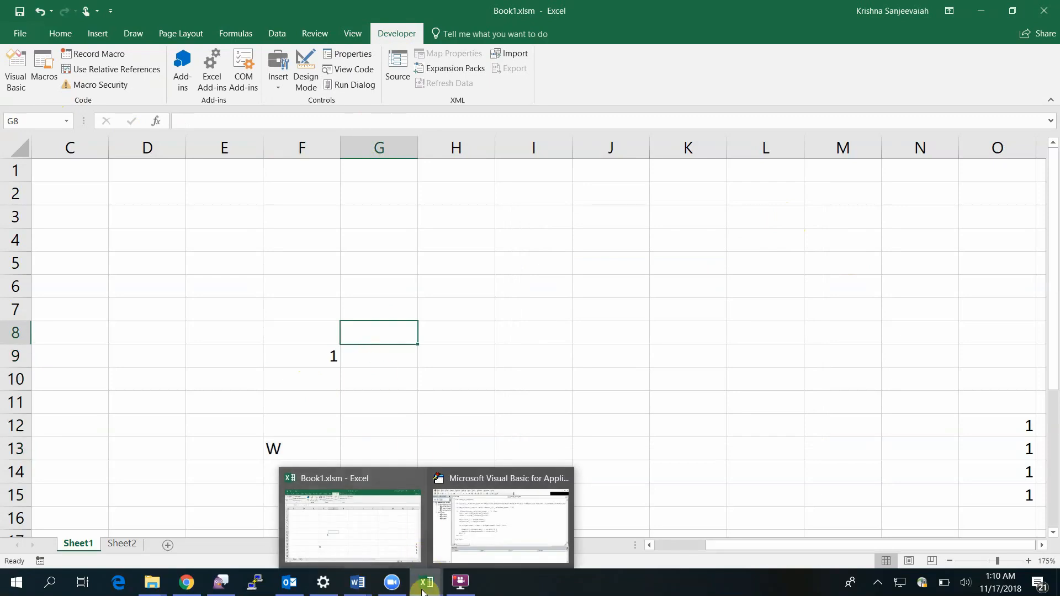
# Step: Review the swap_2_ranges module code in the Visual Basic editor, then return to Chrome
pyautogui.click(499, 524)
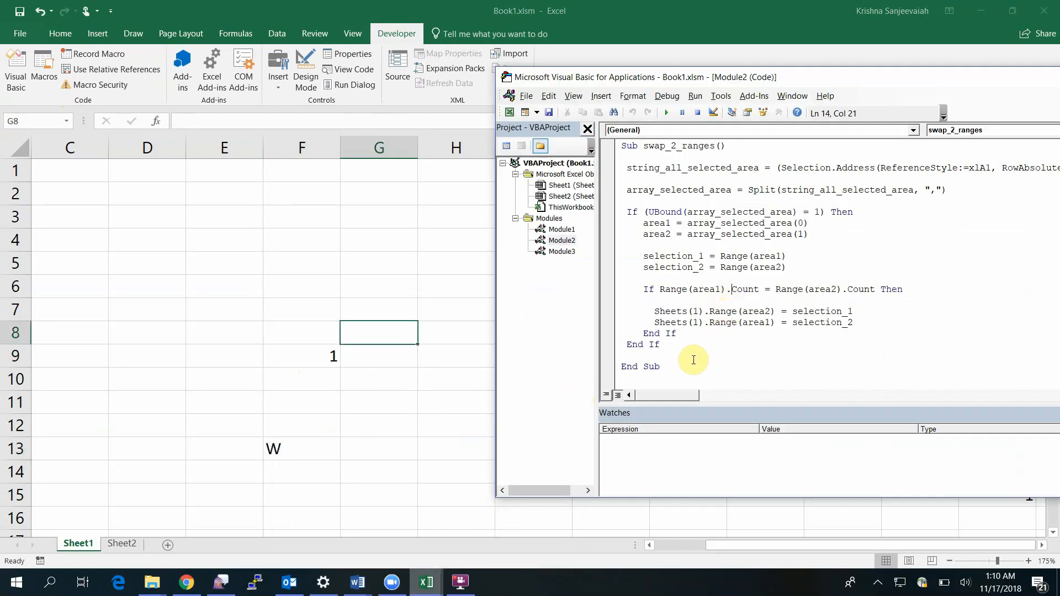
pyautogui.press('ctrl+a')
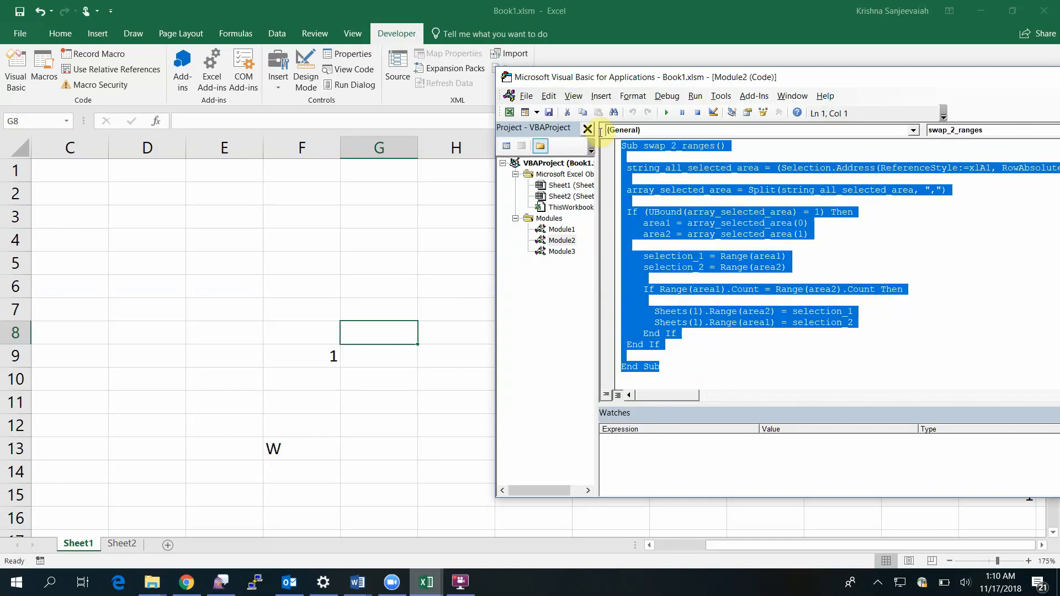
pyautogui.click(788, 256)
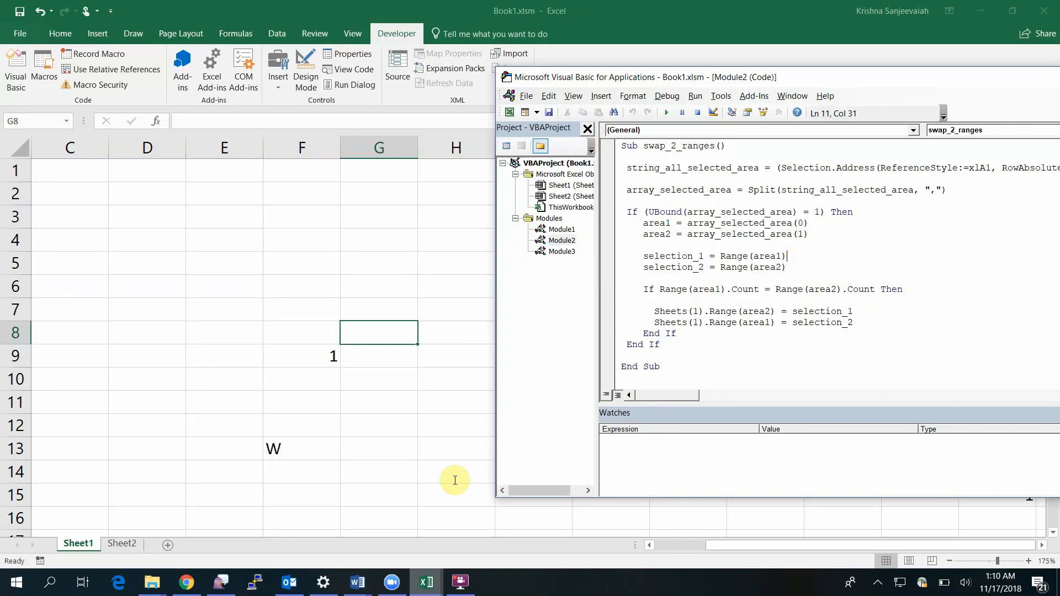
pyautogui.click(186, 581)
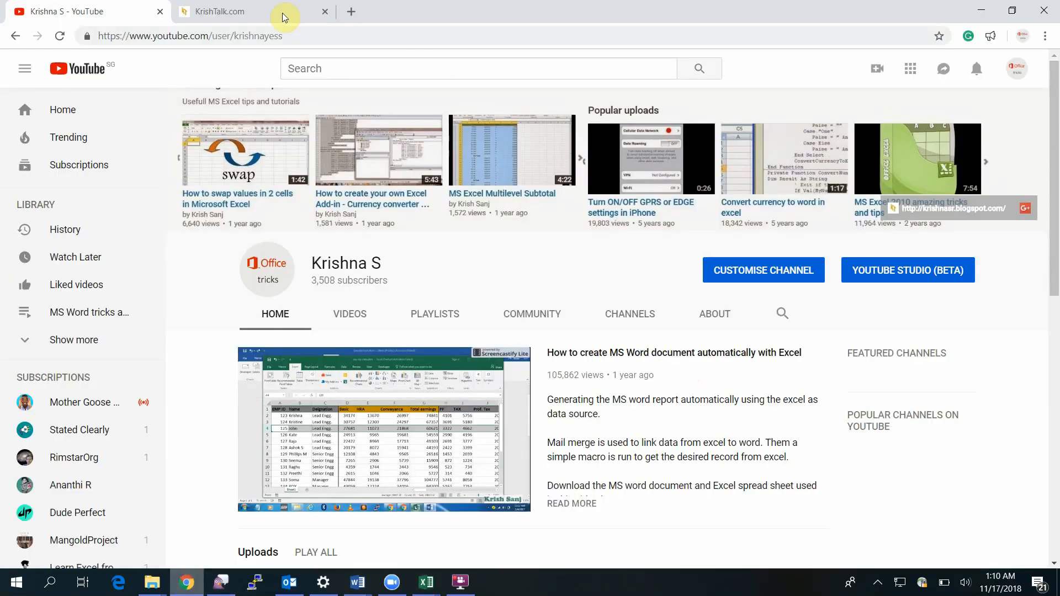
# Step: Switch to the KrishTalk.com tab with the line-by-line swap code explanation
pyautogui.click(230, 12)
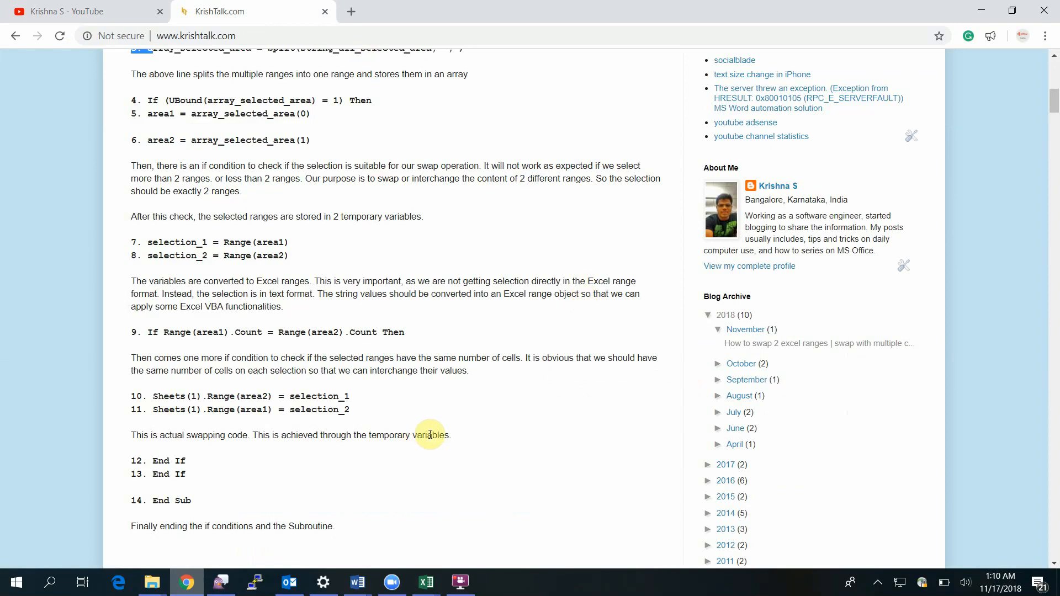
pyautogui.moveTo(432, 429)
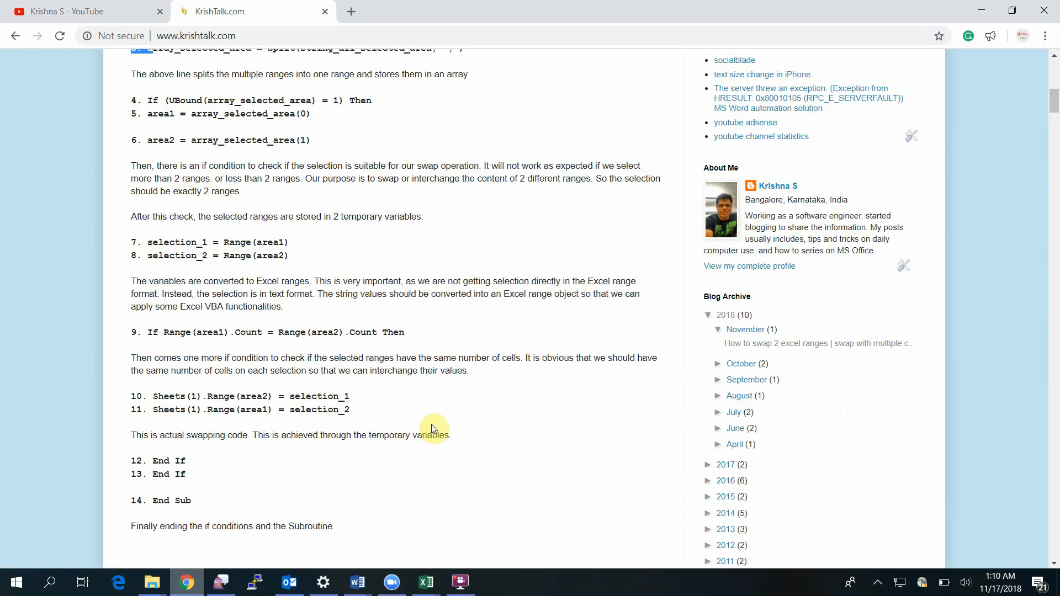
pyautogui.moveTo(398, 484)
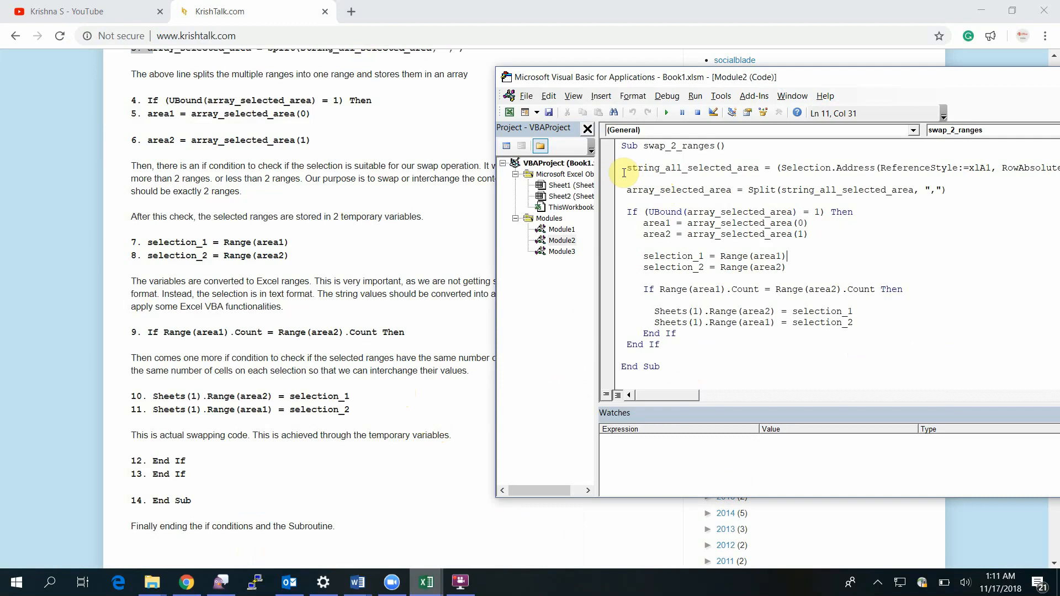
pyautogui.moveTo(642, 181)
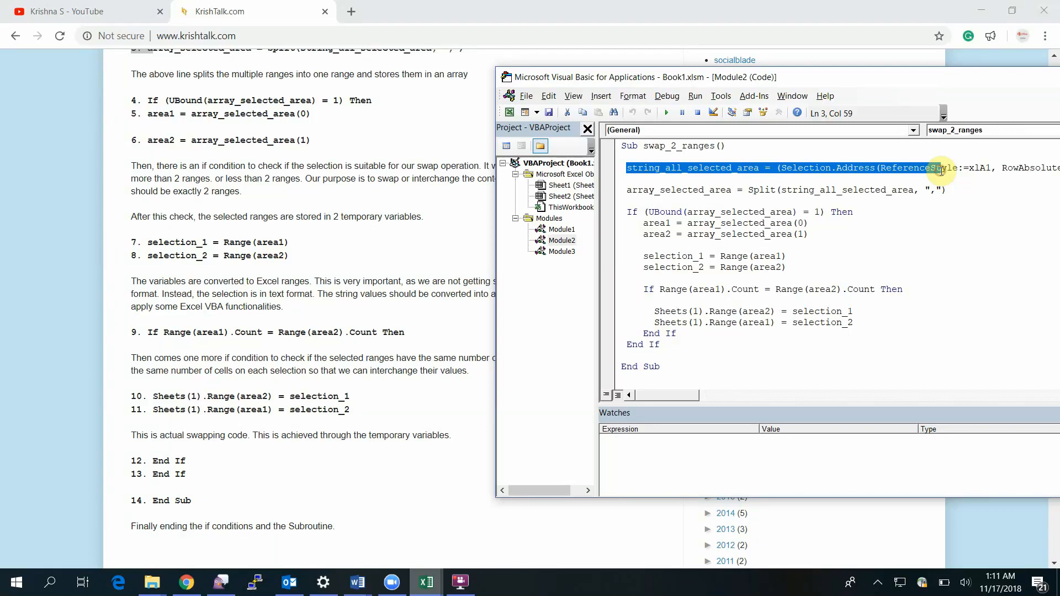
pyautogui.moveTo(695, 242)
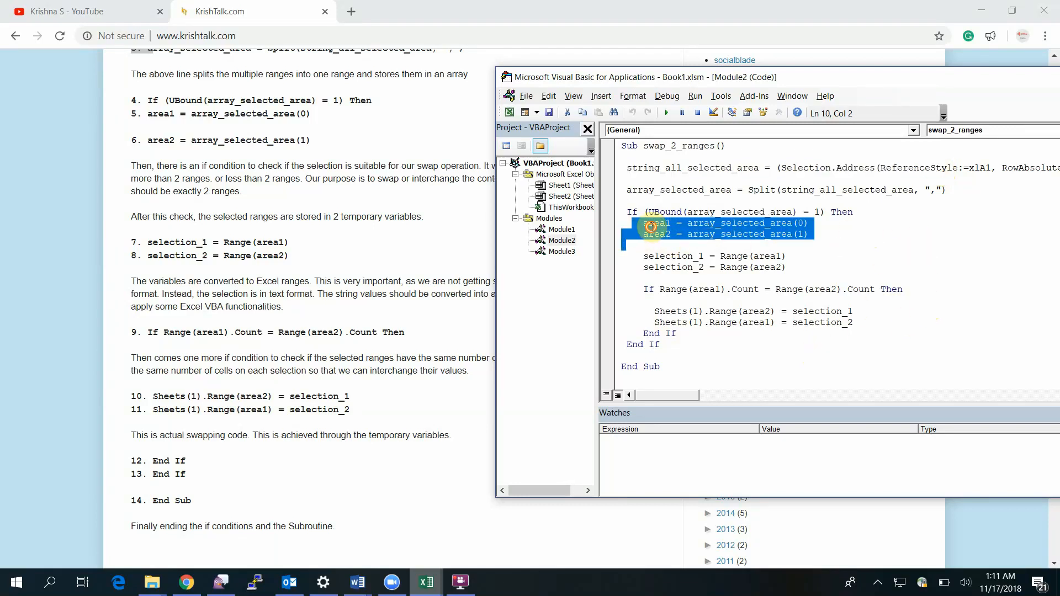
# Step: Highlight array_selected_area(0) and Range in the area1 and selection_1 code lines
pyautogui.doubleClick(654, 234)
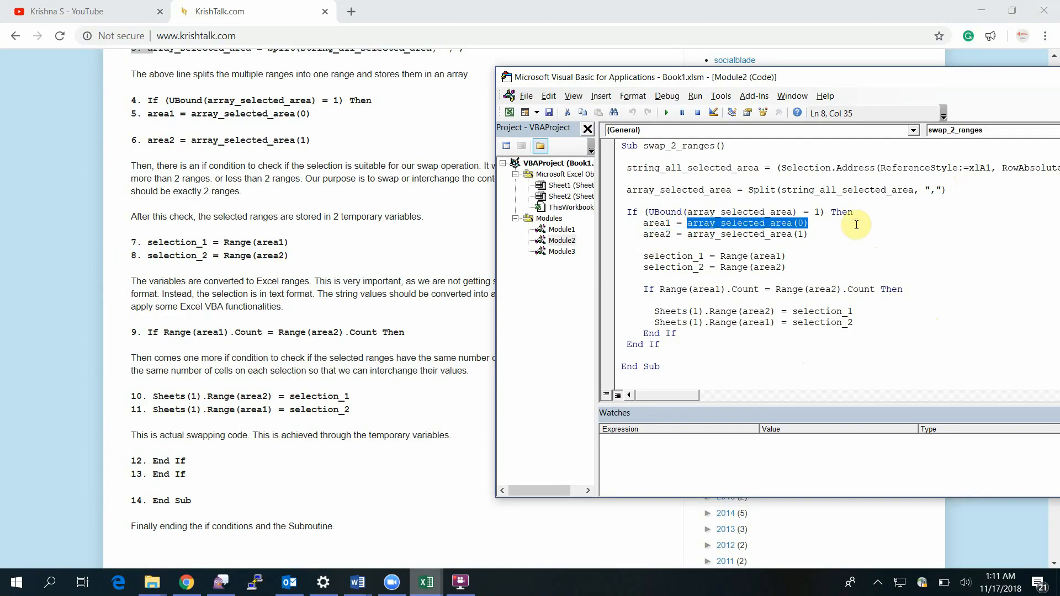
pyautogui.moveTo(642, 191)
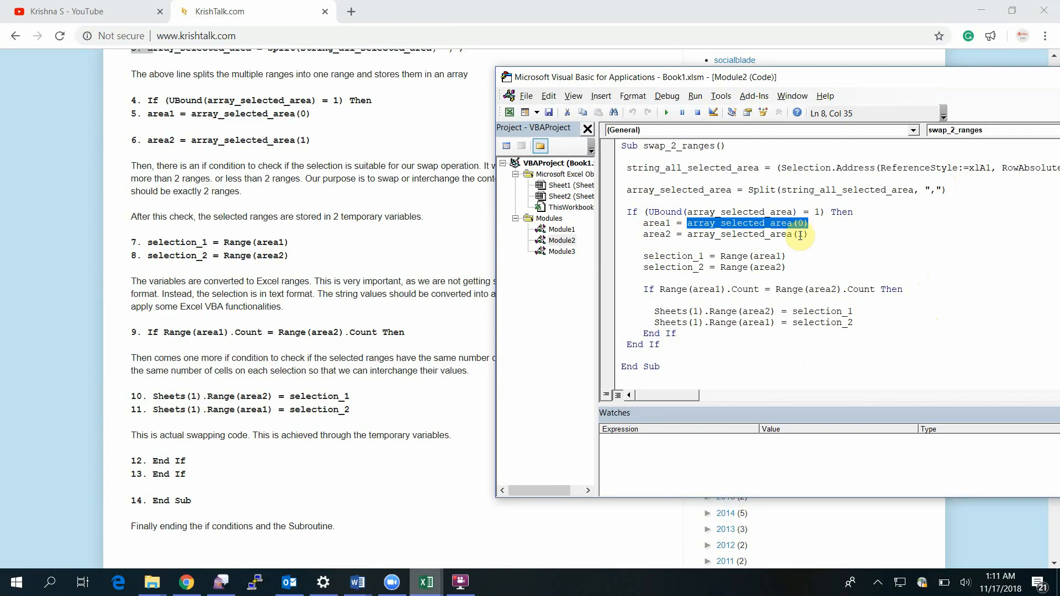
pyautogui.moveTo(855, 237)
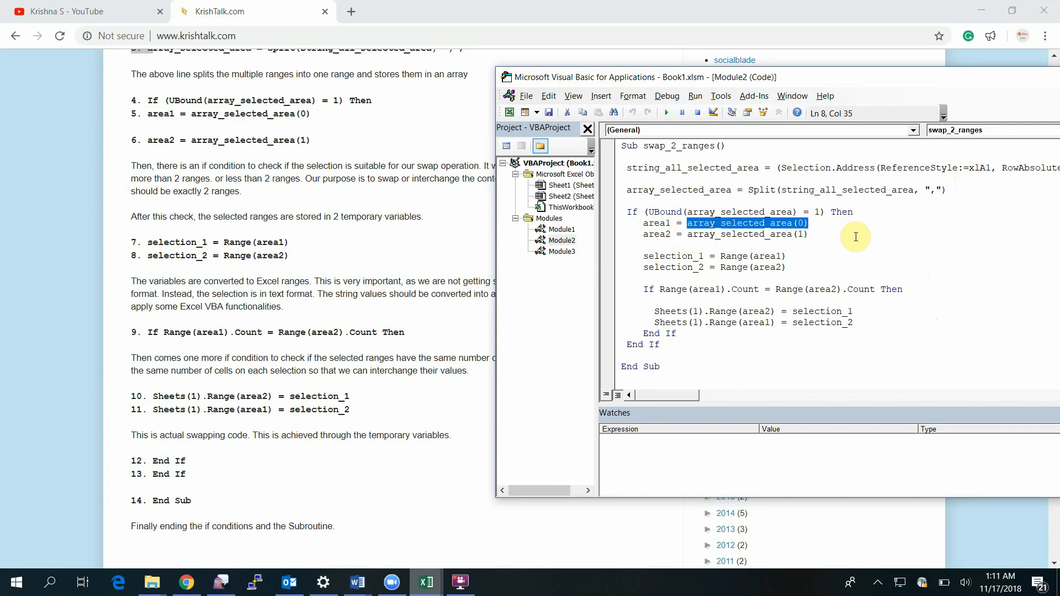
pyautogui.doubleClick(732, 256)
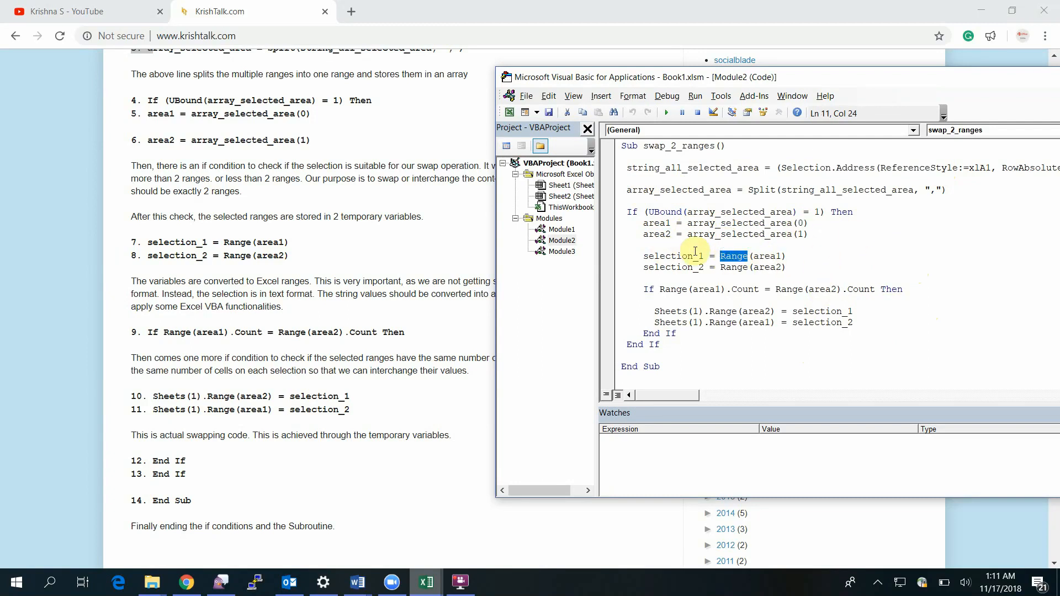
pyautogui.doubleClick(765, 255)
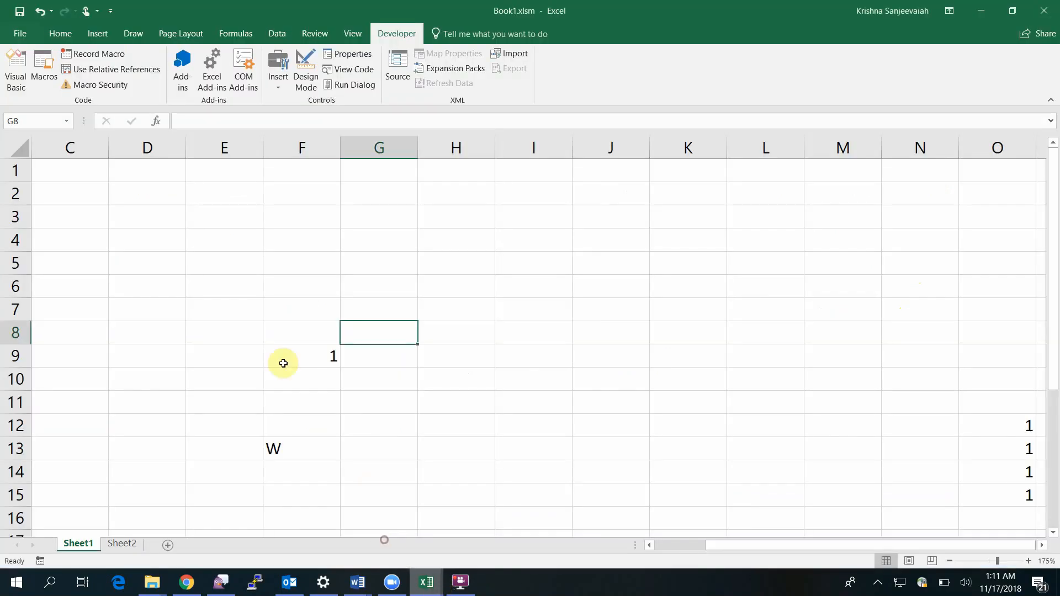
# Step: Select cell F9 holding the value 1
pyautogui.click(301, 356)
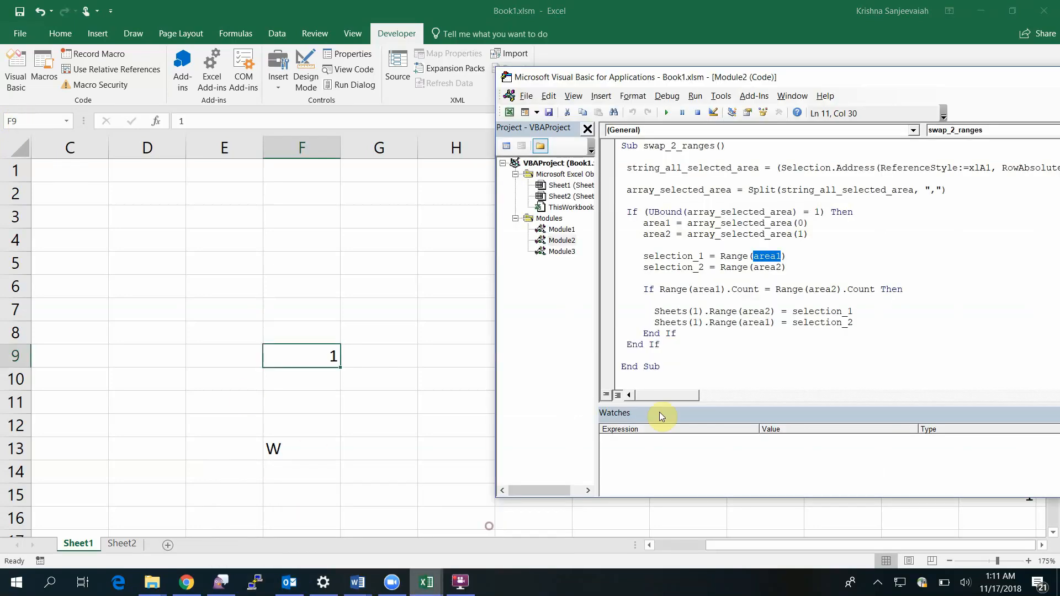
pyautogui.moveTo(707, 323)
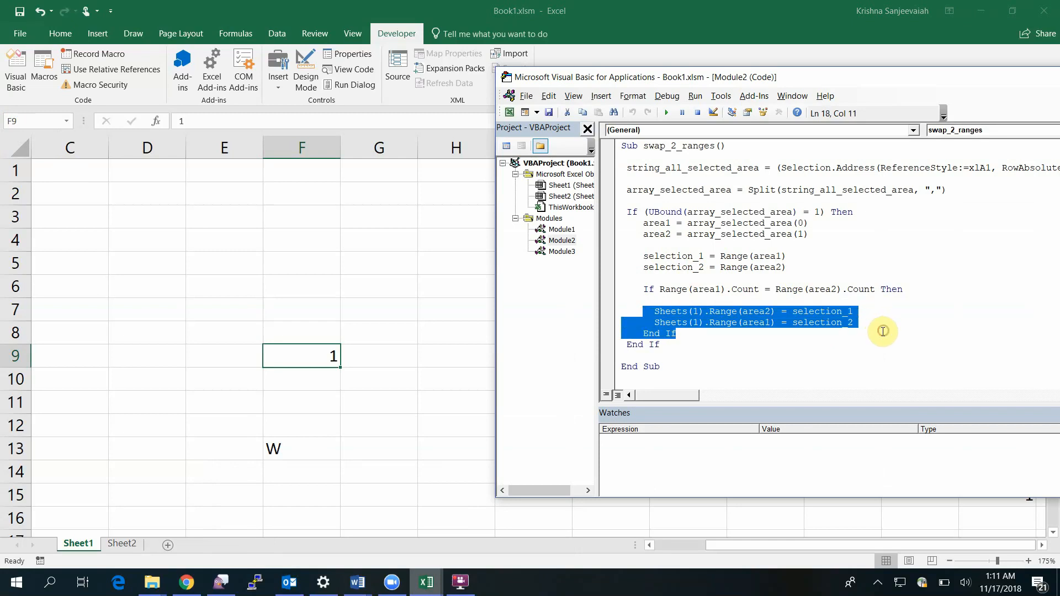
pyautogui.moveTo(615, 218)
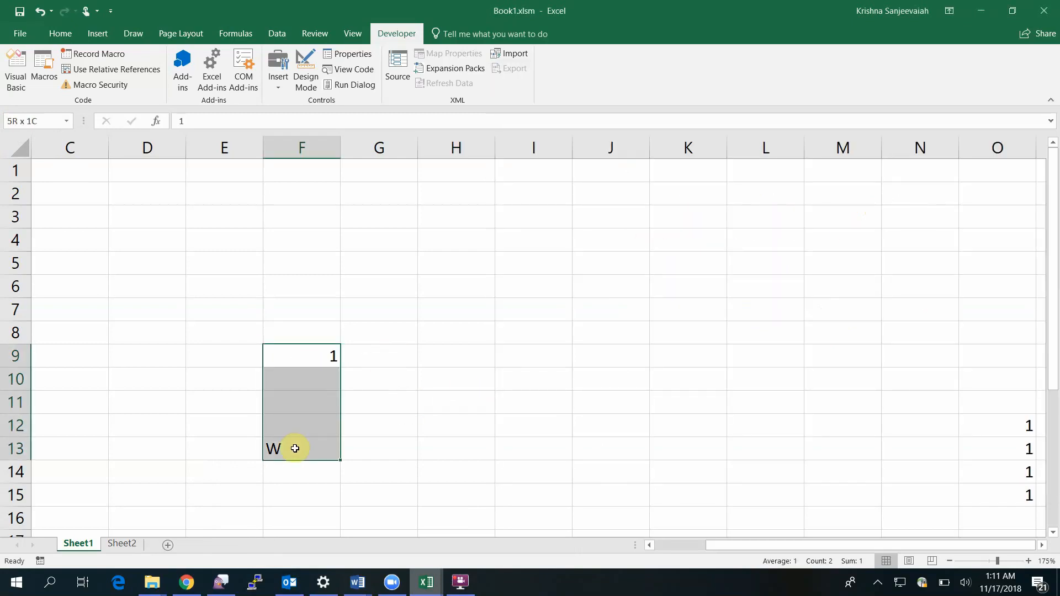
# Step: Check the macro code, then select F9 and F13 as two separate single-cell areas
pyautogui.click(353, 69)
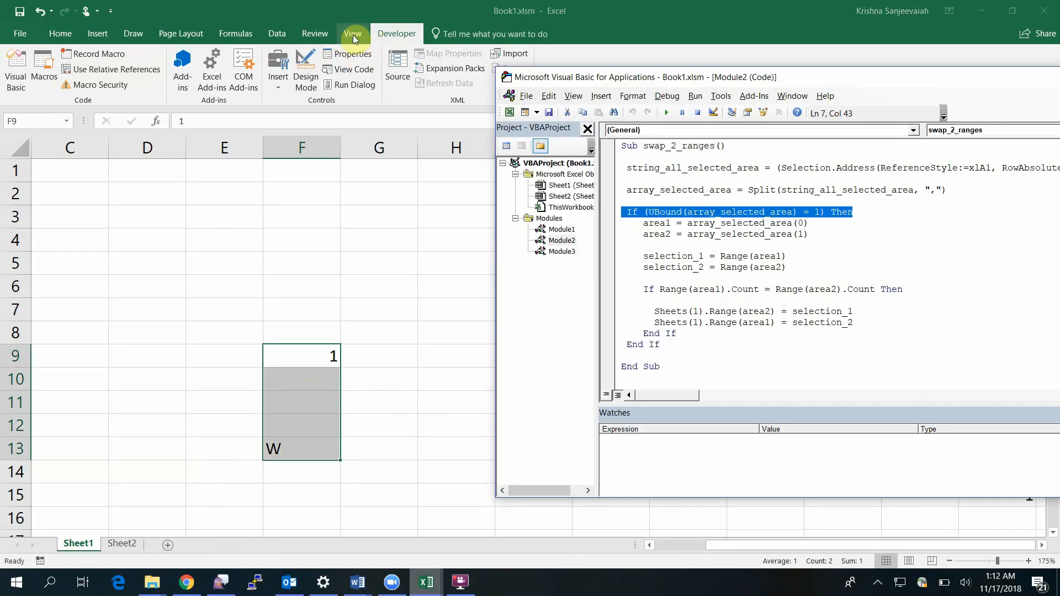
pyautogui.click(44, 68)
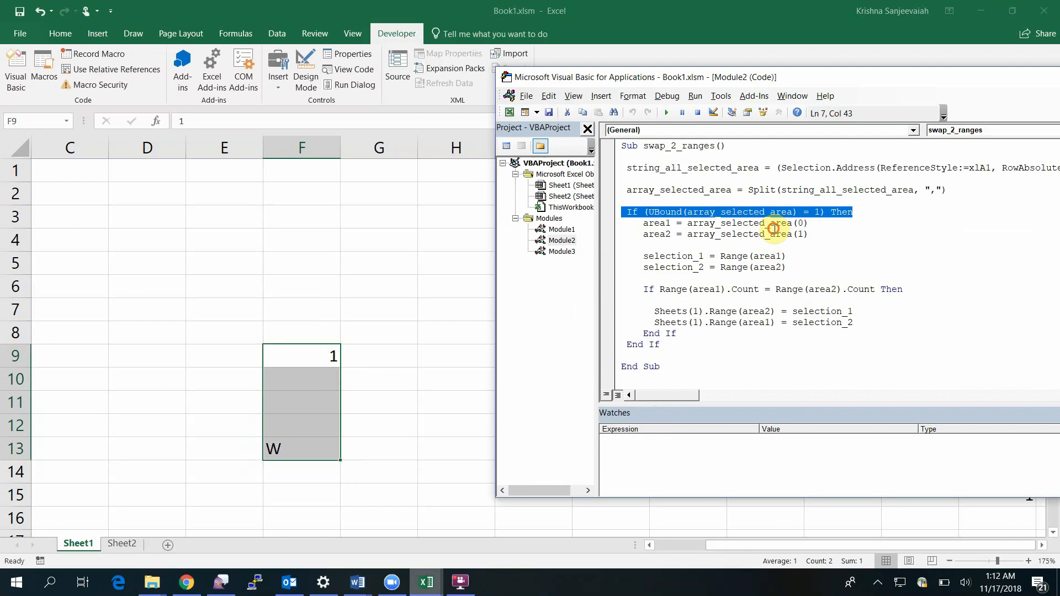
pyautogui.click(698, 289)
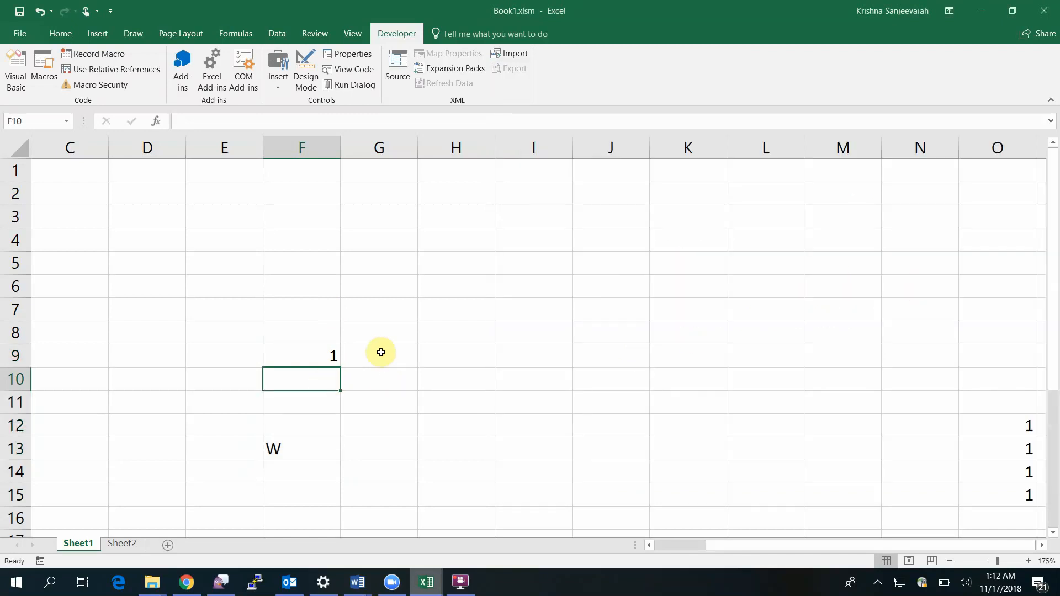
pyautogui.click(301, 448)
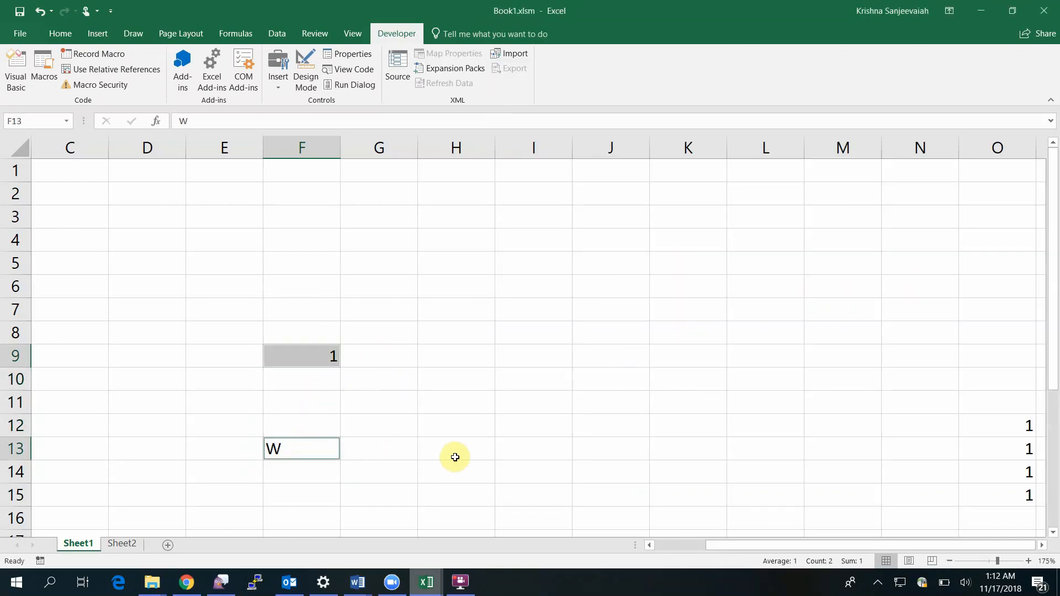
pyautogui.moveTo(417, 370)
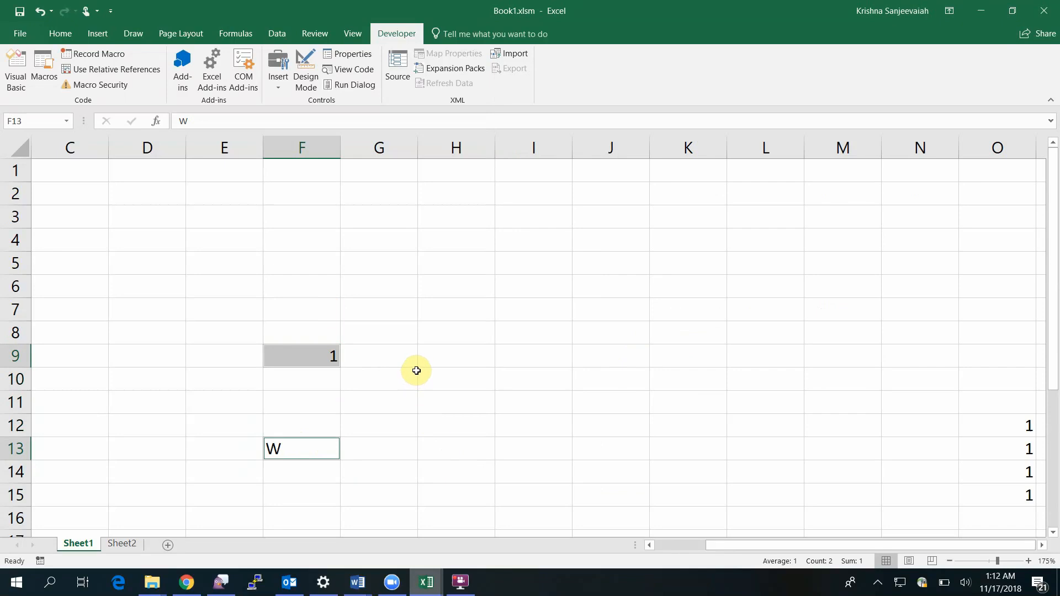
pyautogui.press('alt')
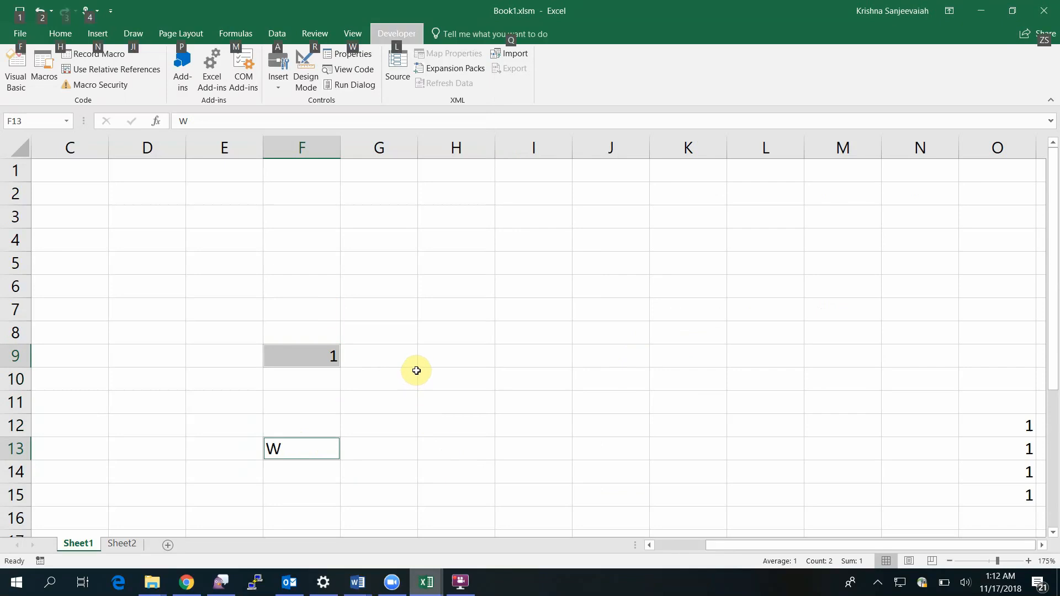
pyautogui.moveTo(433, 372)
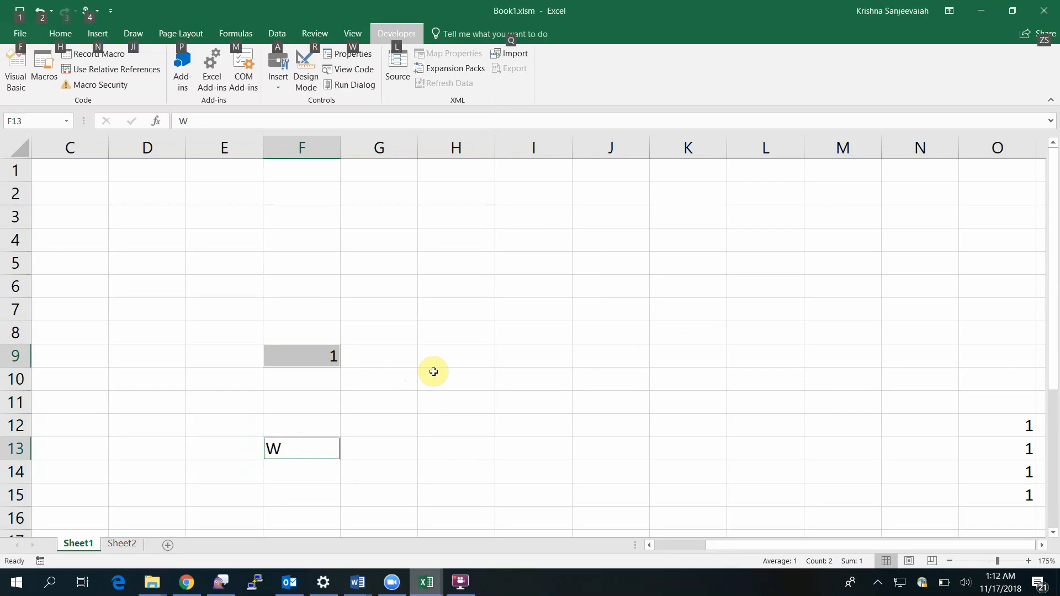
pyautogui.moveTo(444, 407)
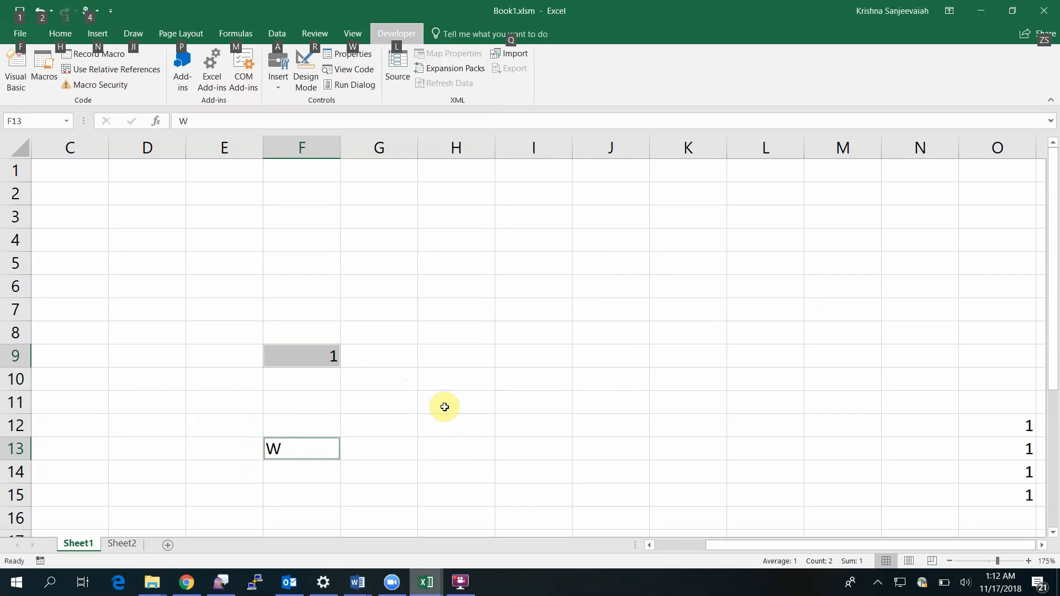
pyautogui.moveTo(451, 410)
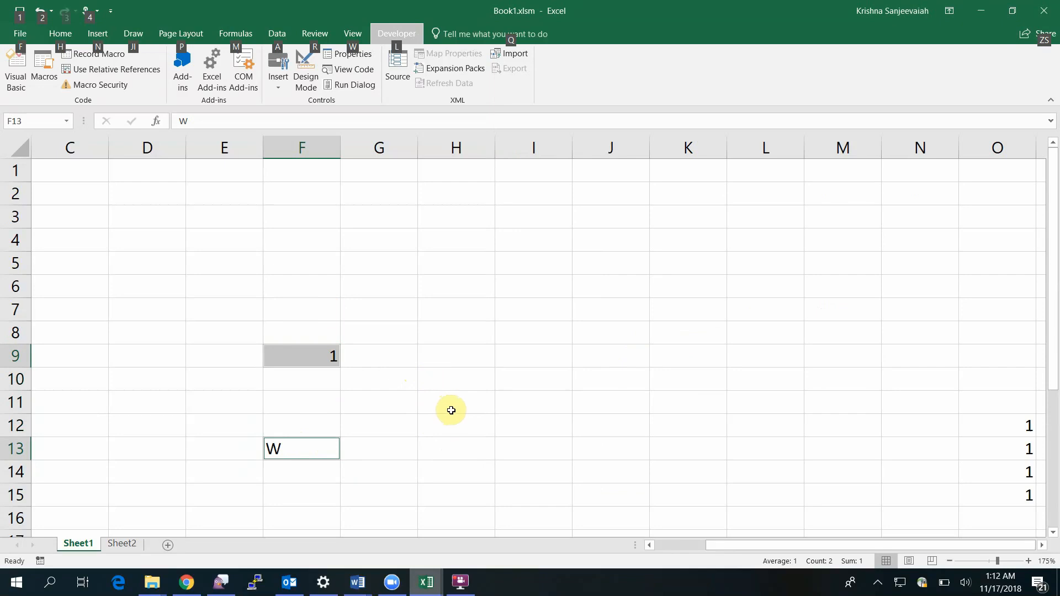
pyautogui.click(302, 355)
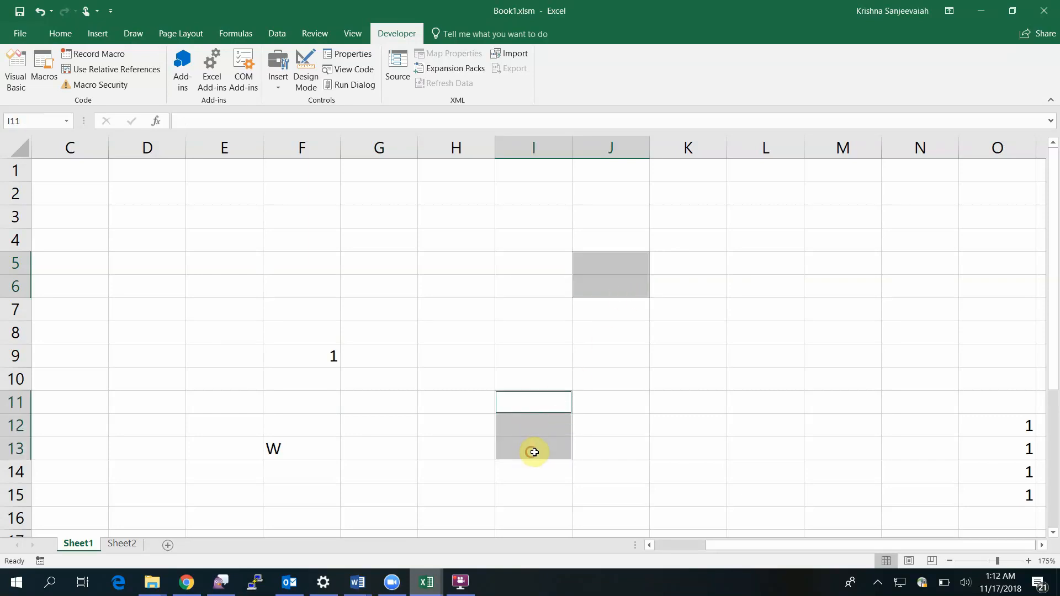
pyautogui.moveTo(677, 448)
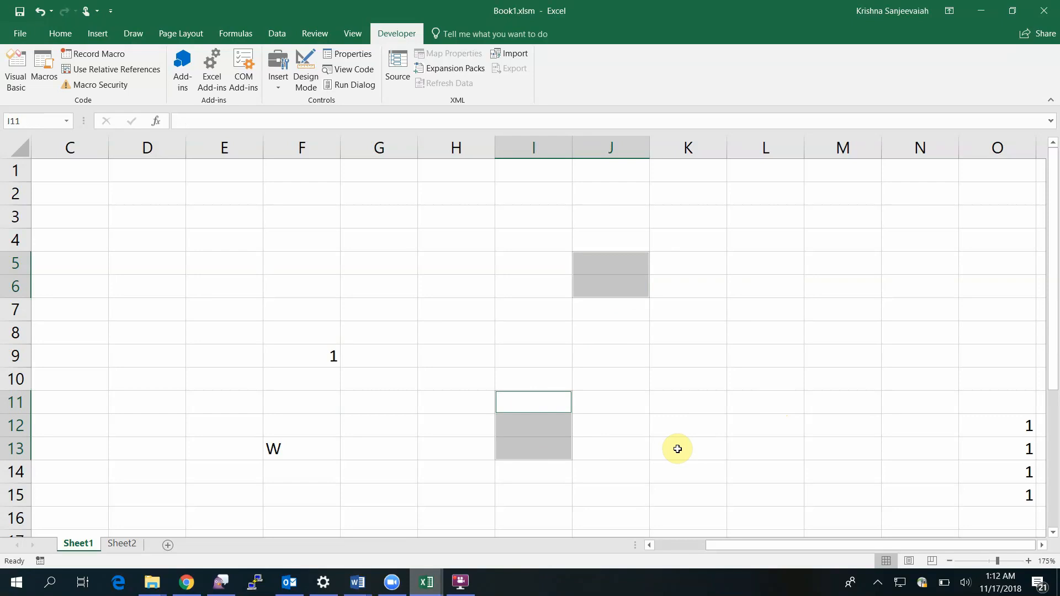
pyautogui.moveTo(632, 452)
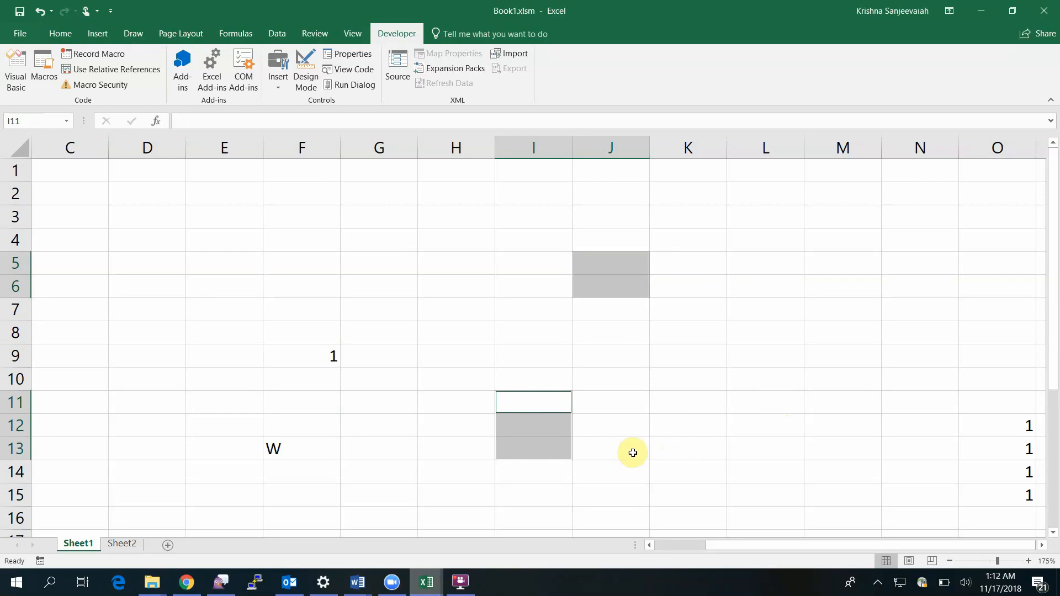
pyautogui.moveTo(627, 319)
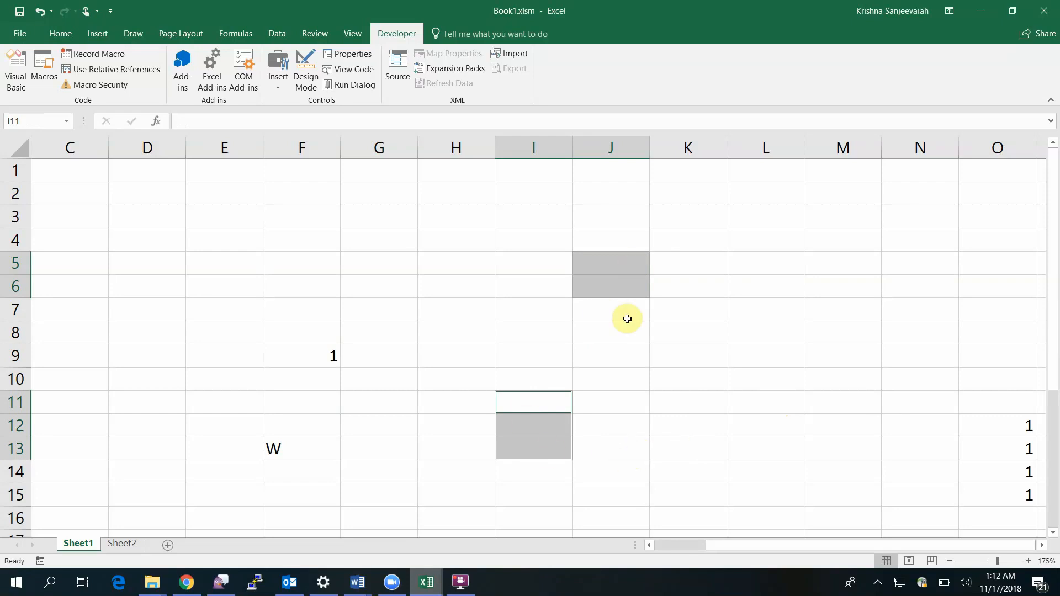
pyautogui.moveTo(592, 410)
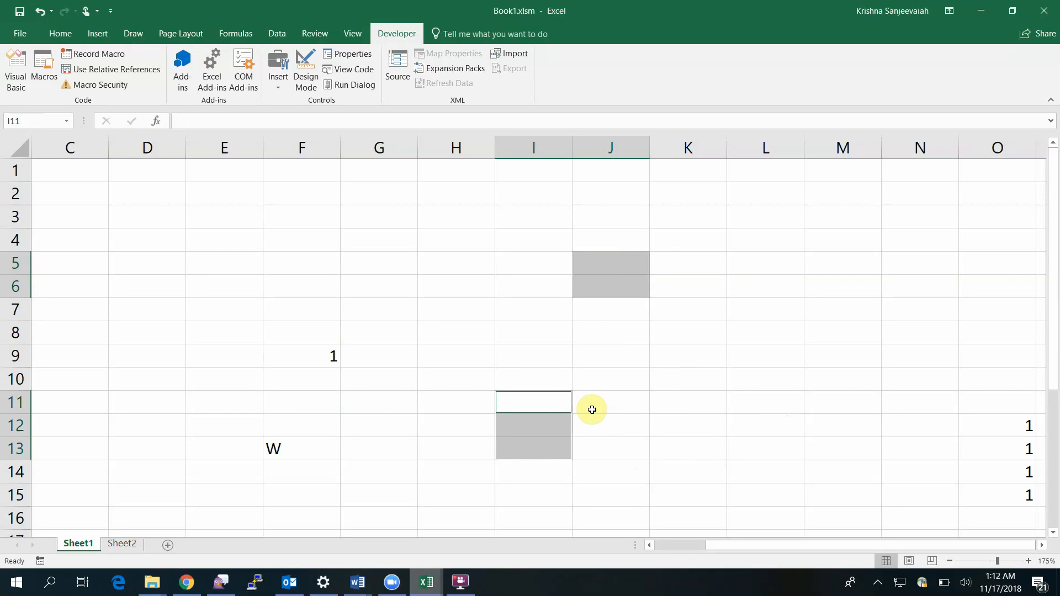
# Step: Select J5:J6 plus I10:I11 as two ranges, then view the macro code
pyautogui.click(610, 401)
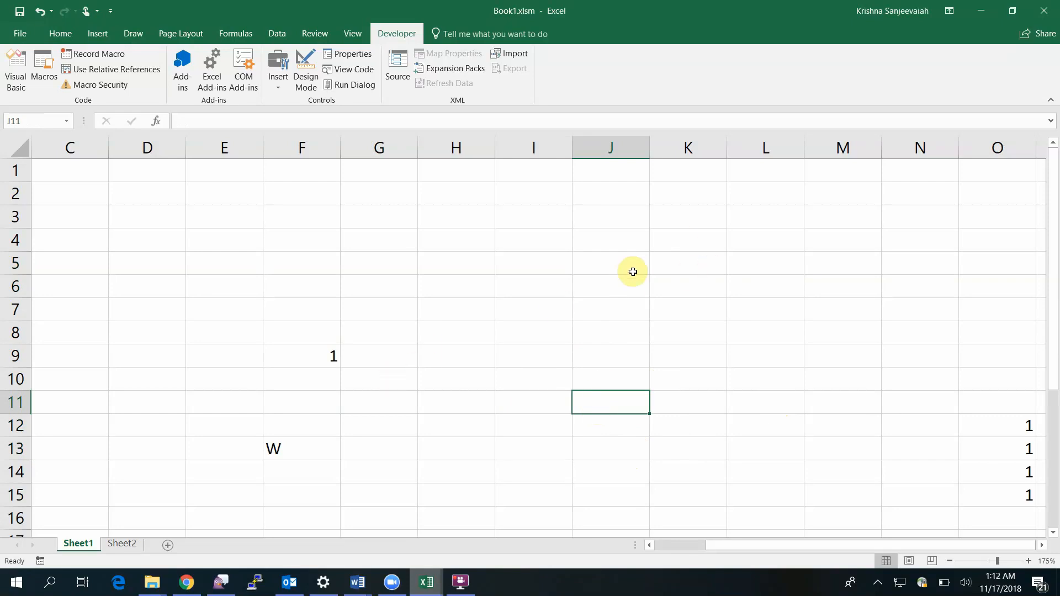
pyautogui.click(609, 263)
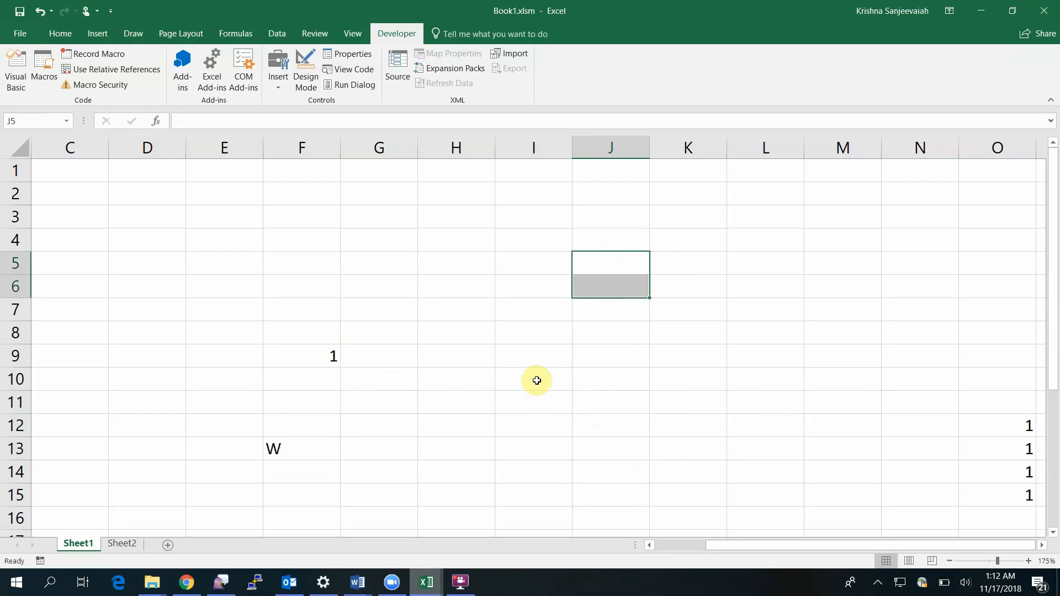
pyautogui.click(533, 380)
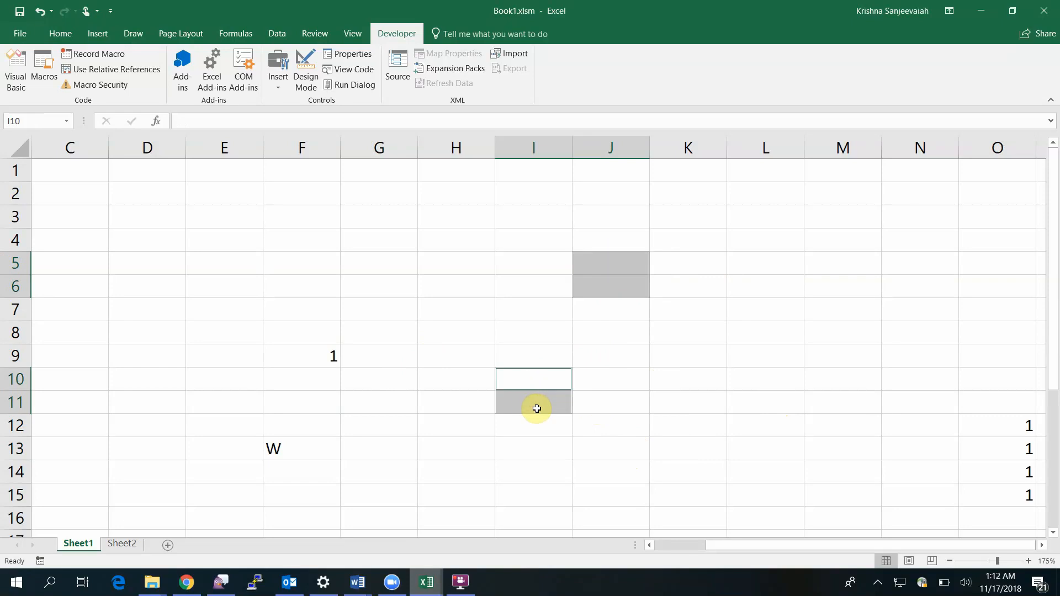
pyautogui.moveTo(518, 517)
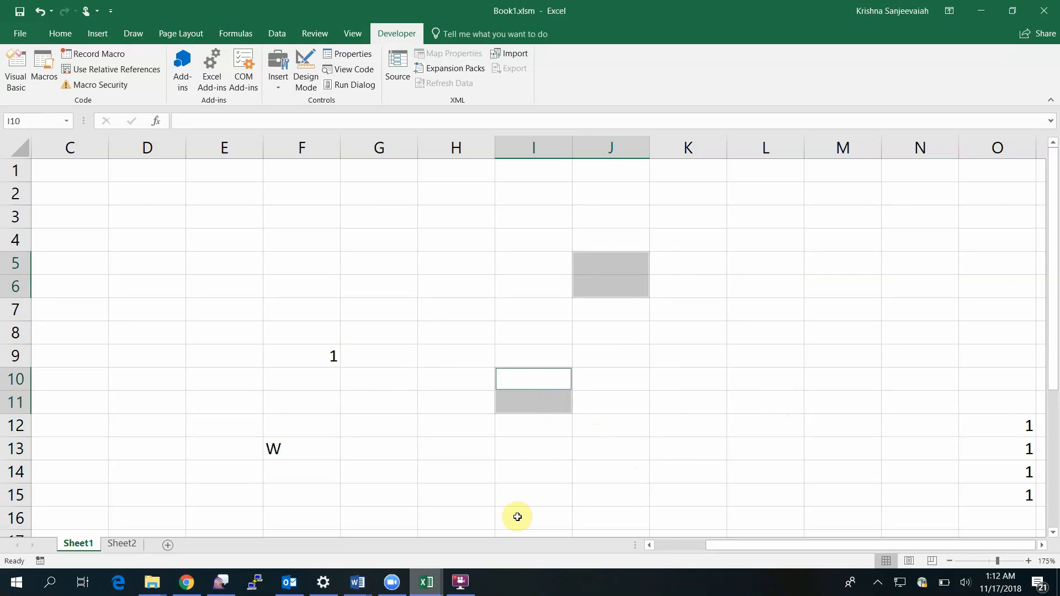
pyautogui.click(353, 69)
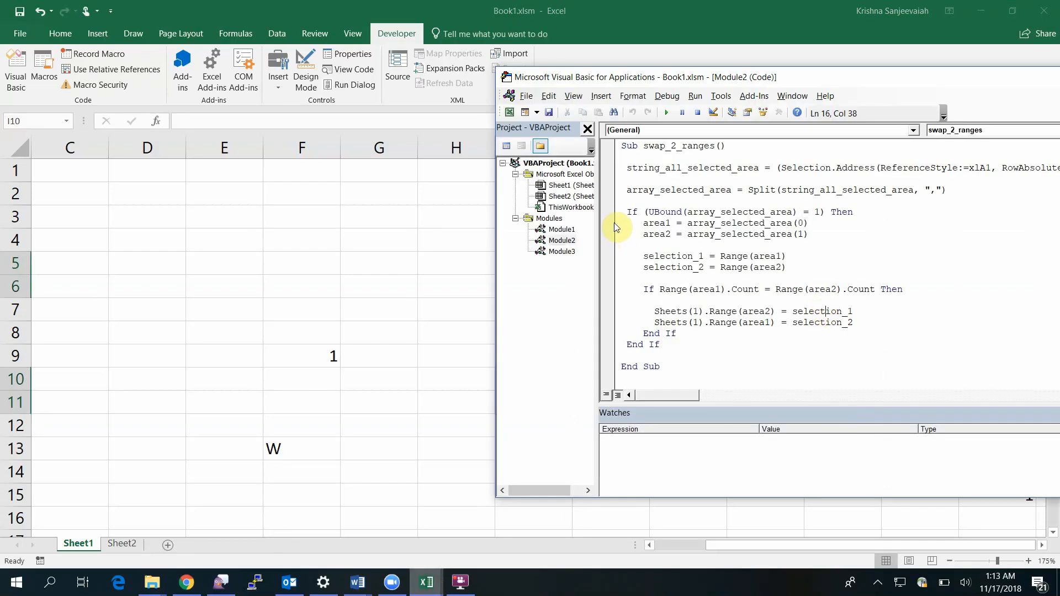
pyautogui.moveTo(614, 225)
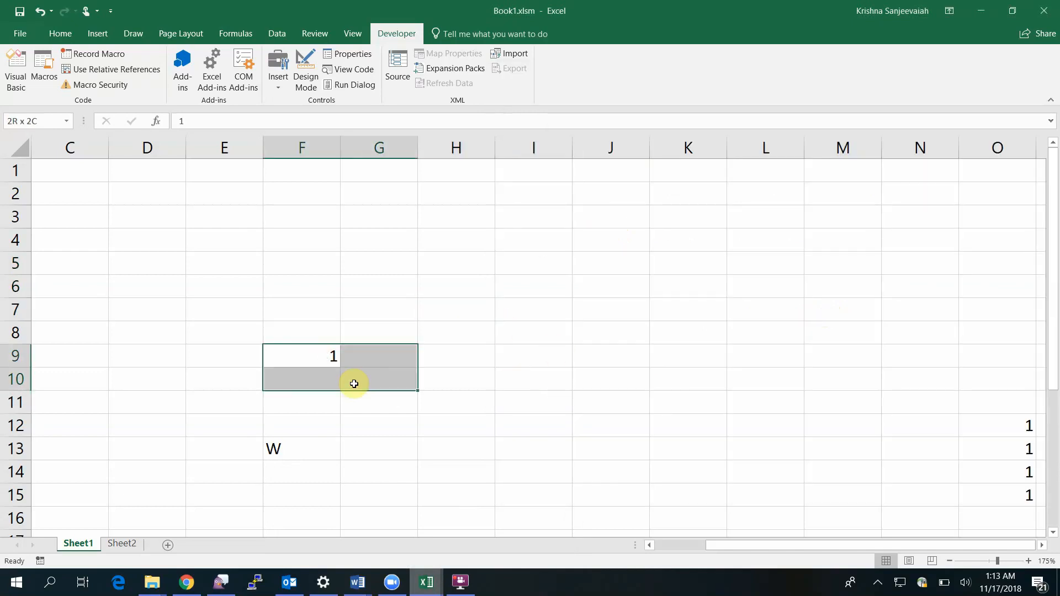
# Step: Add F13 as a second range and run swap_2_ranges from the editor
pyautogui.click(301, 448)
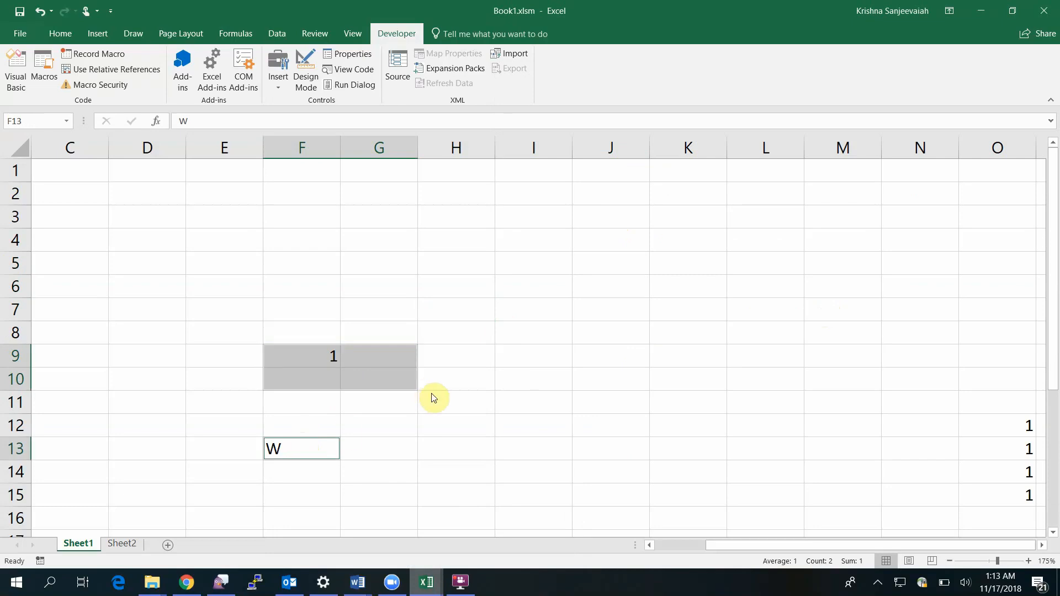
pyautogui.click(353, 69)
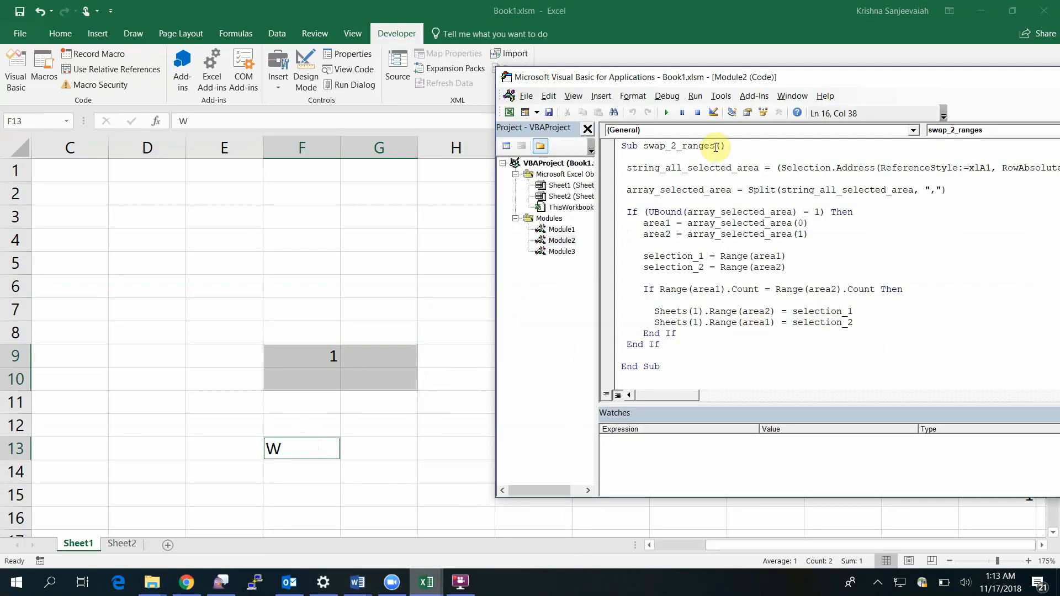
pyautogui.moveTo(668, 113)
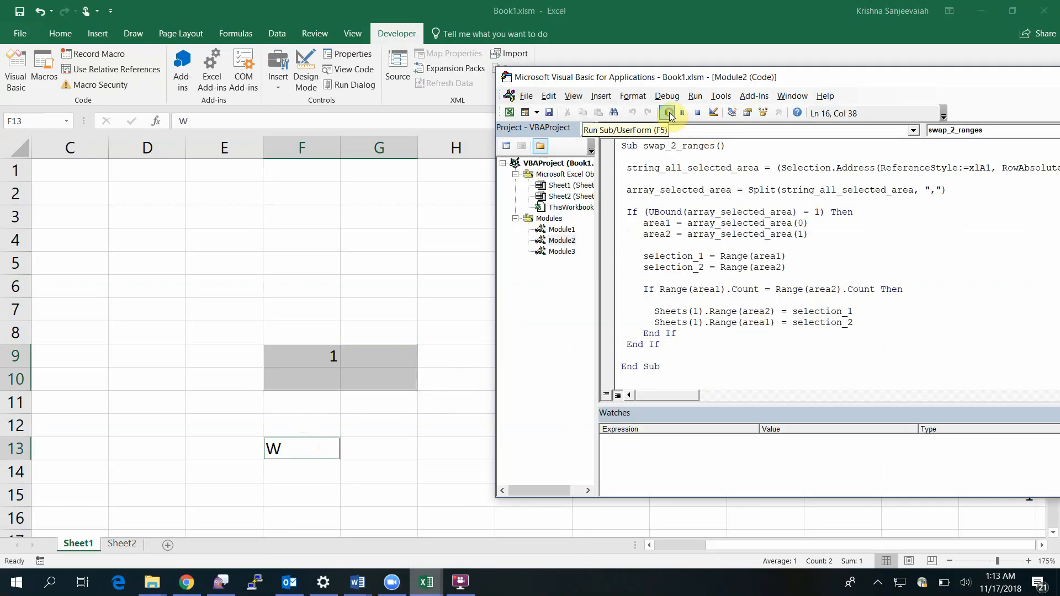
pyautogui.click(666, 112)
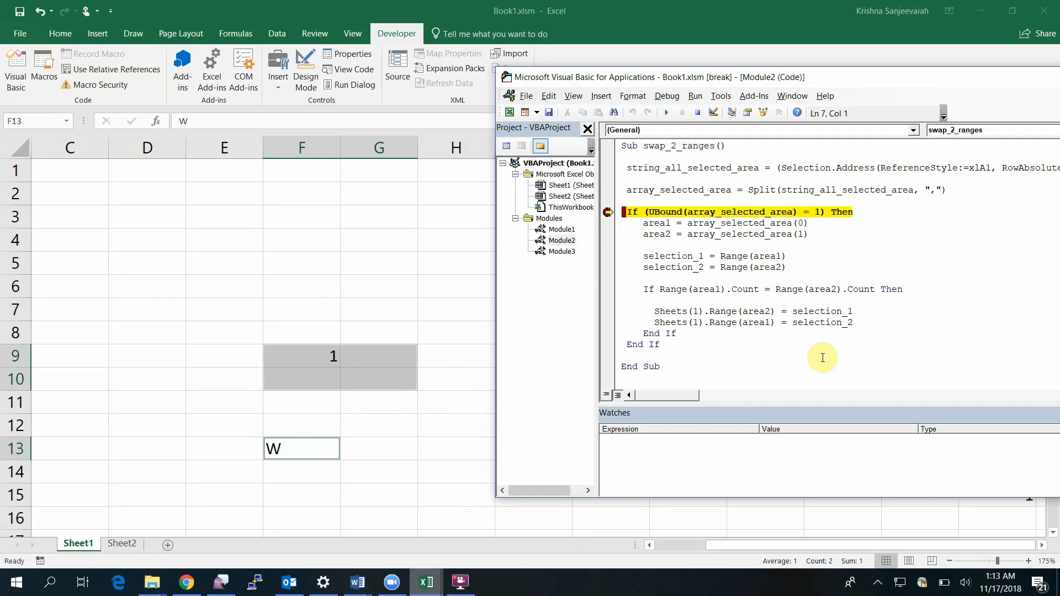
# Step: Step through the macro with F8 past the Count check, leaving 1 and W unswapped
pyautogui.press('F8')
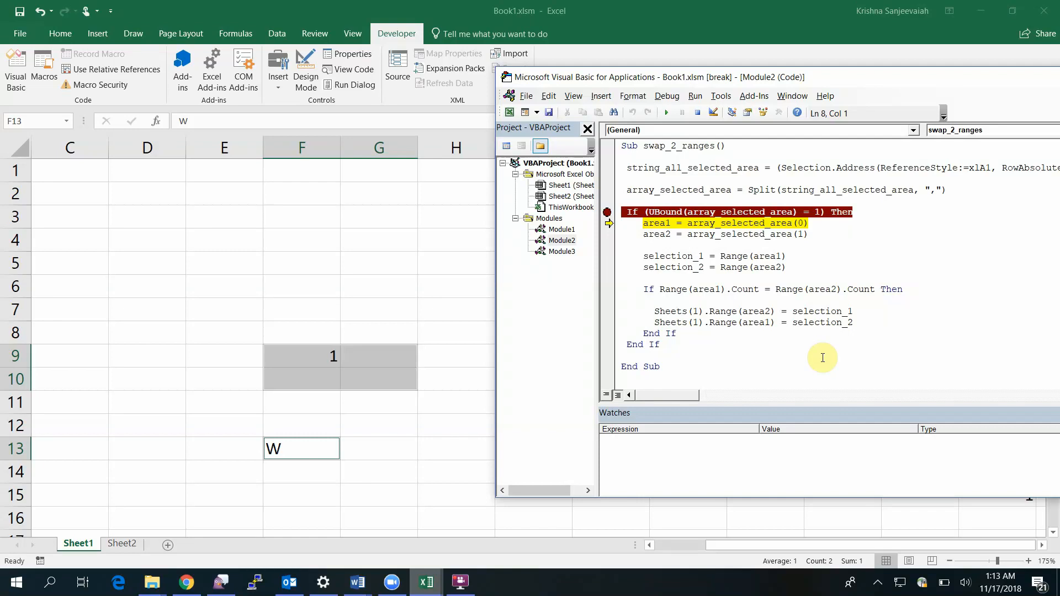
pyautogui.press('F8')
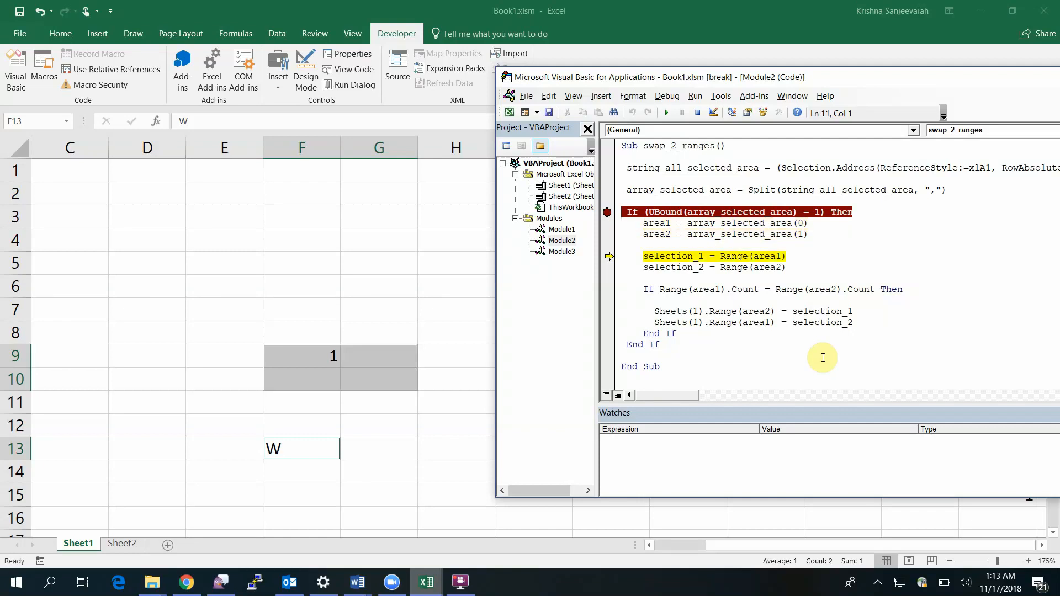
pyautogui.press('F8')
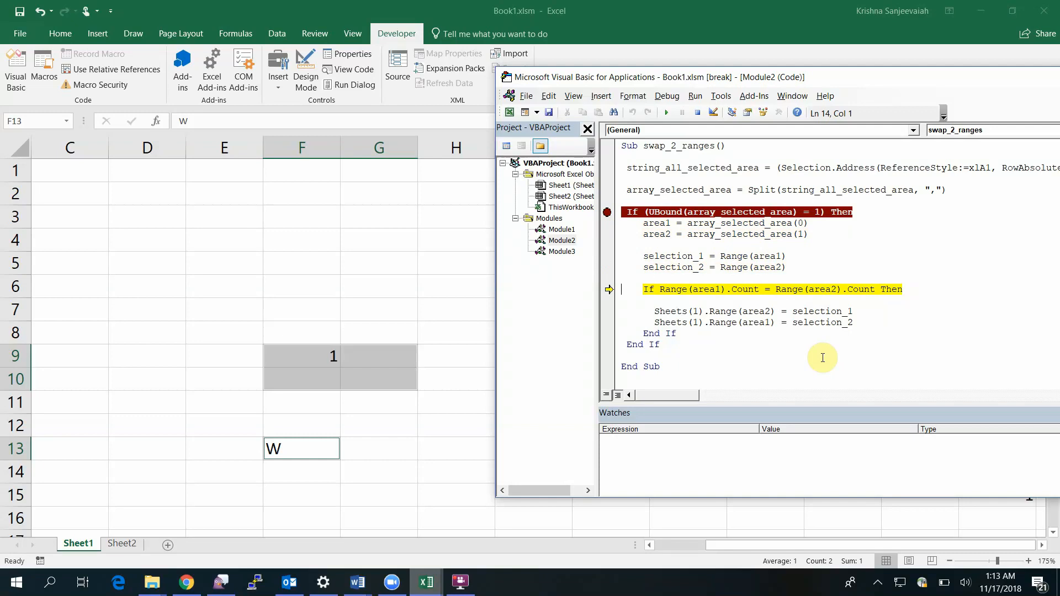
pyautogui.press('F8')
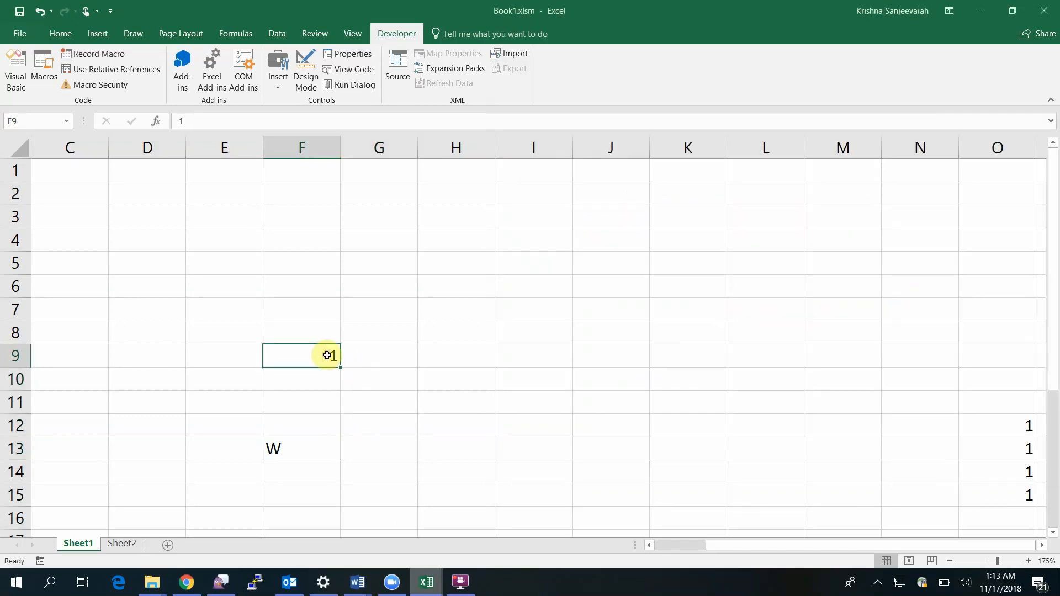
# Step: Add F13 to the F9 selection and step swap_2_ranges through, exchanging W and 1
pyautogui.click(301, 448)
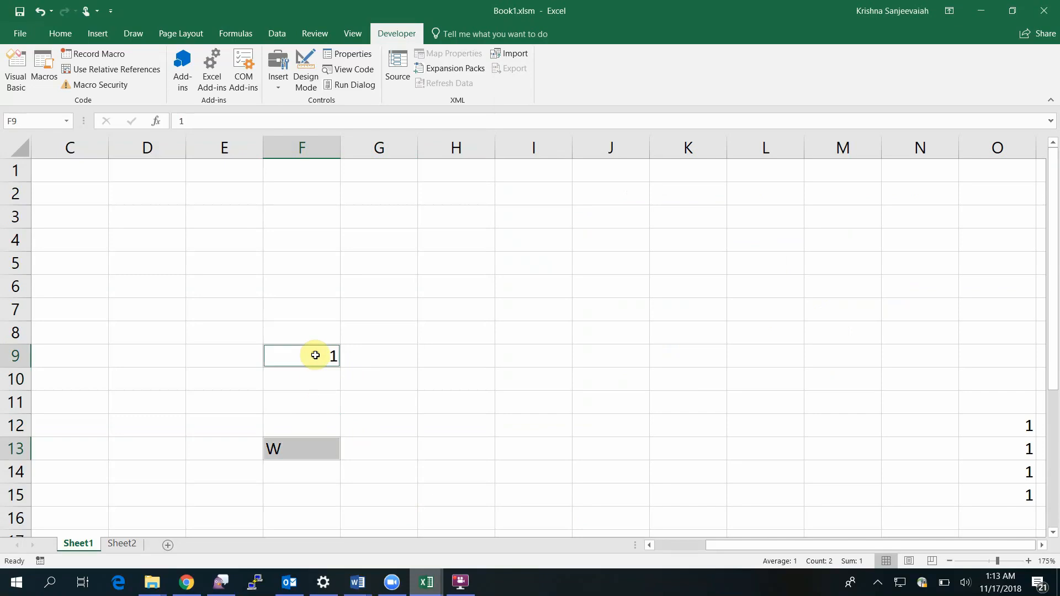
pyautogui.click(353, 69)
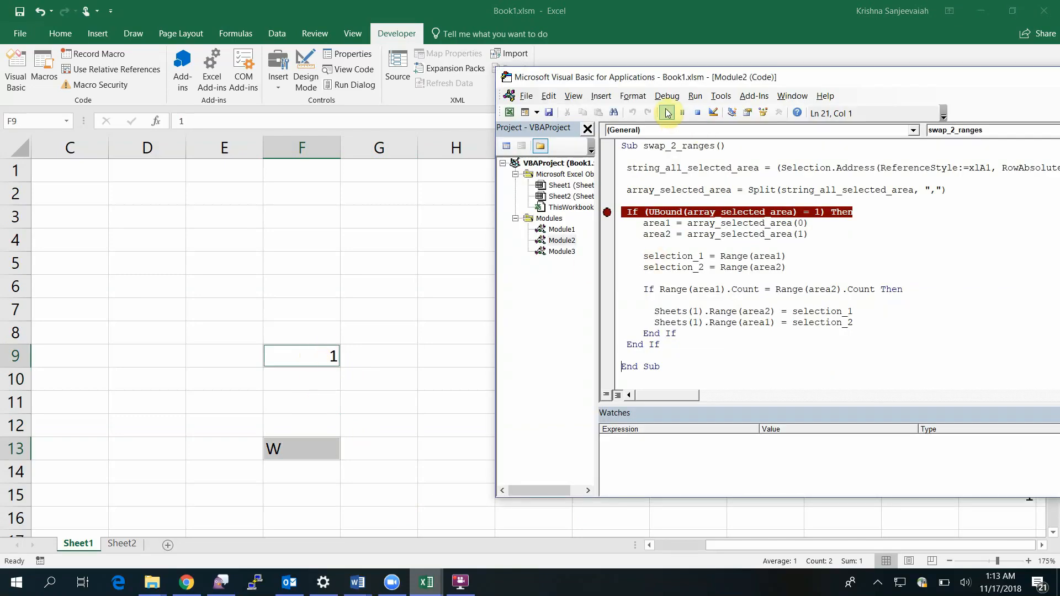
pyautogui.click(666, 112)
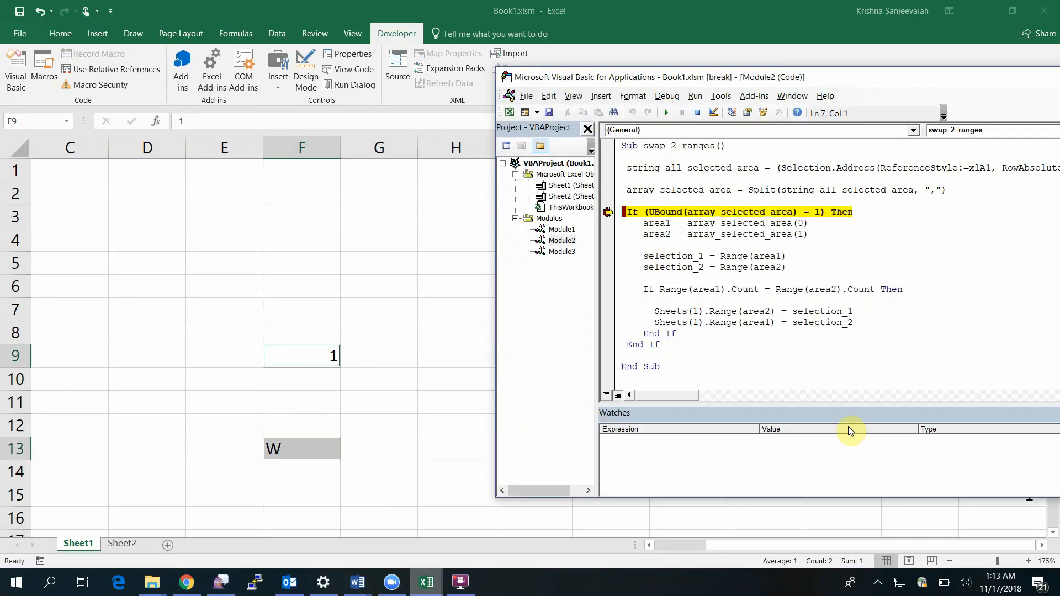
pyautogui.press('F8')
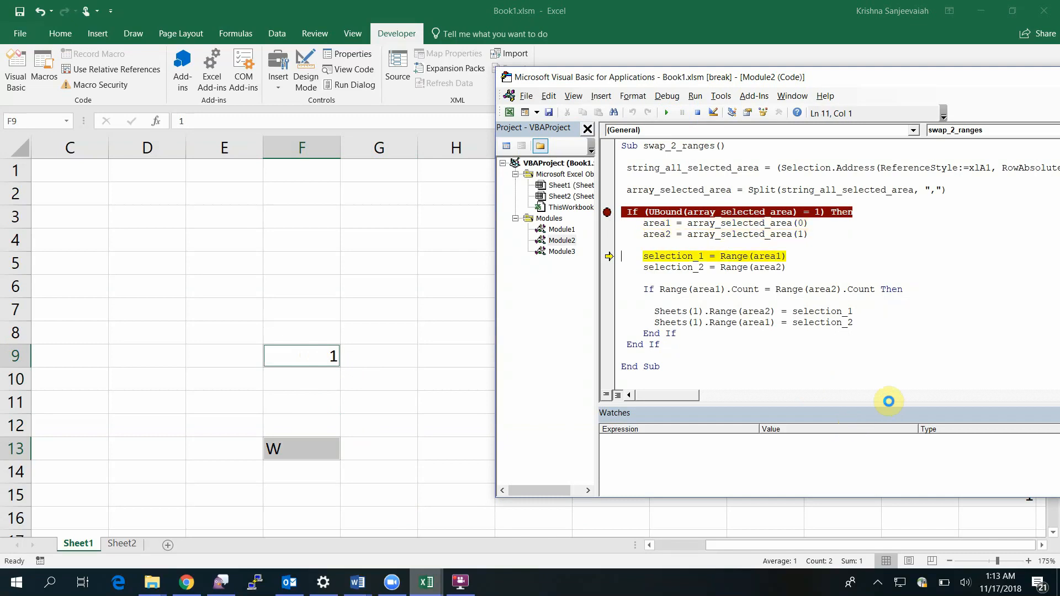
pyautogui.press('F8')
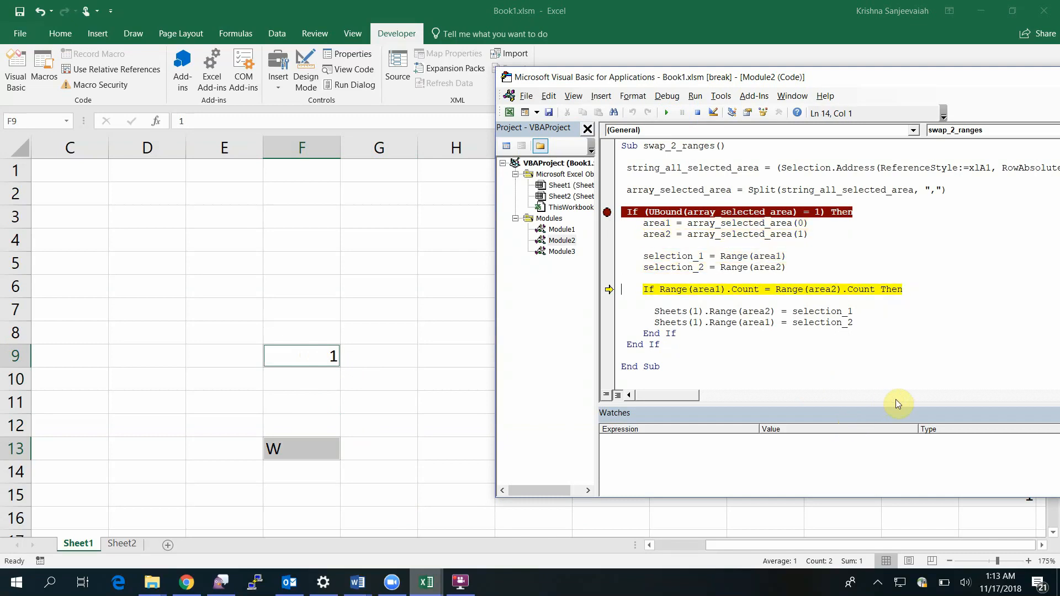
pyautogui.press('F8')
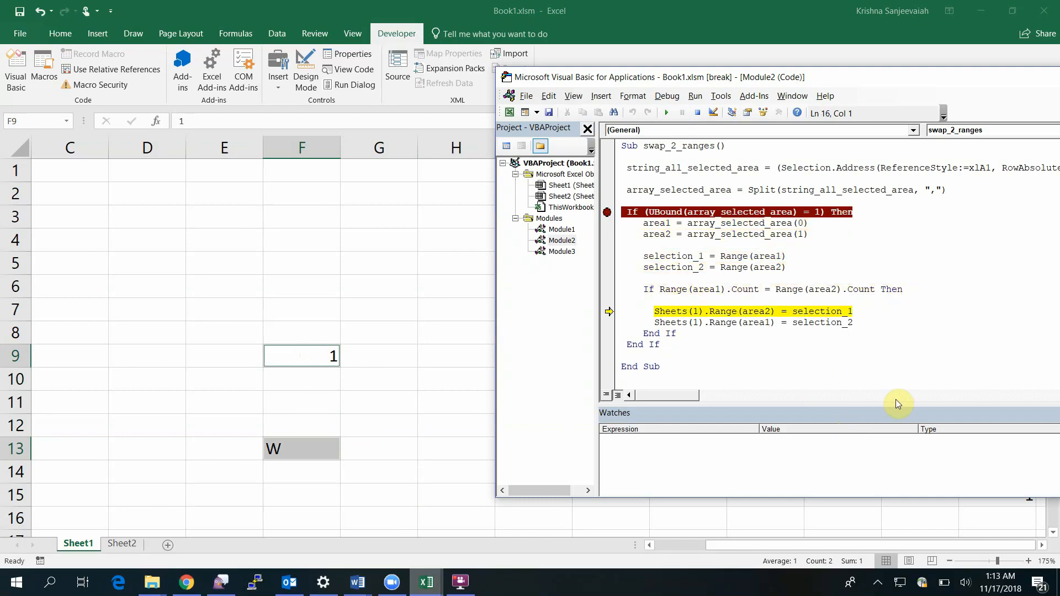
pyautogui.press('F8')
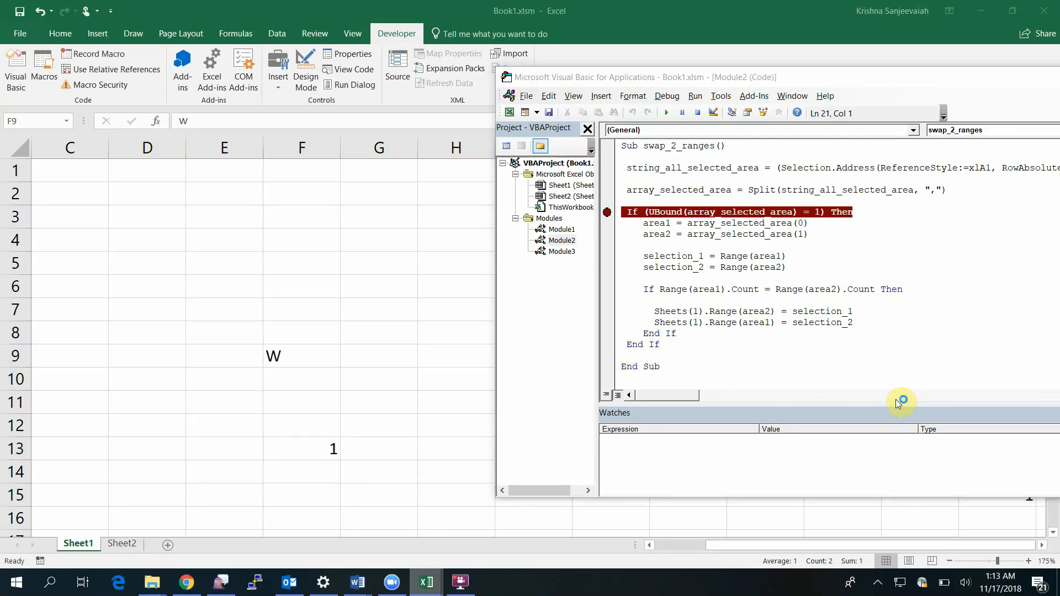
pyautogui.click(1036, 581)
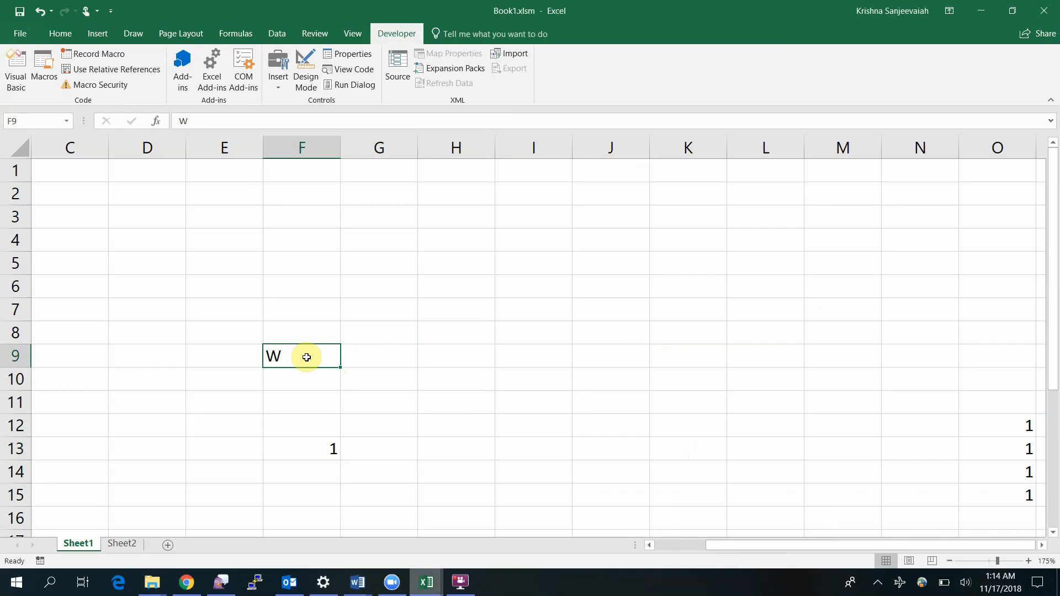
pyautogui.moveTo(865, 587)
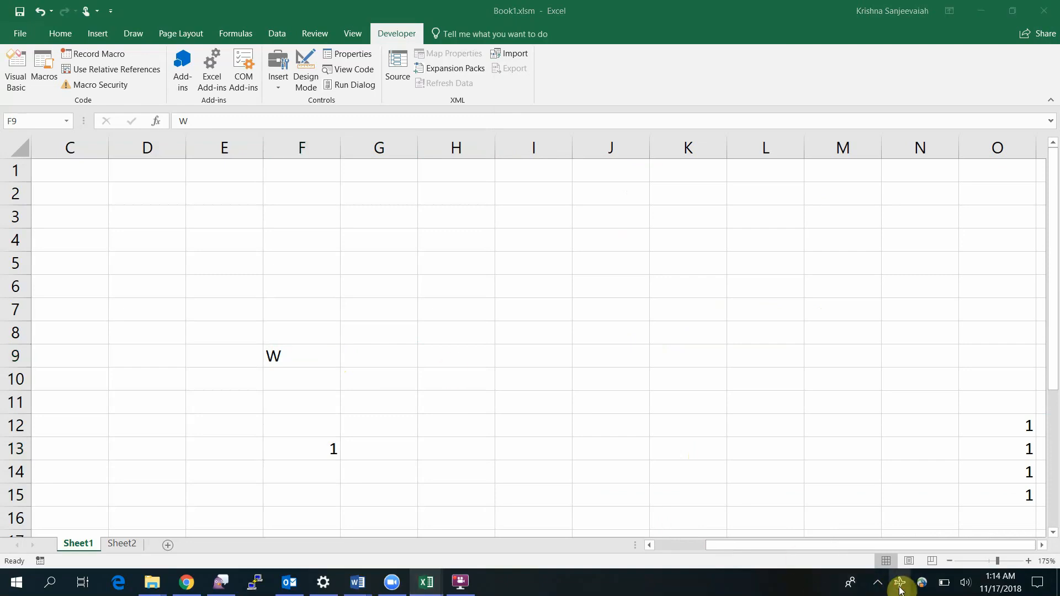
# Step: Enter W in F10 and pick F14 for the value 2
pyautogui.click(900, 582)
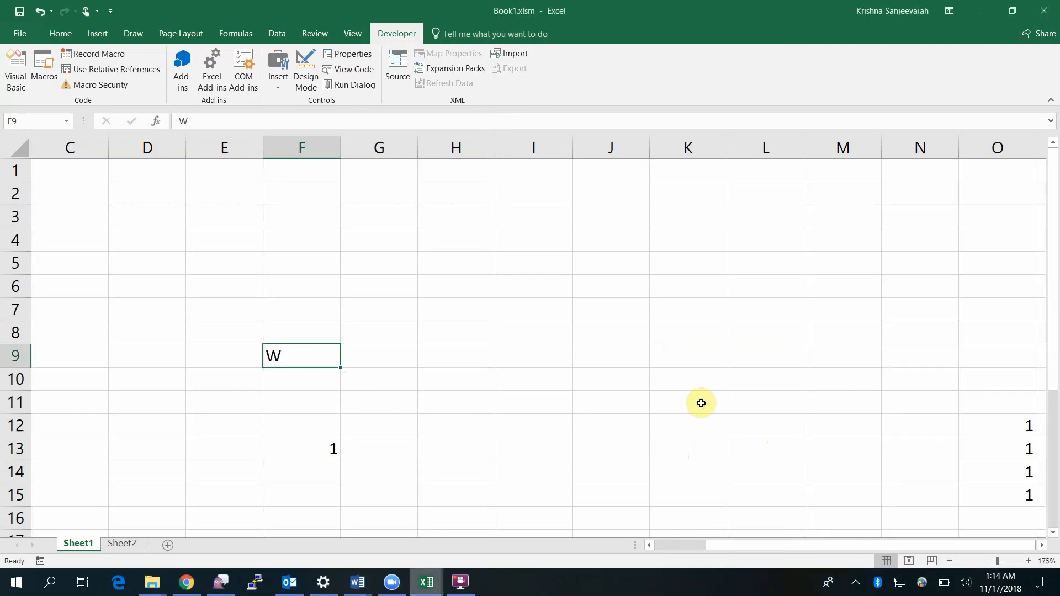
pyautogui.moveTo(351, 355)
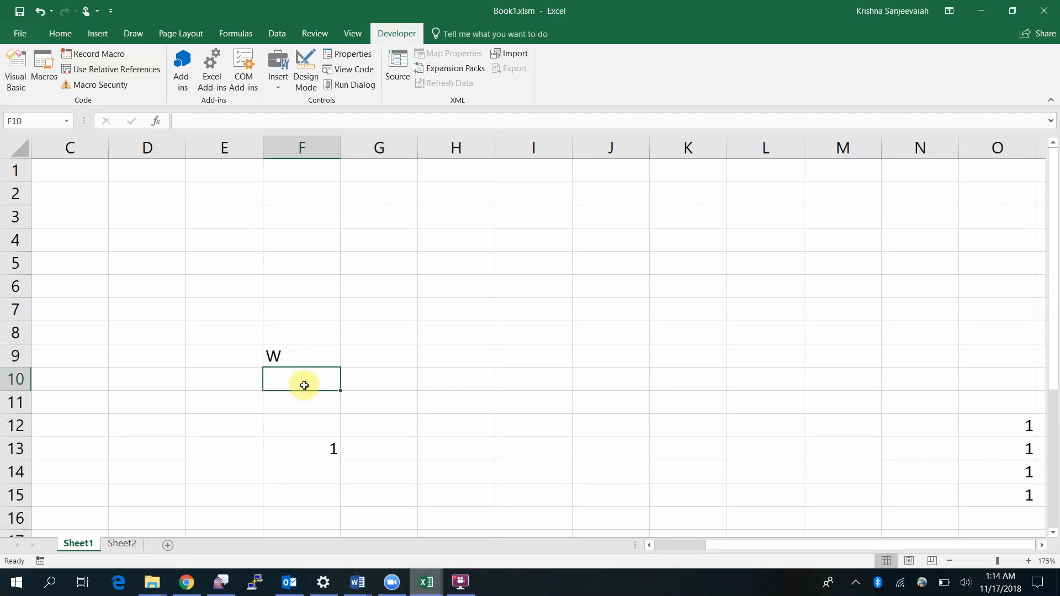
pyautogui.write('W')
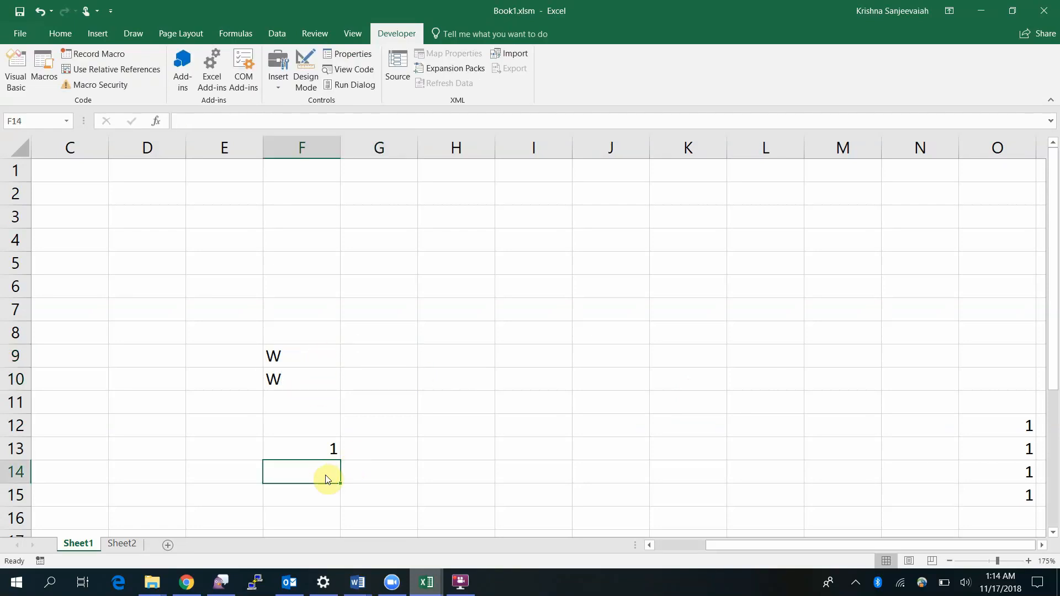
pyautogui.click(379, 425)
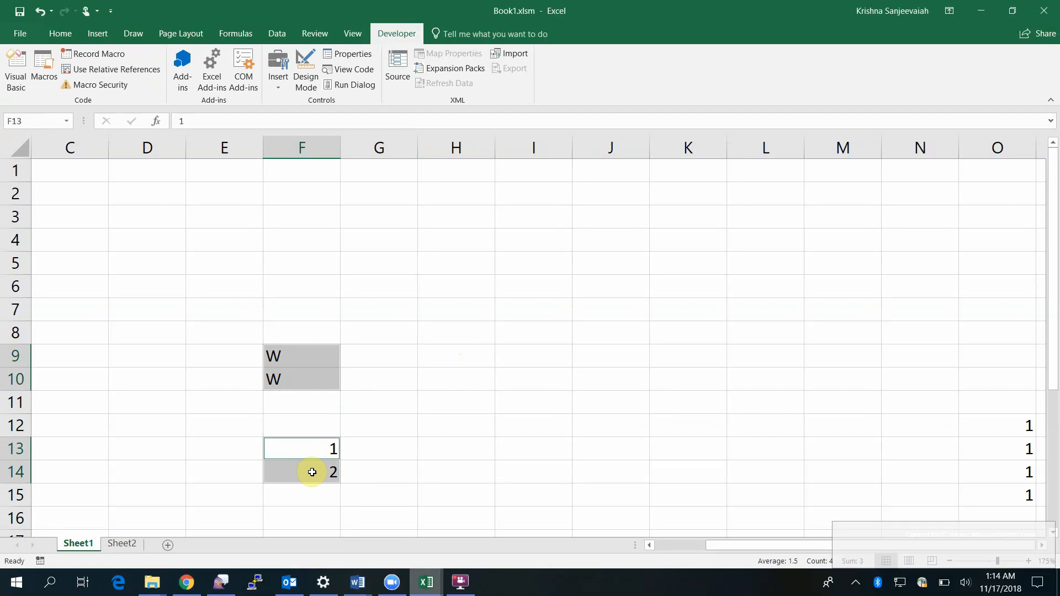
pyautogui.moveTo(302, 358)
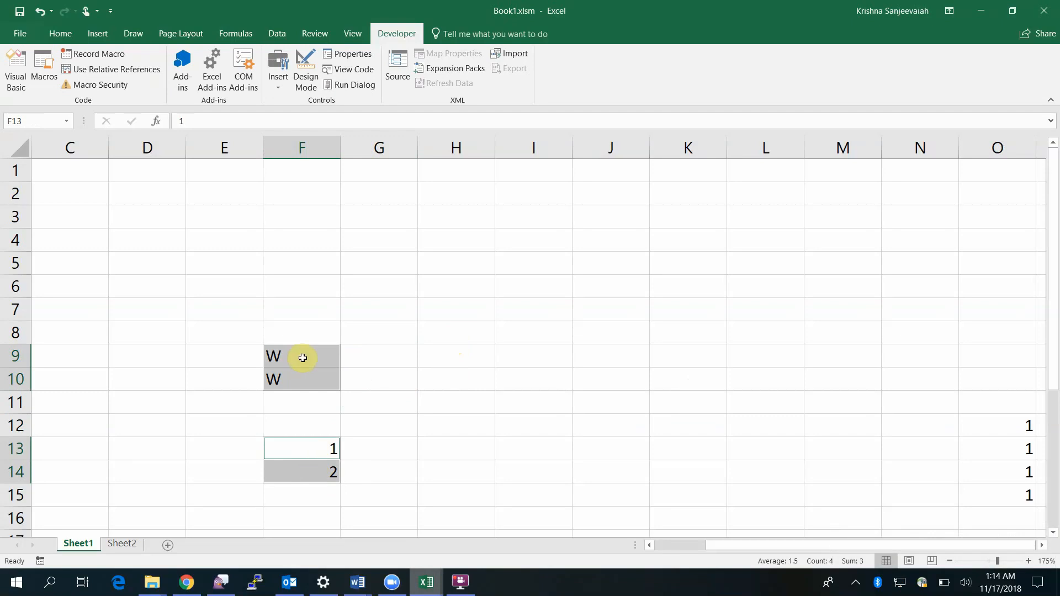
pyautogui.moveTo(430, 583)
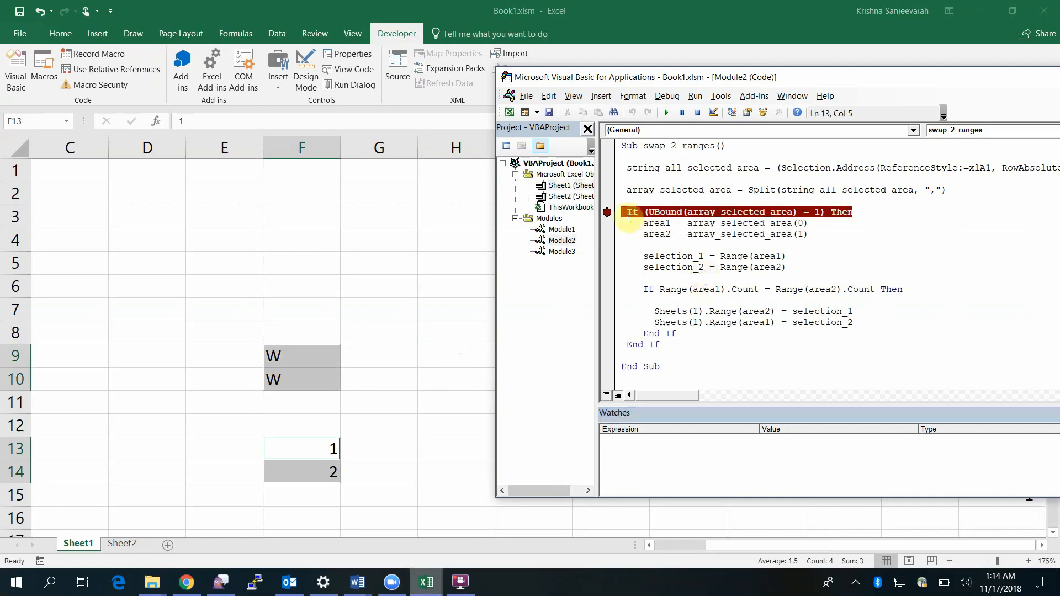
# Step: Clear the breakpoint on the If line and rerun swap_2_ranges on F9:F10 and F13:F14
pyautogui.click(665, 112)
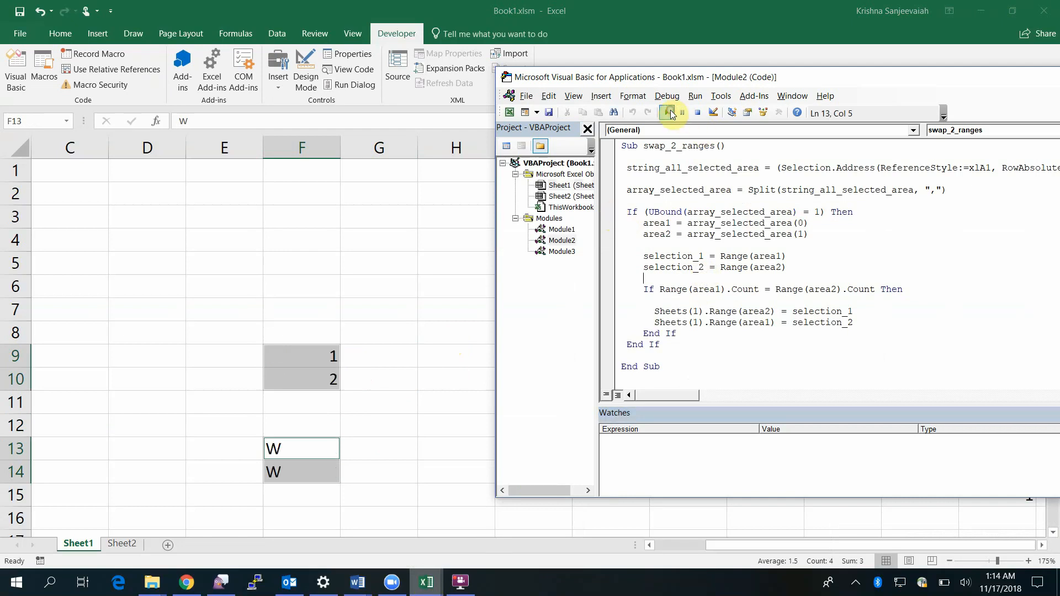
pyautogui.moveTo(668, 112)
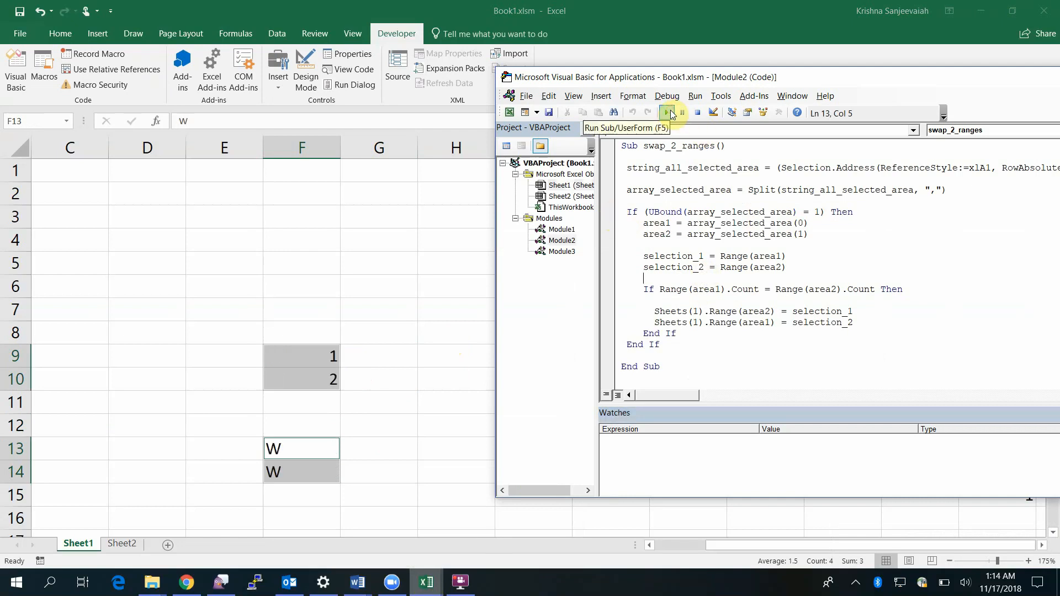
pyautogui.click(667, 112)
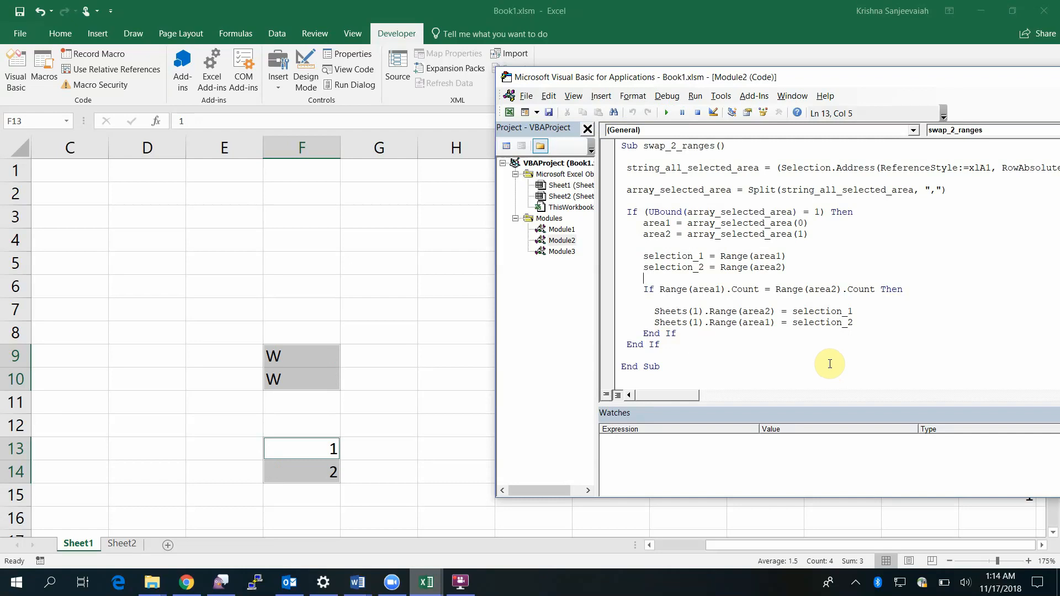
pyautogui.moveTo(822, 368)
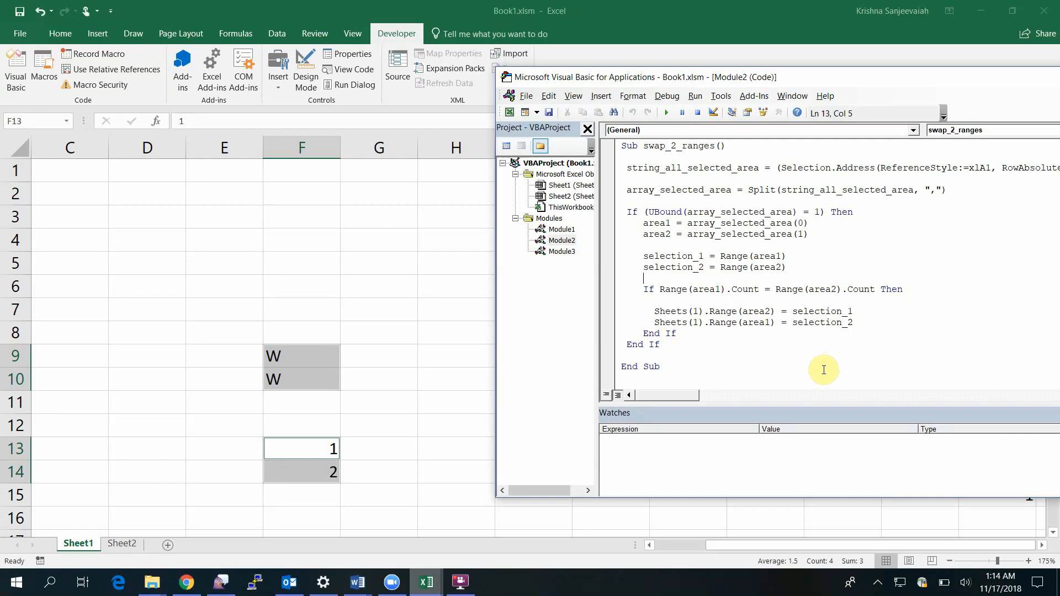
pyautogui.moveTo(888, 311)
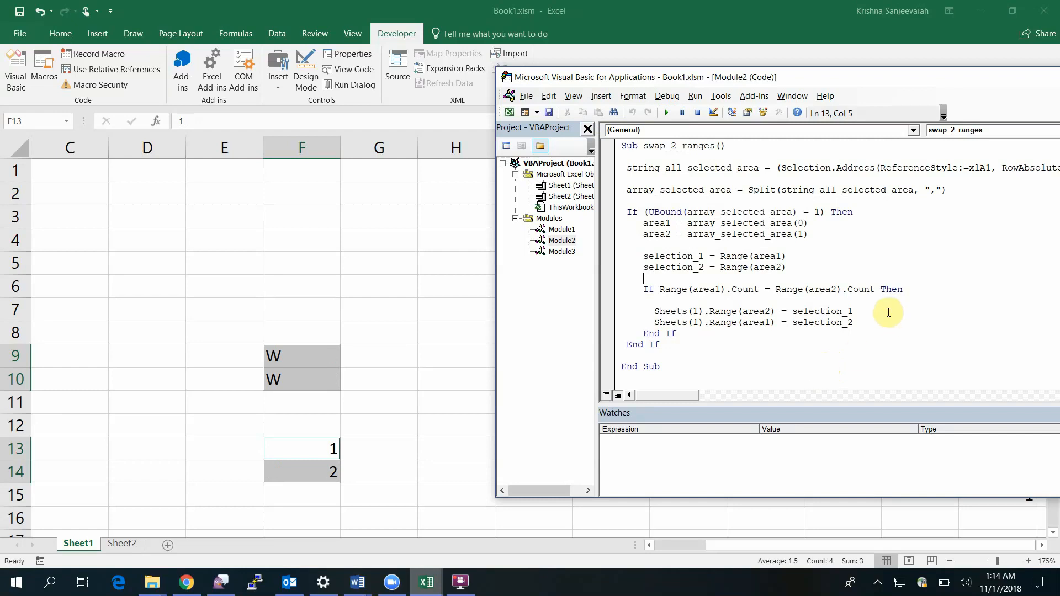
pyautogui.moveTo(873, 342)
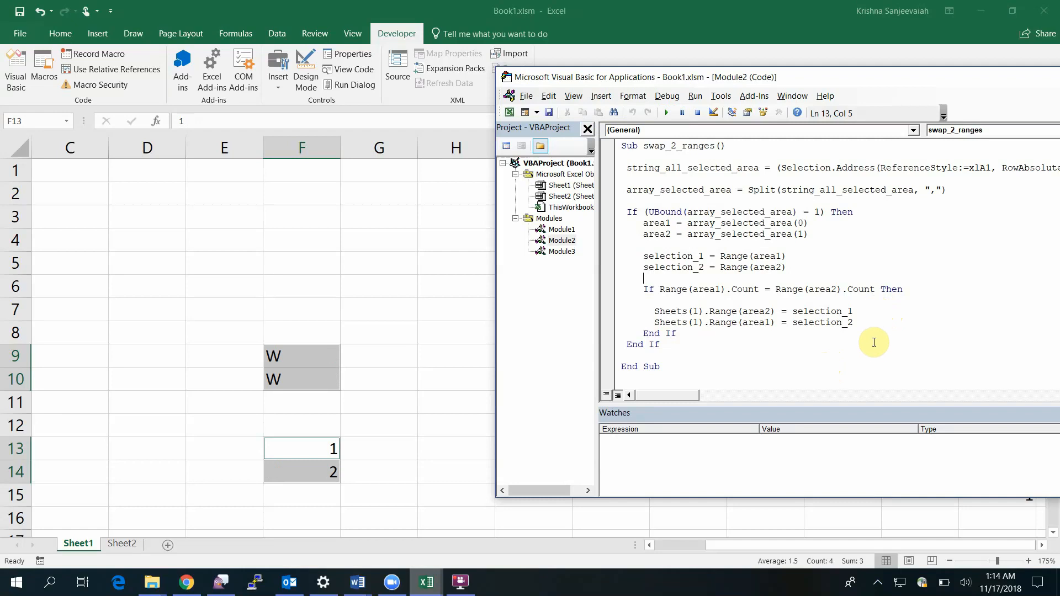
pyautogui.moveTo(614, 251)
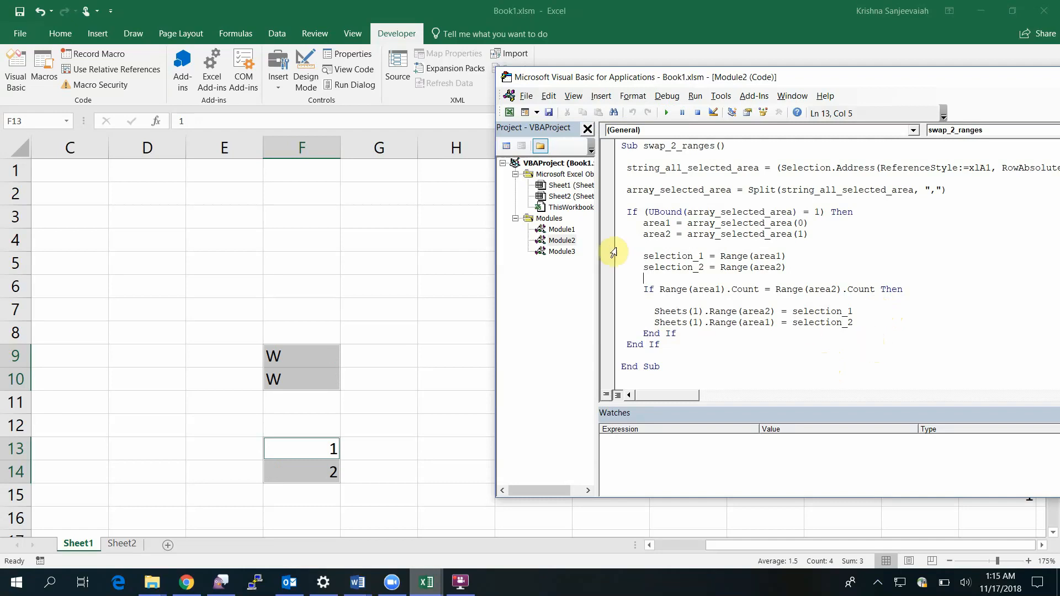
pyautogui.moveTo(755, 283)
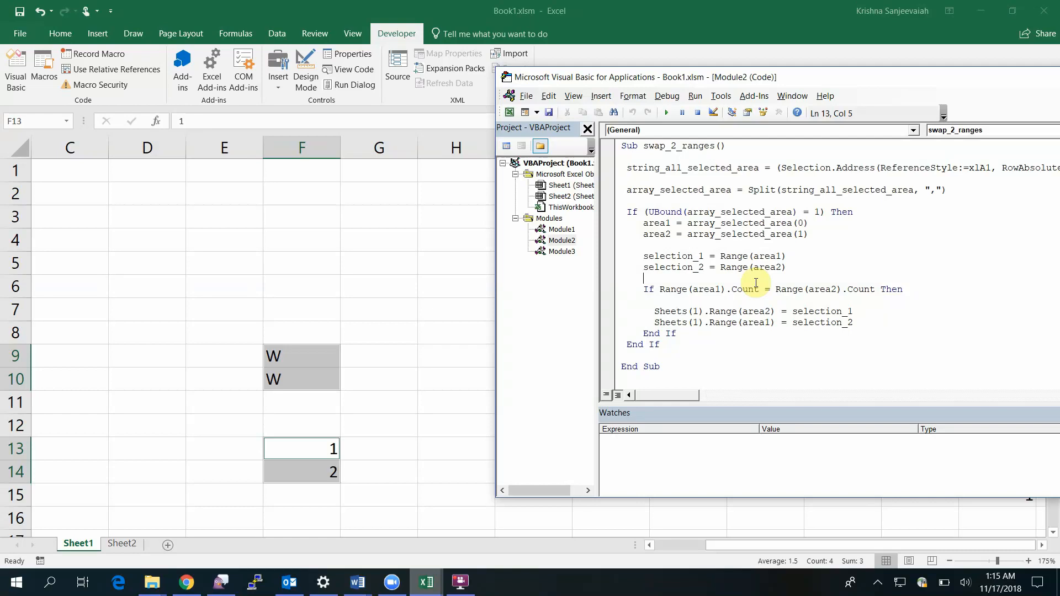